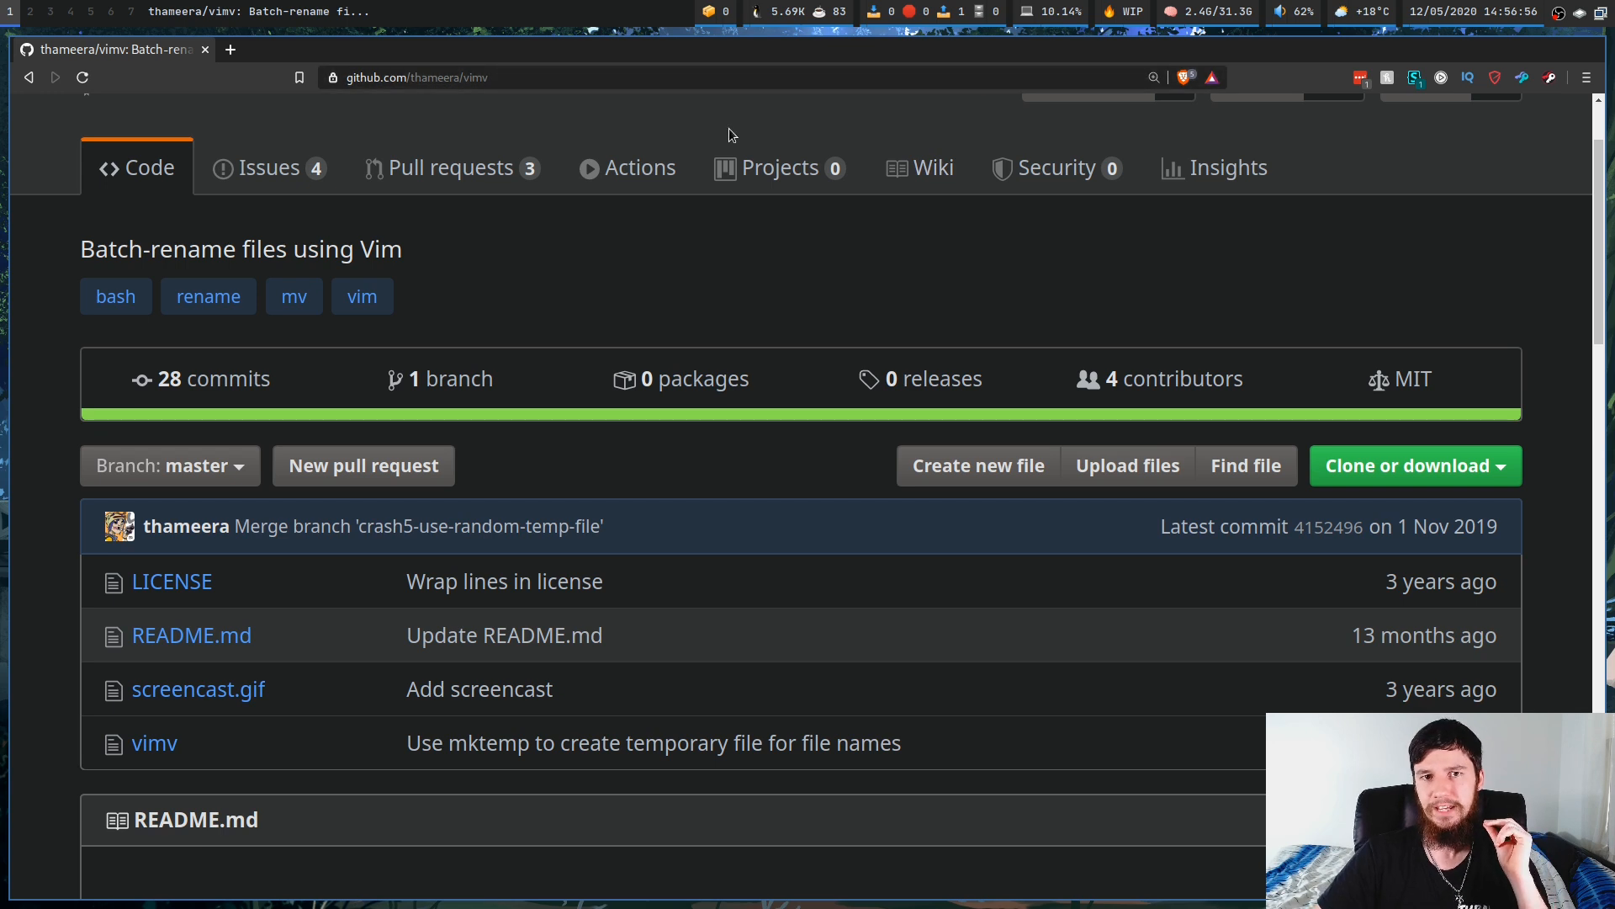
mouse_move(701, 128)
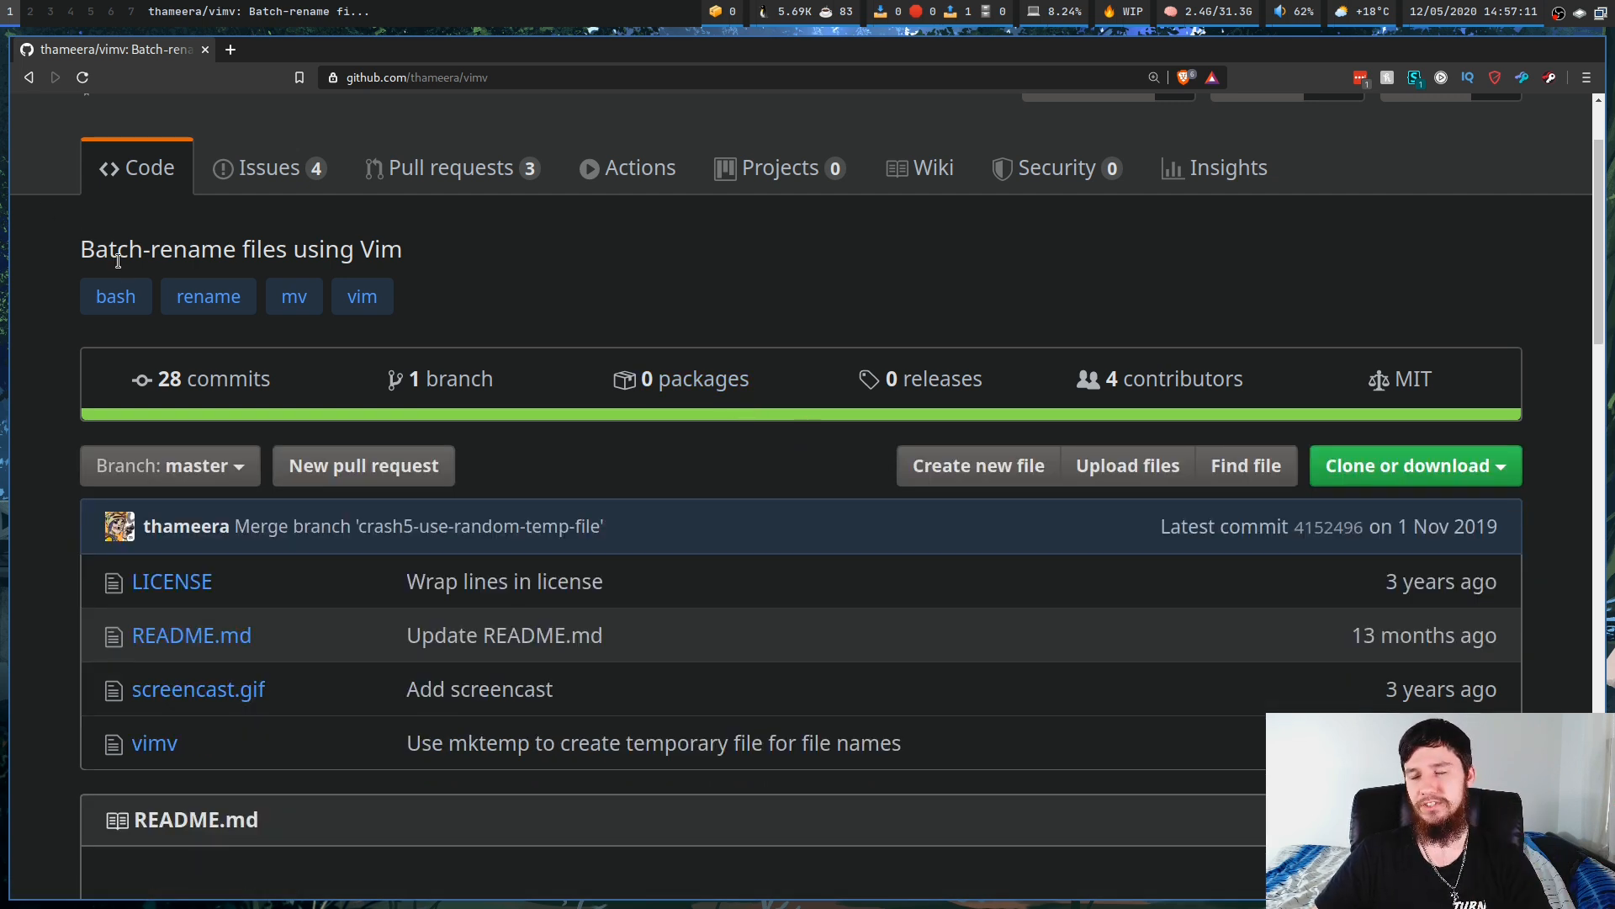
mouse_move(264, 337)
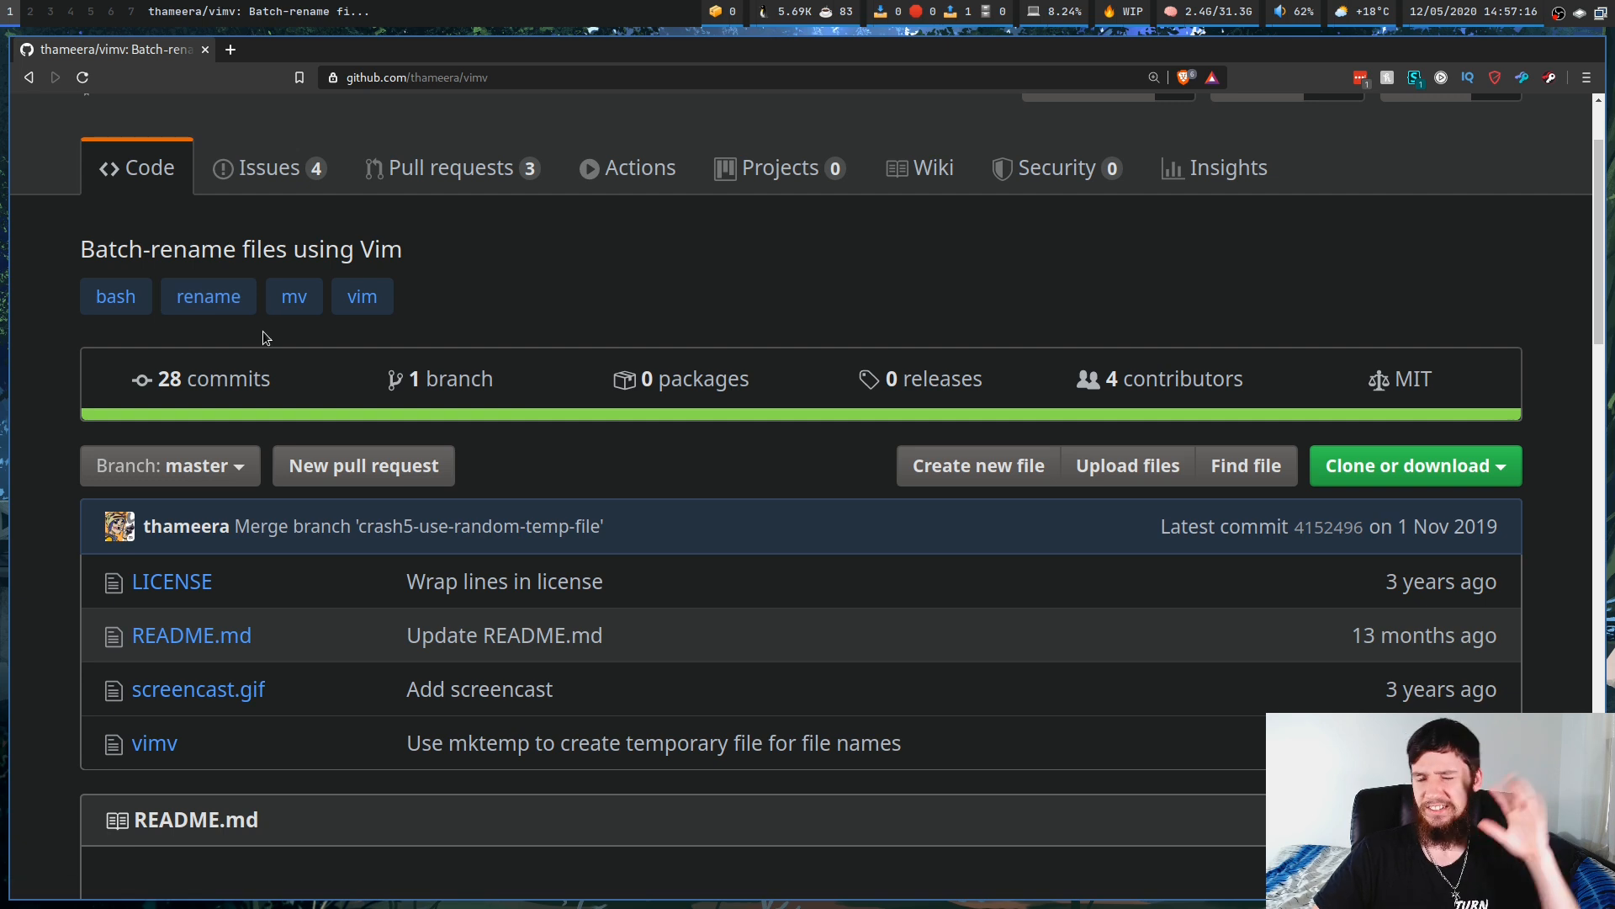
mouse_move(478, 358)
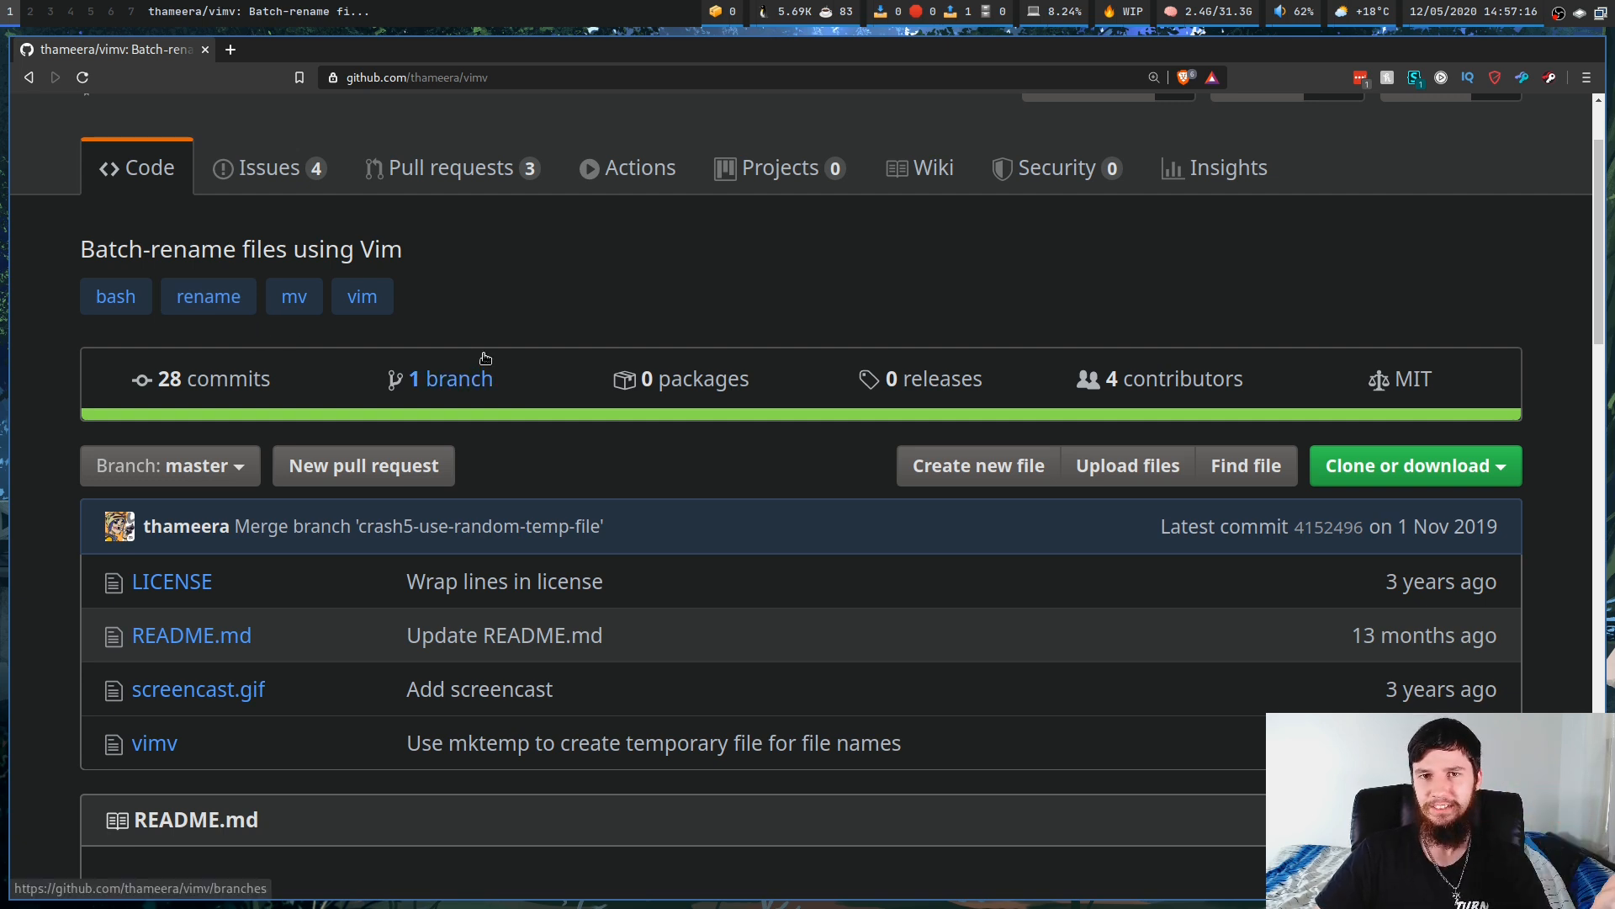
mouse_move(464, 330)
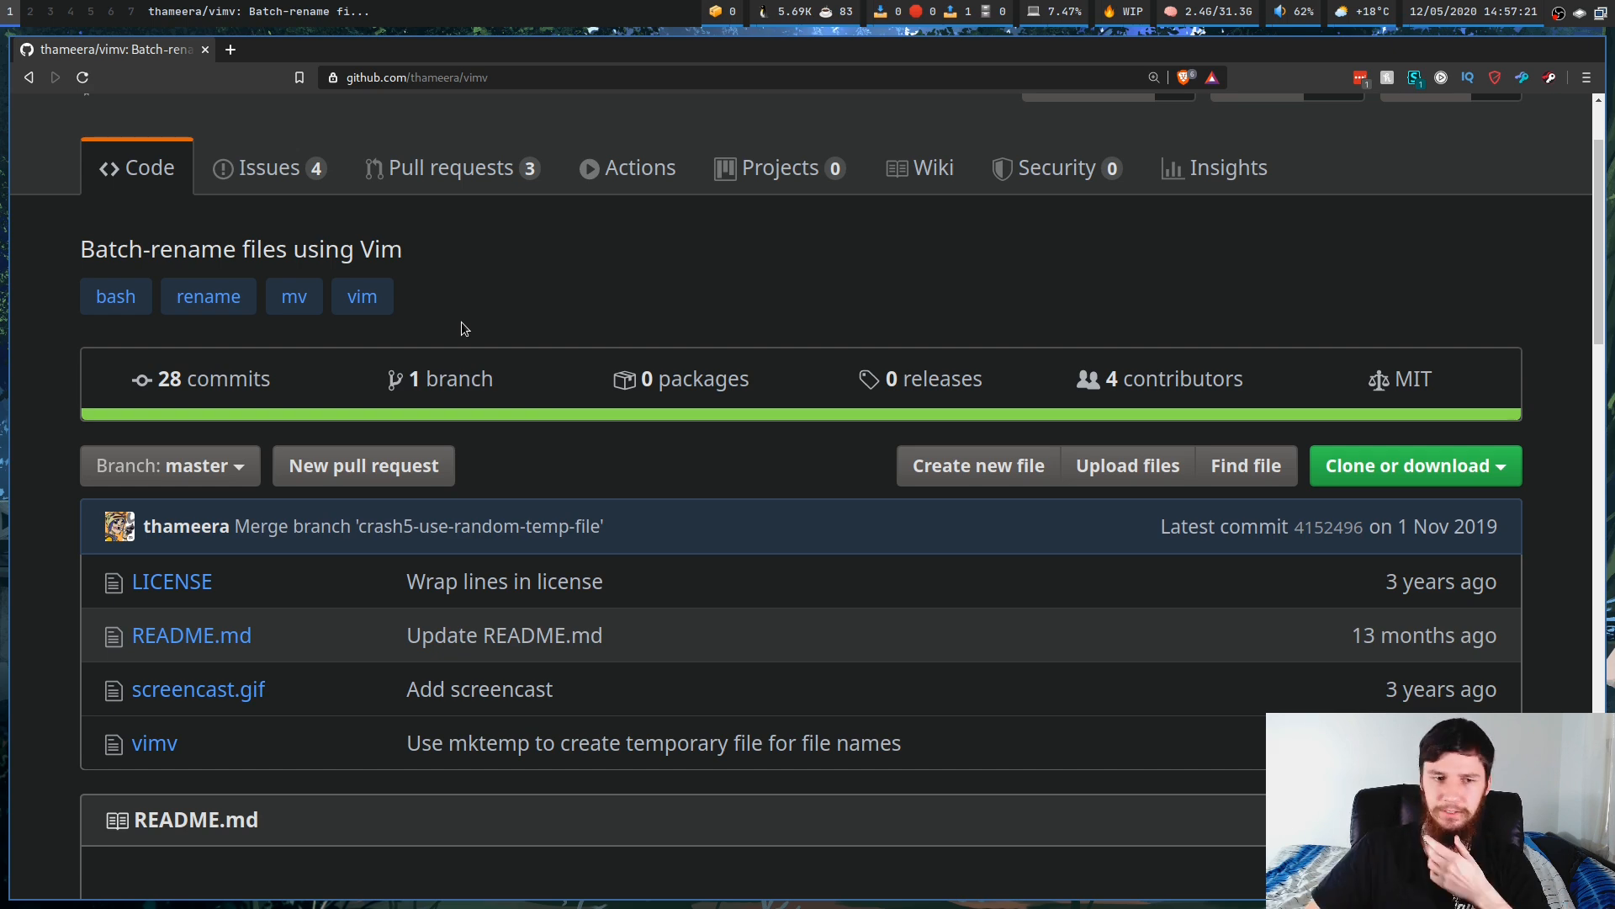
Scroll the vimv README down to its Installing curl command and Usage steps
scroll("down", 3)
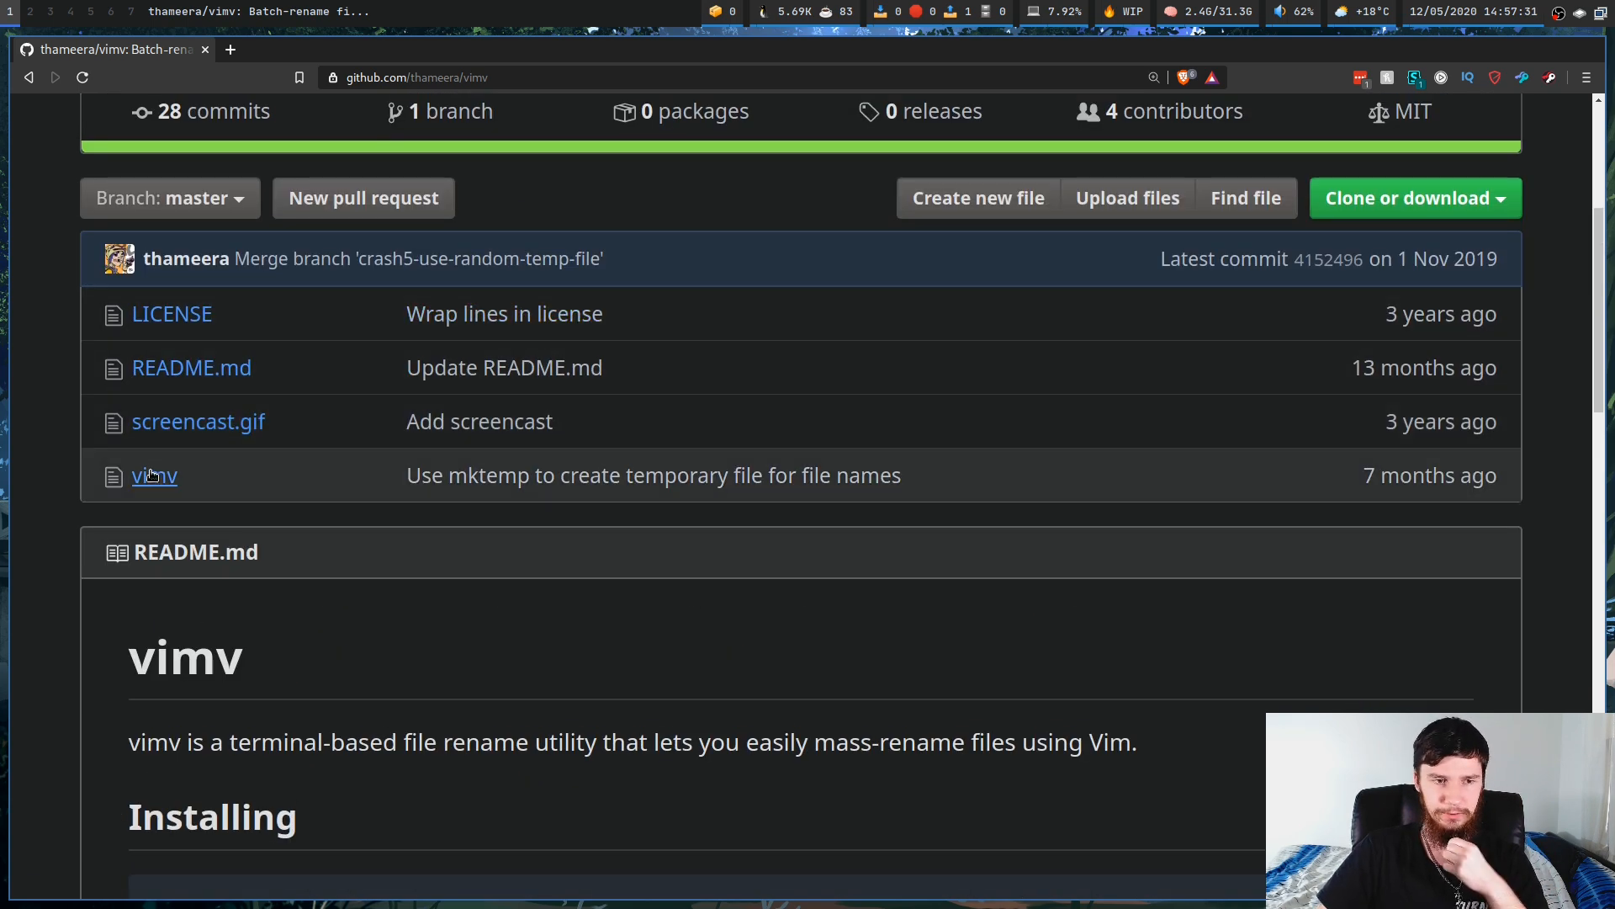
mouse_move(200, 474)
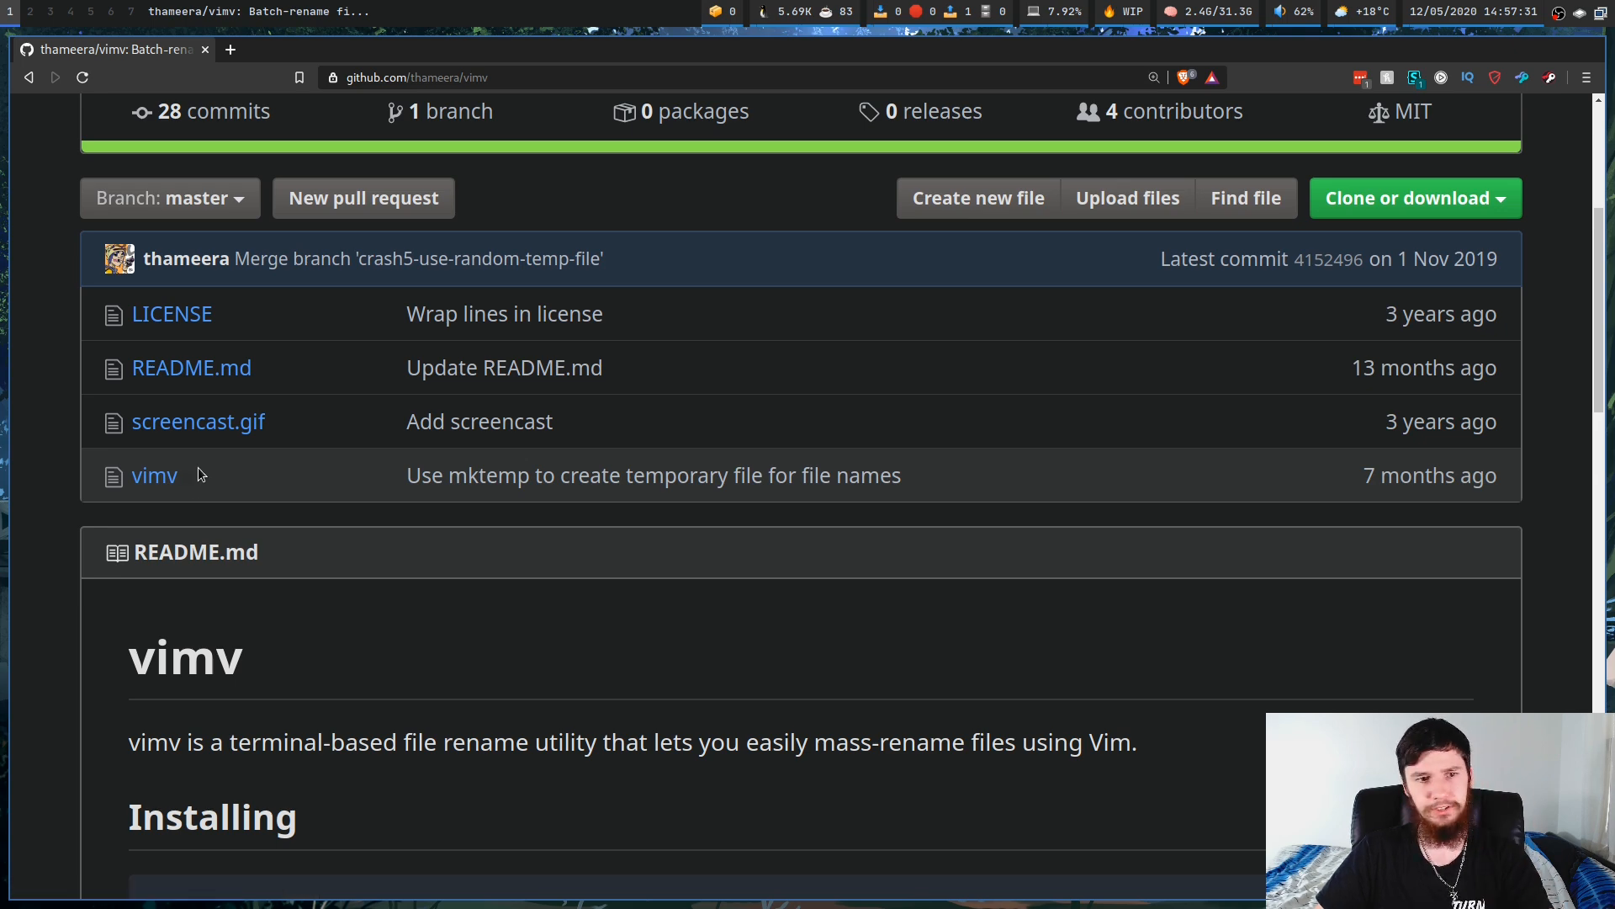
scroll("down", 3)
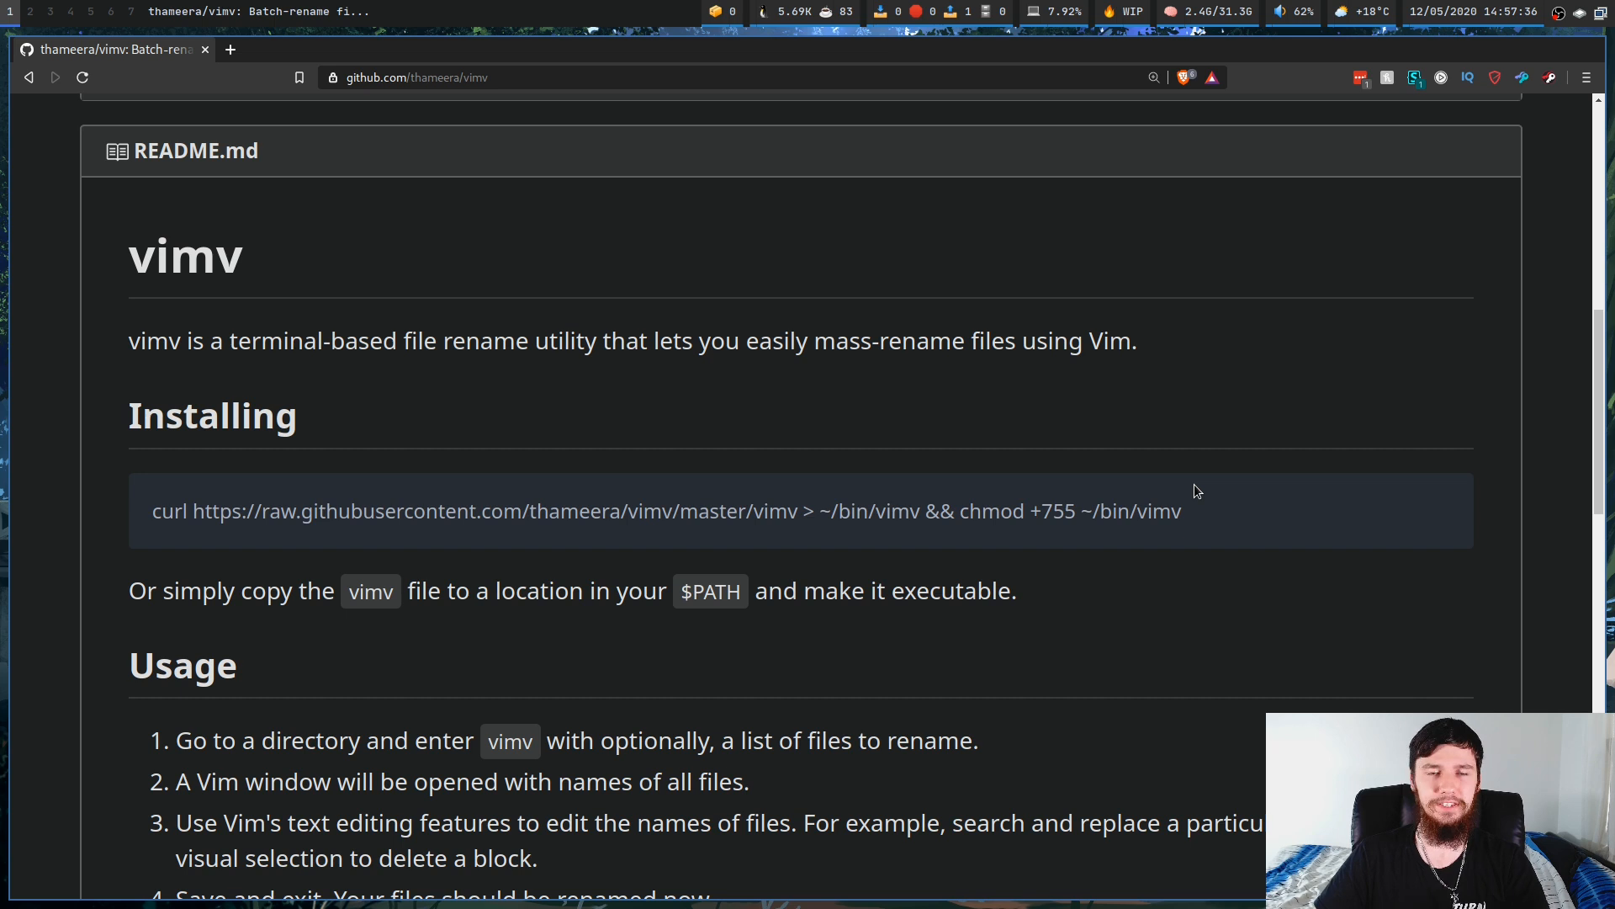
mouse_move(986, 431)
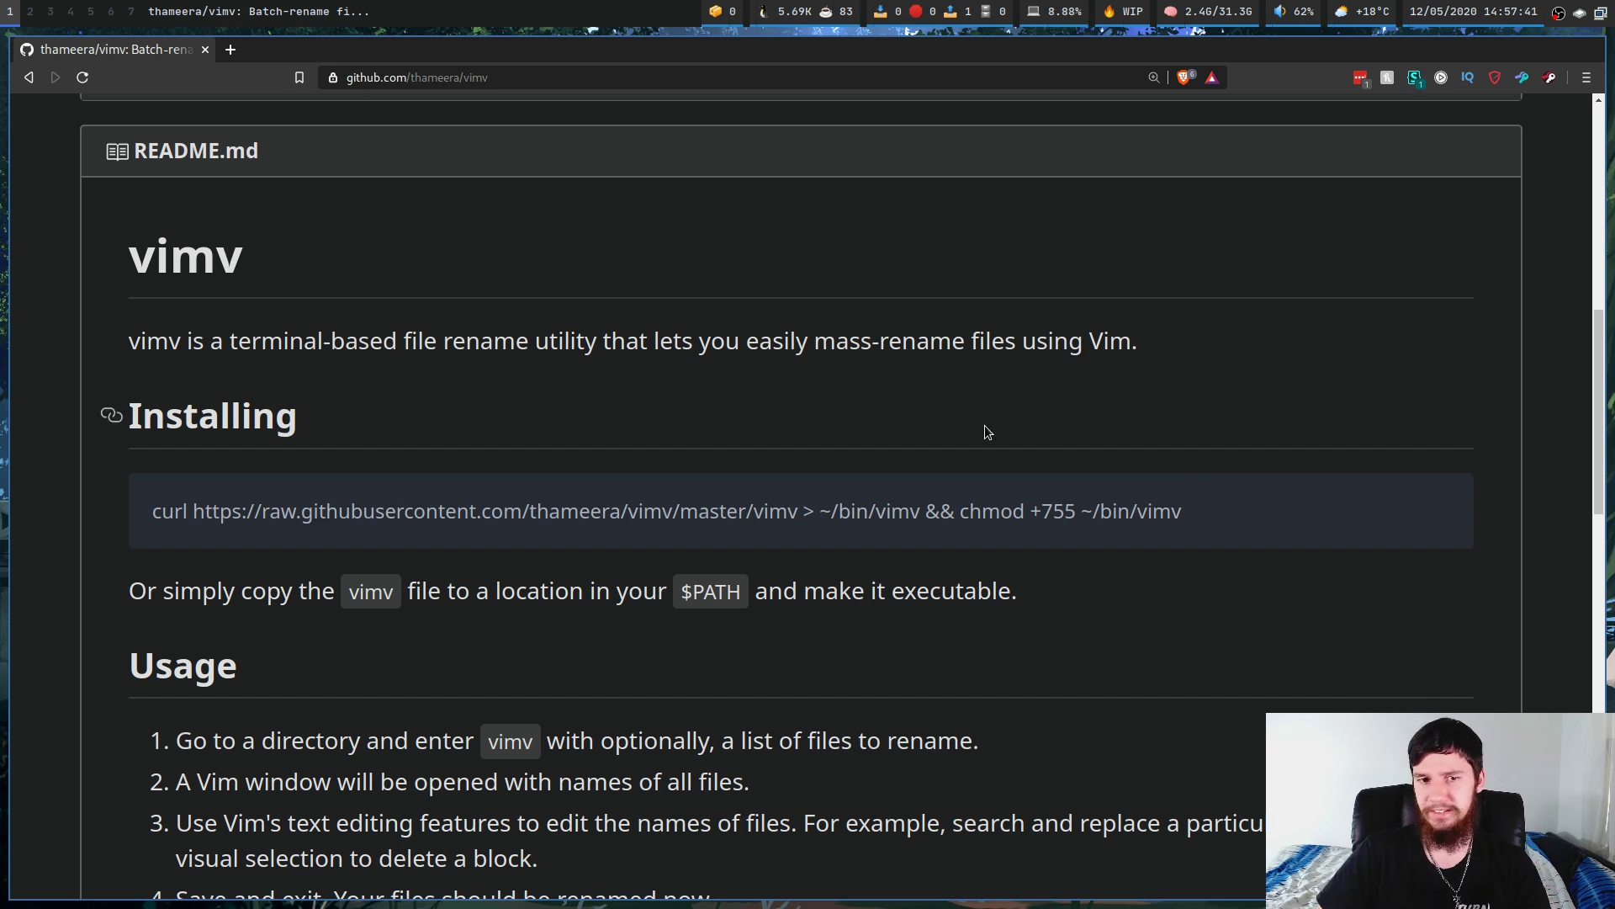
mouse_move(969, 446)
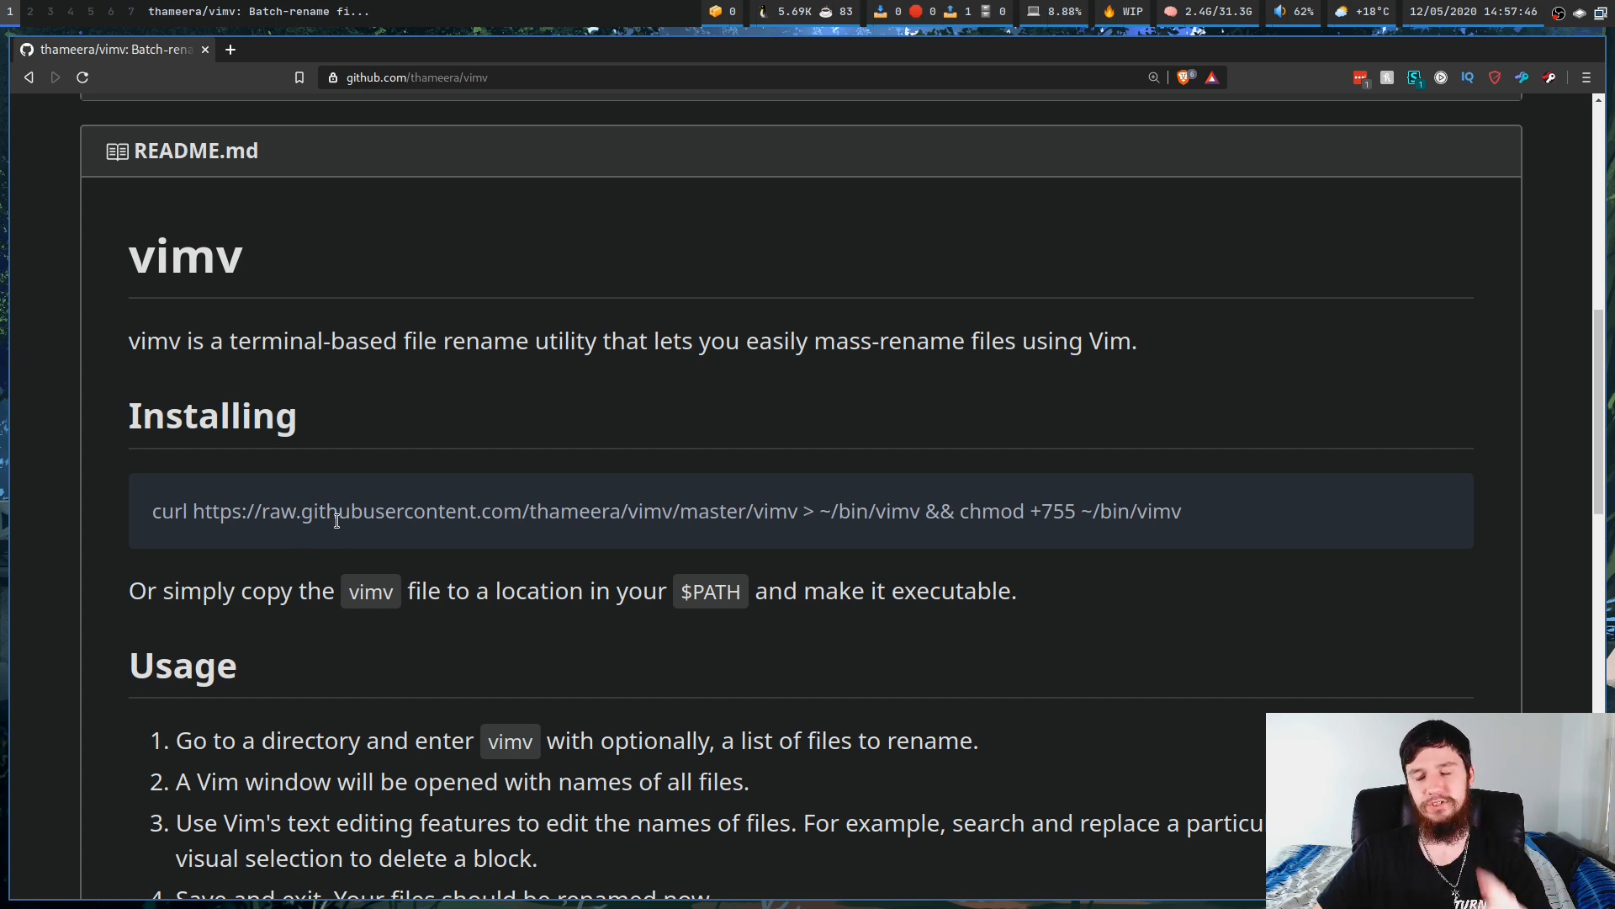
mouse_move(376, 557)
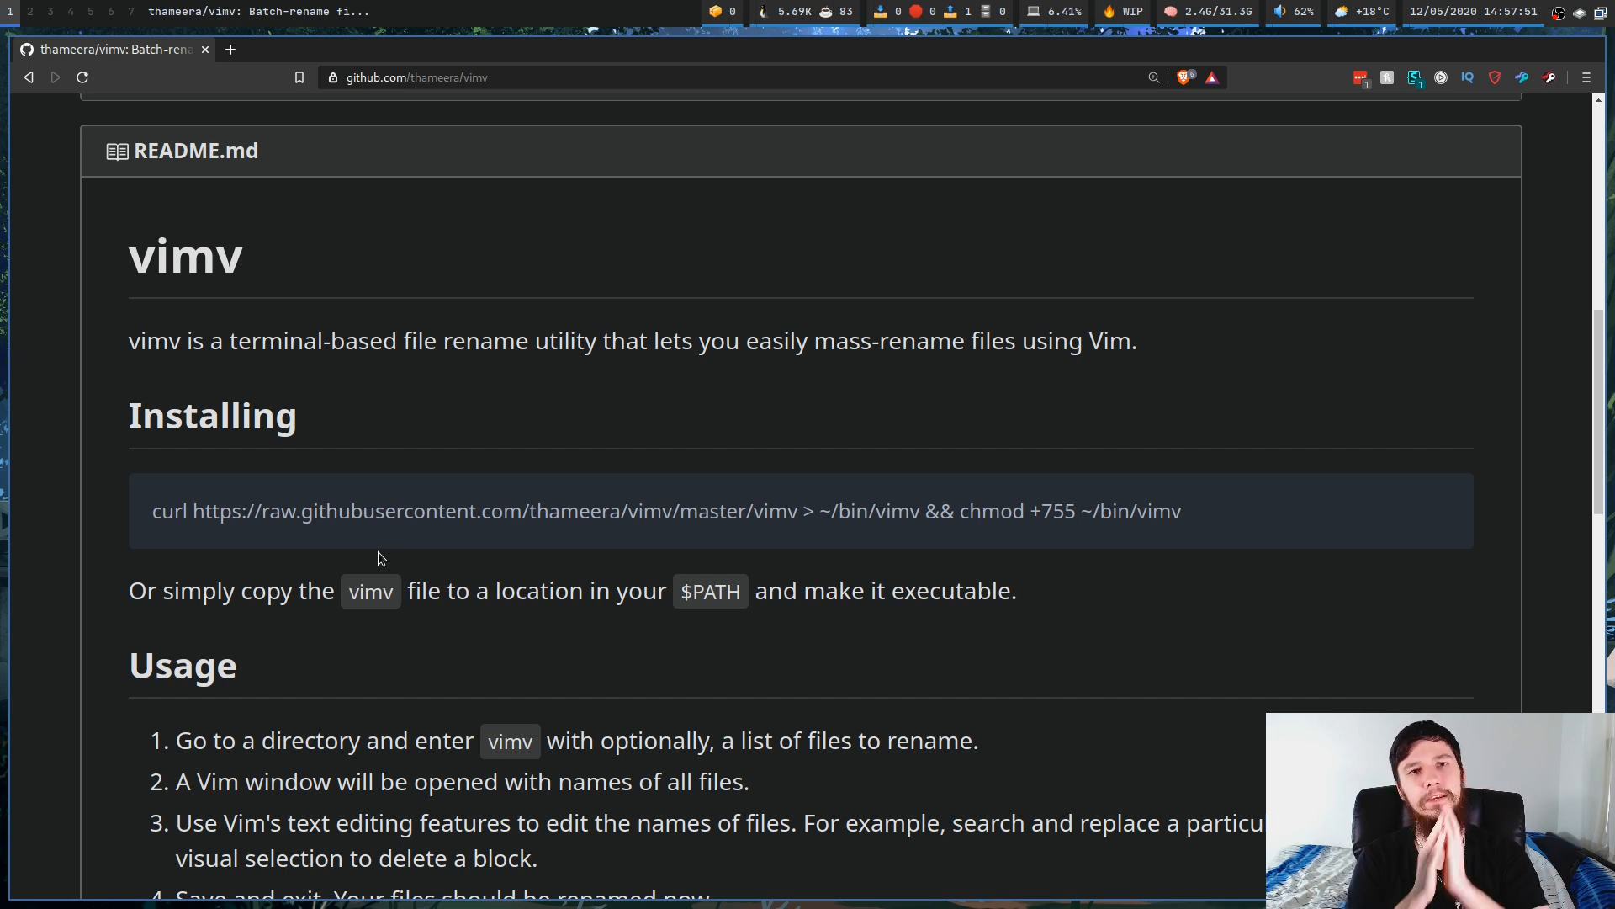
mouse_move(620, 504)
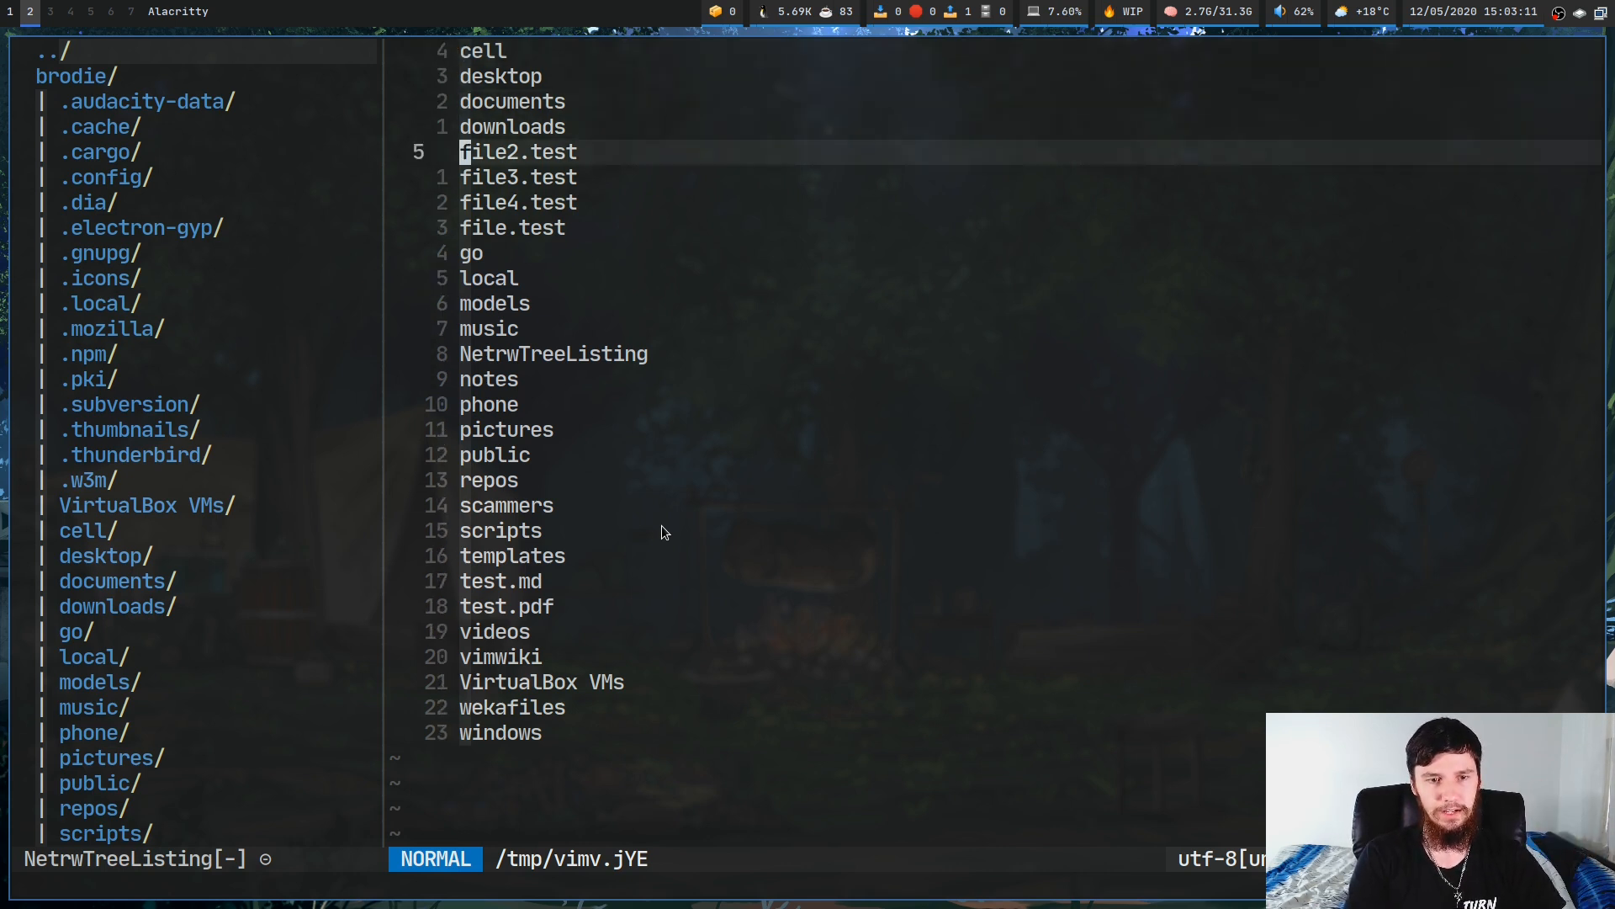
Edit and apply the four new file names in vim, then launch vimv again on the home folder
key("i")
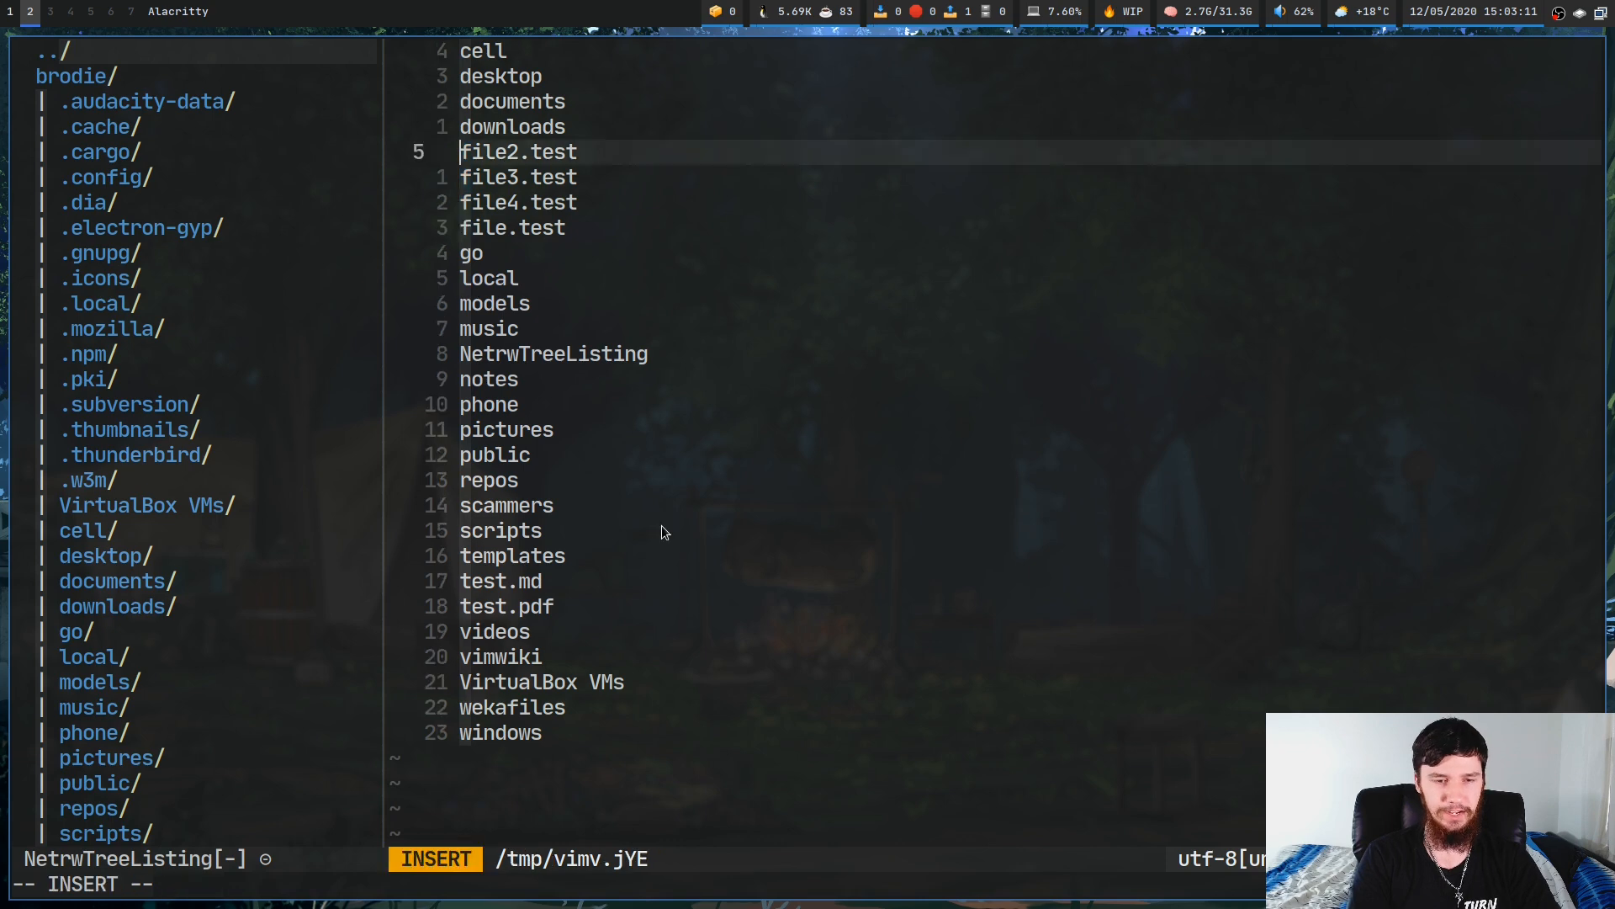
key("Escape")
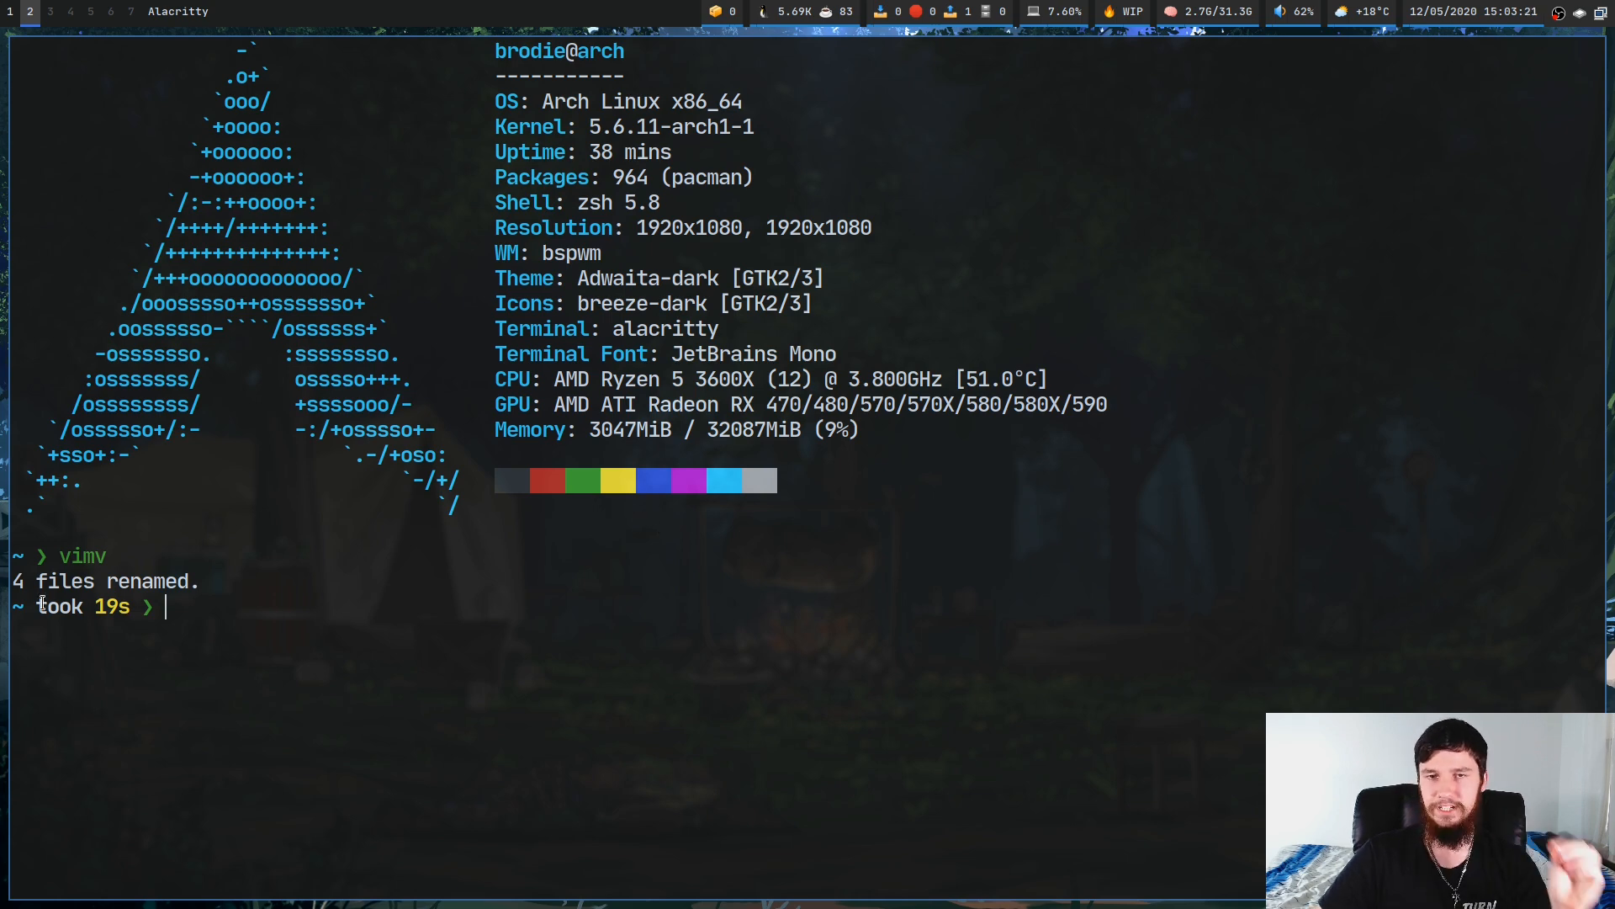
type("vimv")
type(":q")
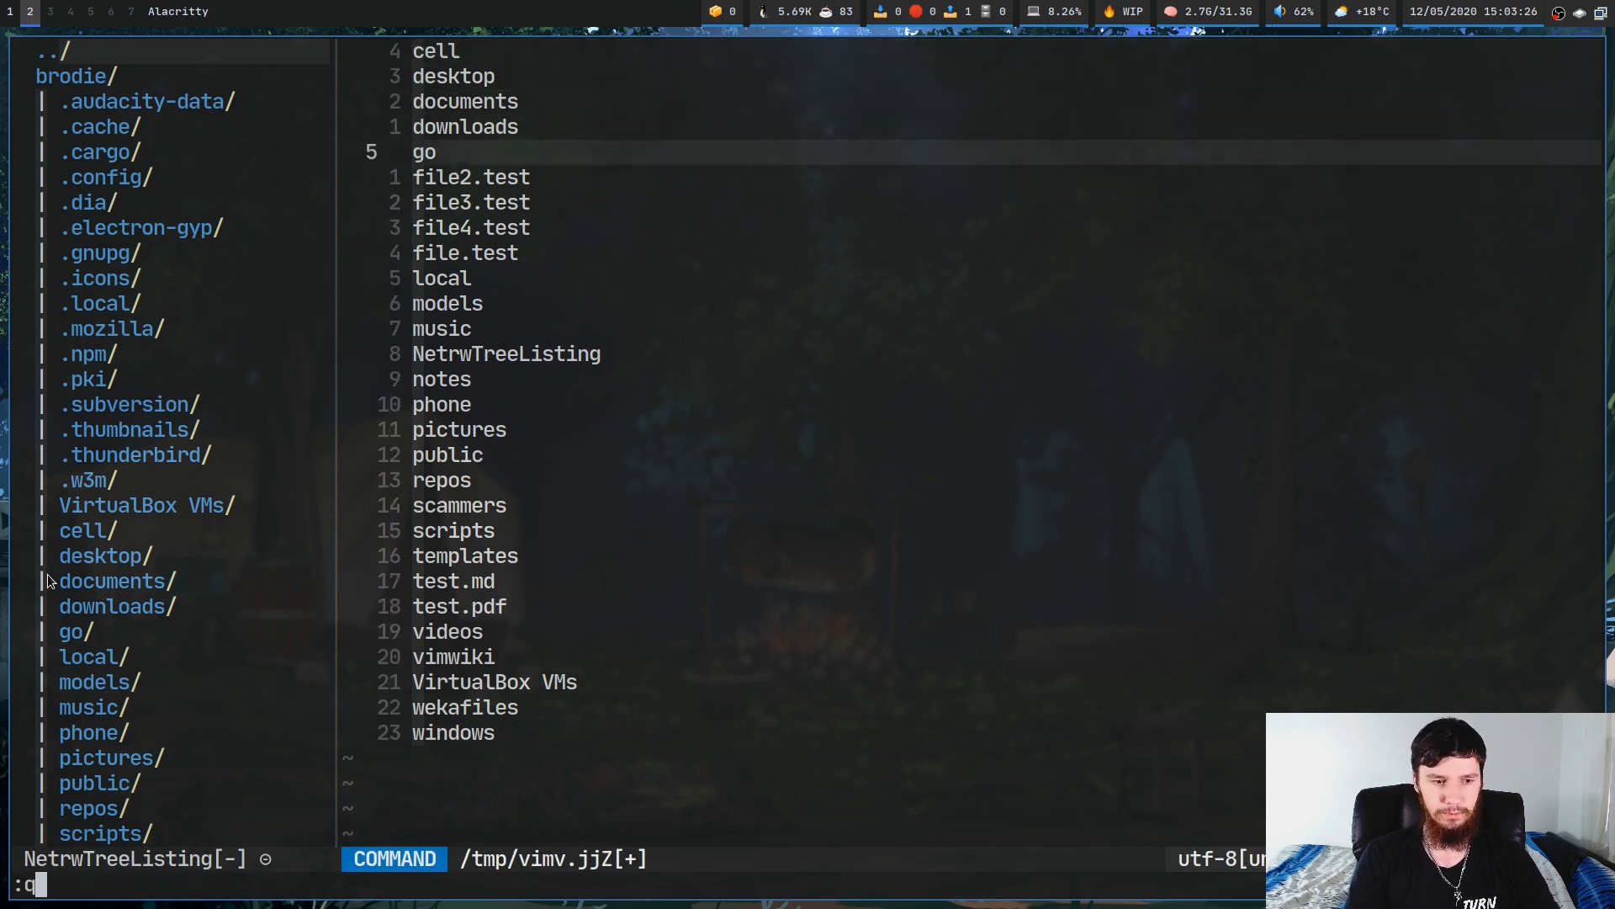
Quit the vimv buffer with :q so 0 files are renamed
key("Return")
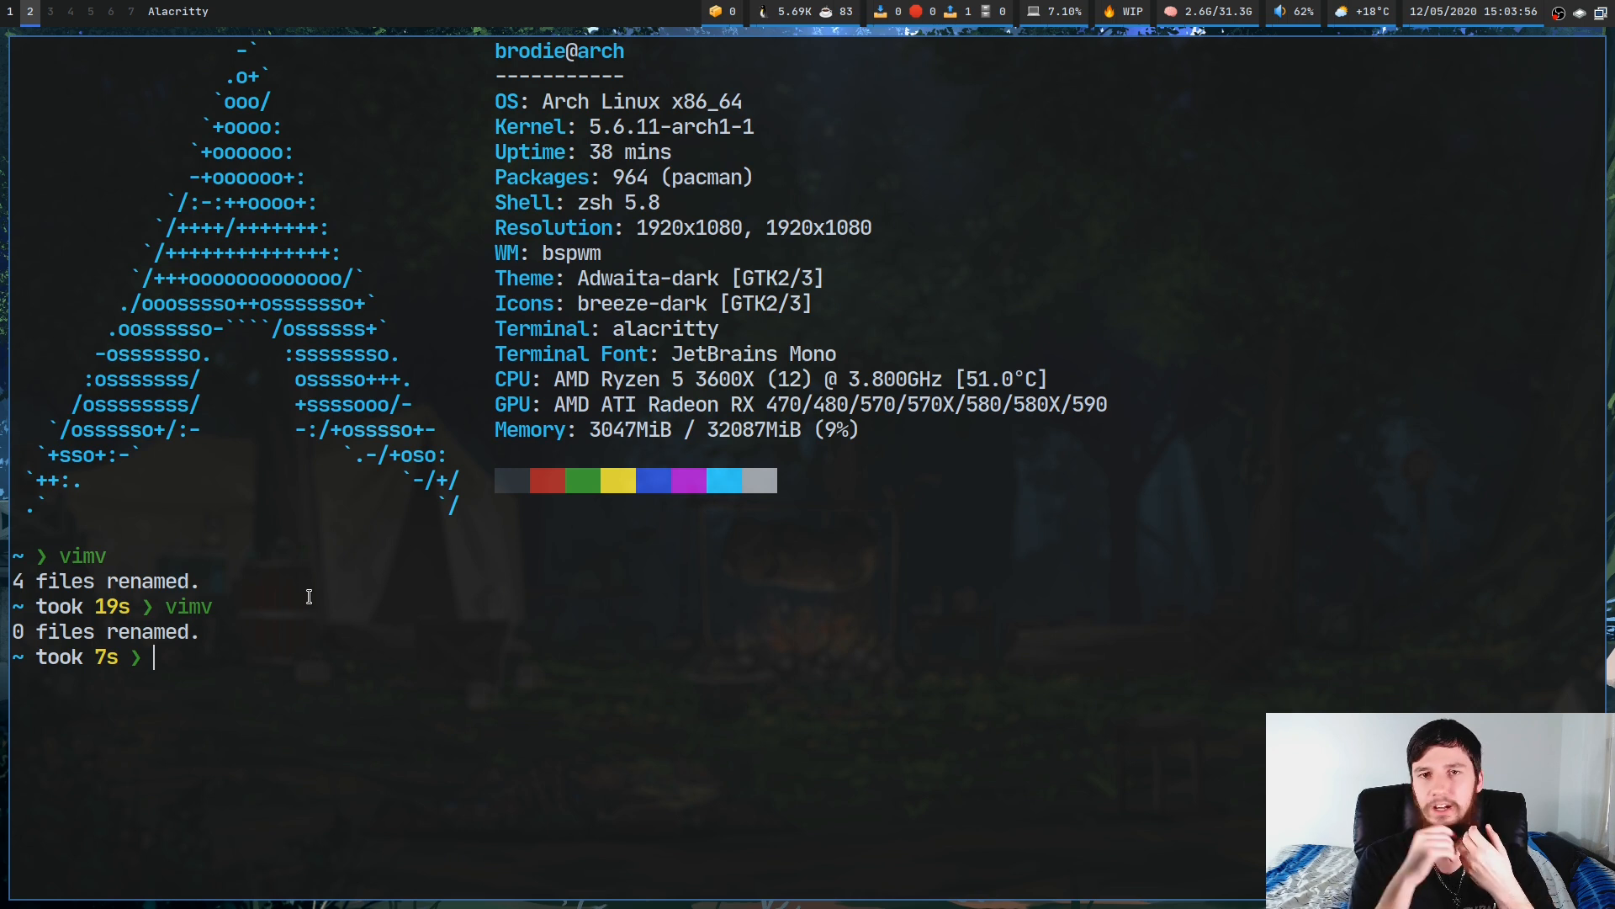
Run vimv *.test and rename the four .test files in one batch
type("vi")
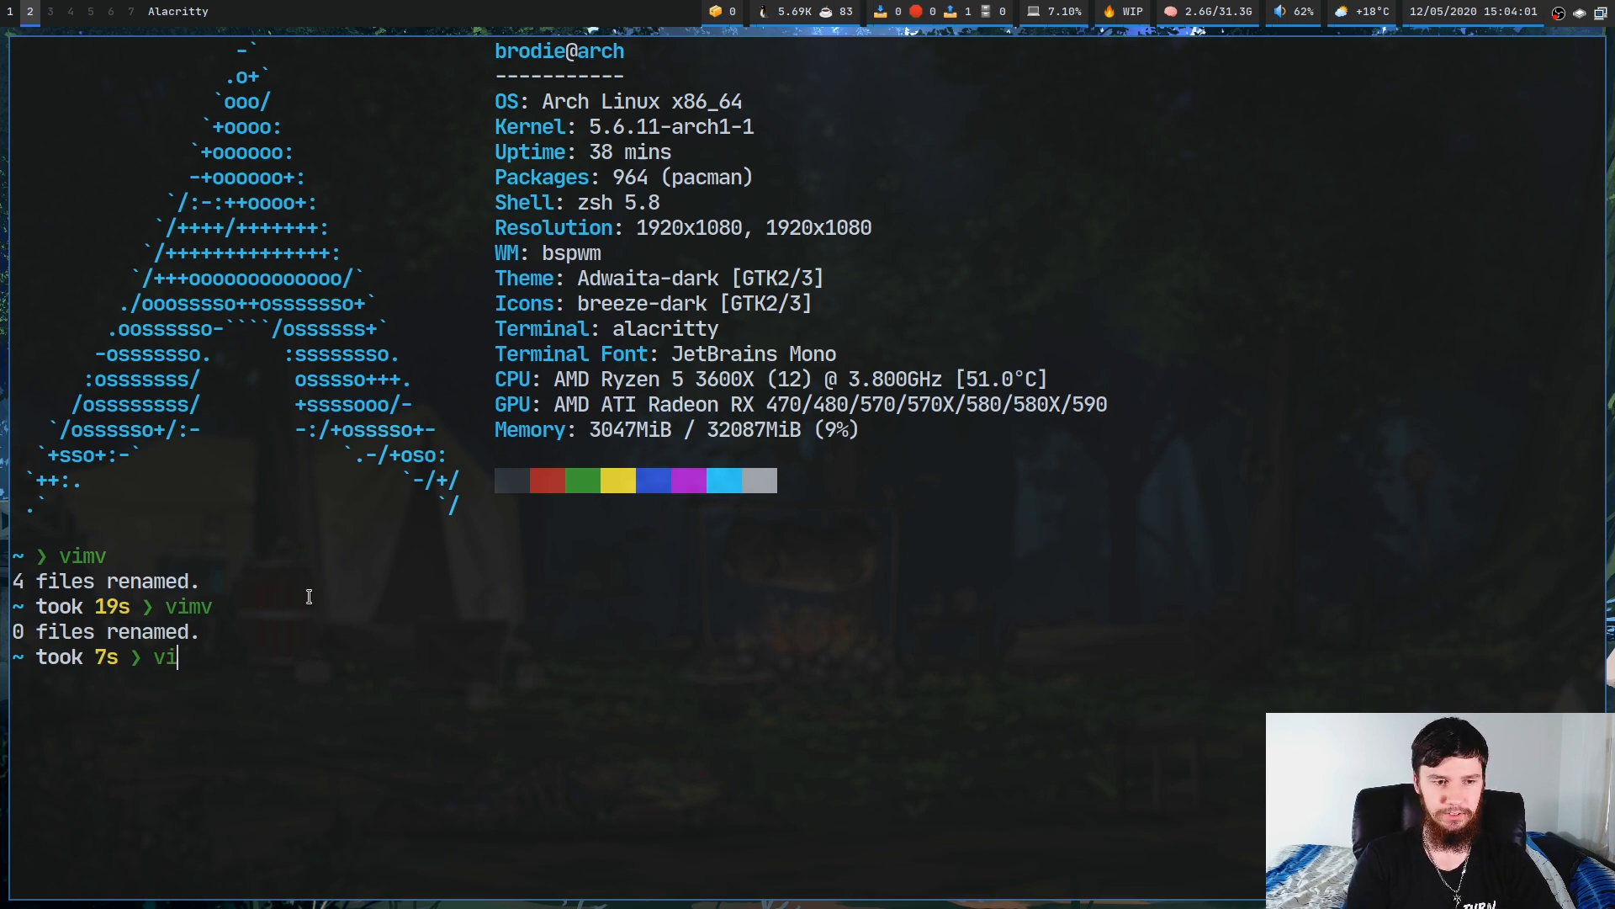
type("mv")
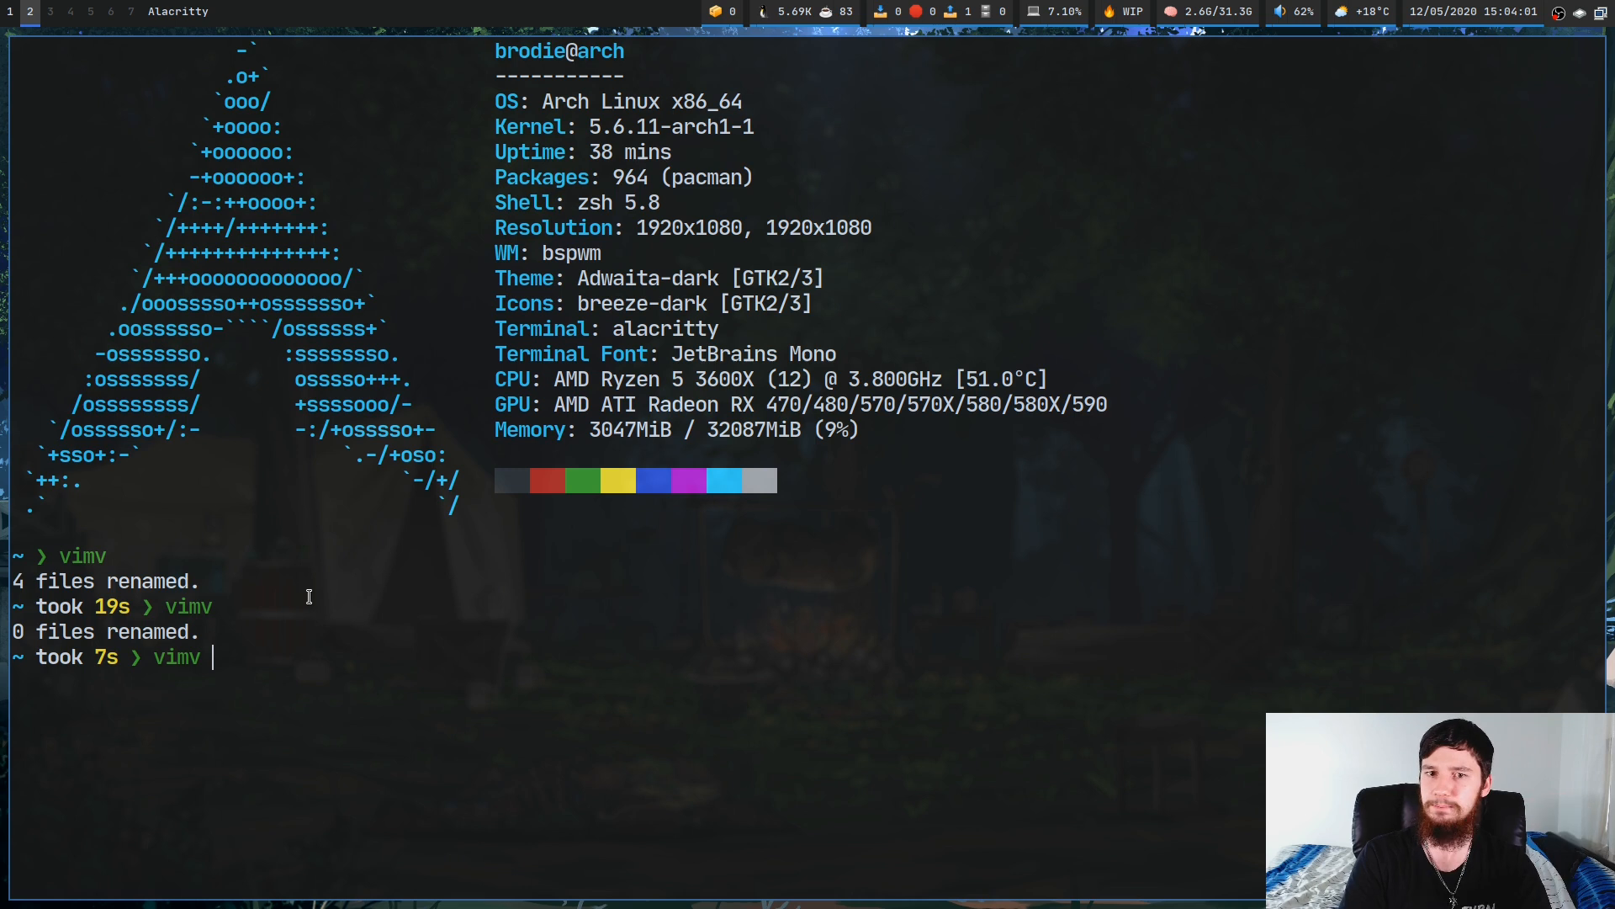
type("*.")
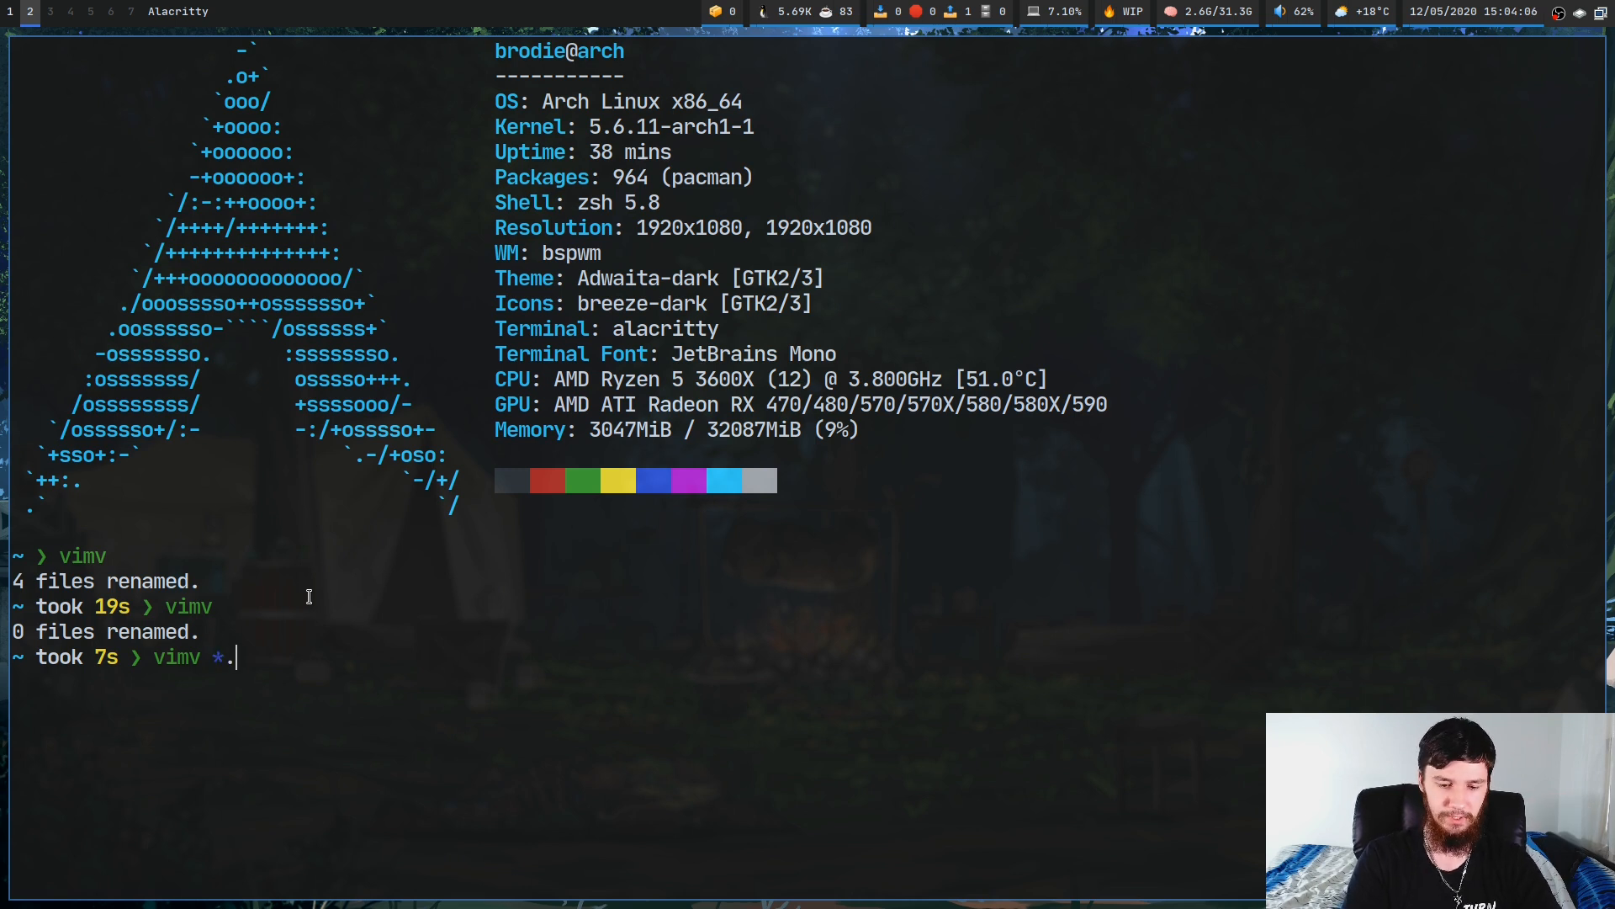
type("test")
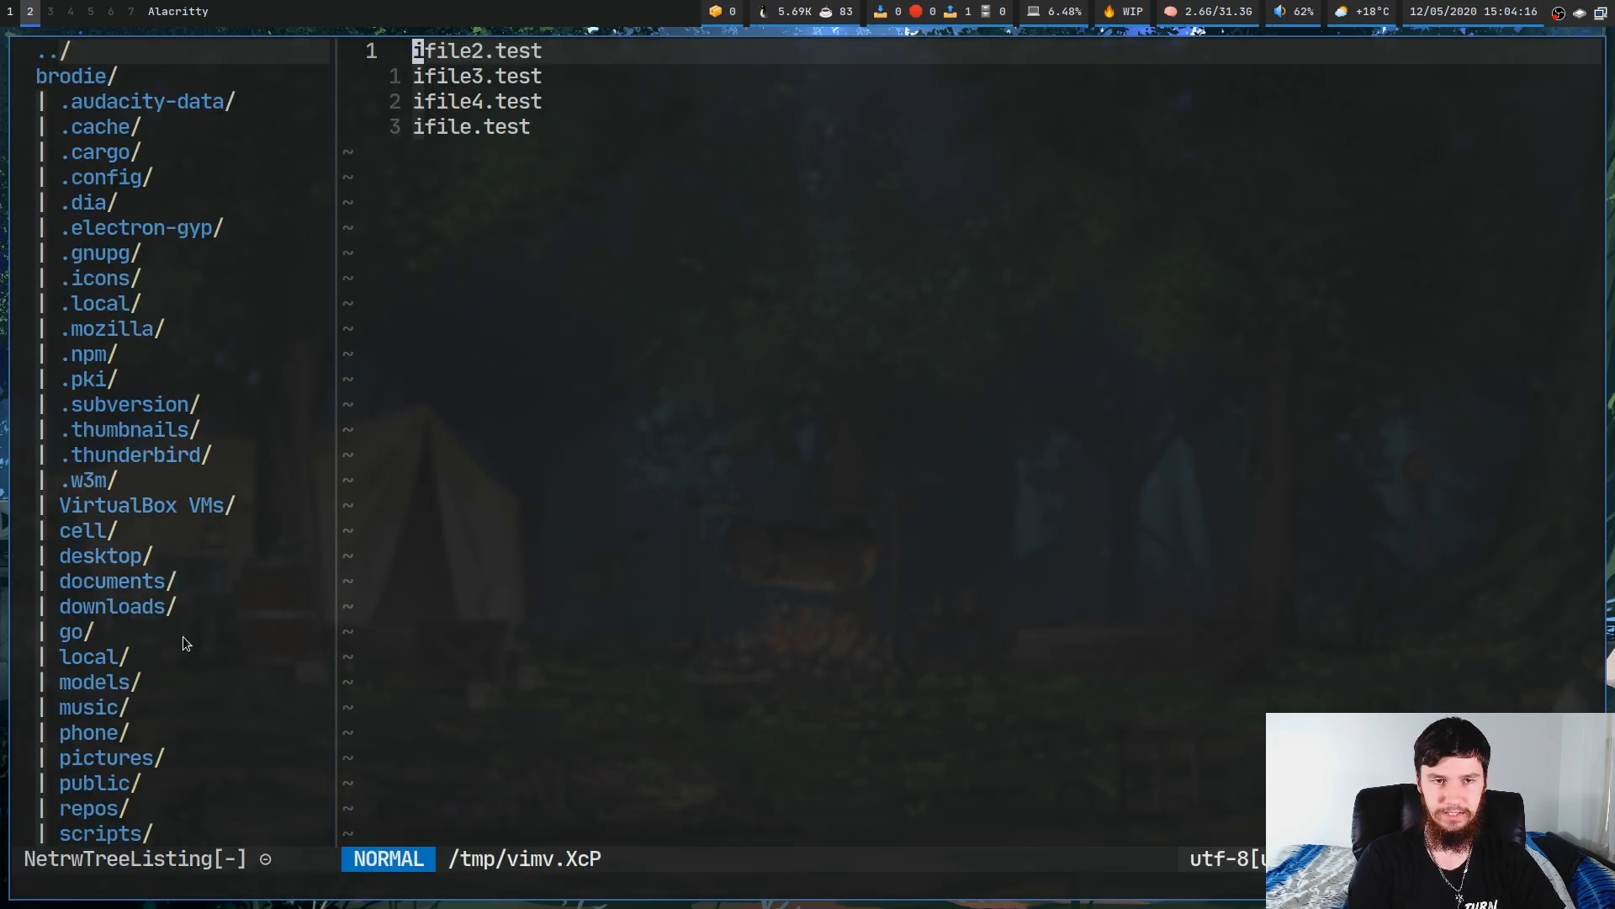
mouse_move(647, 94)
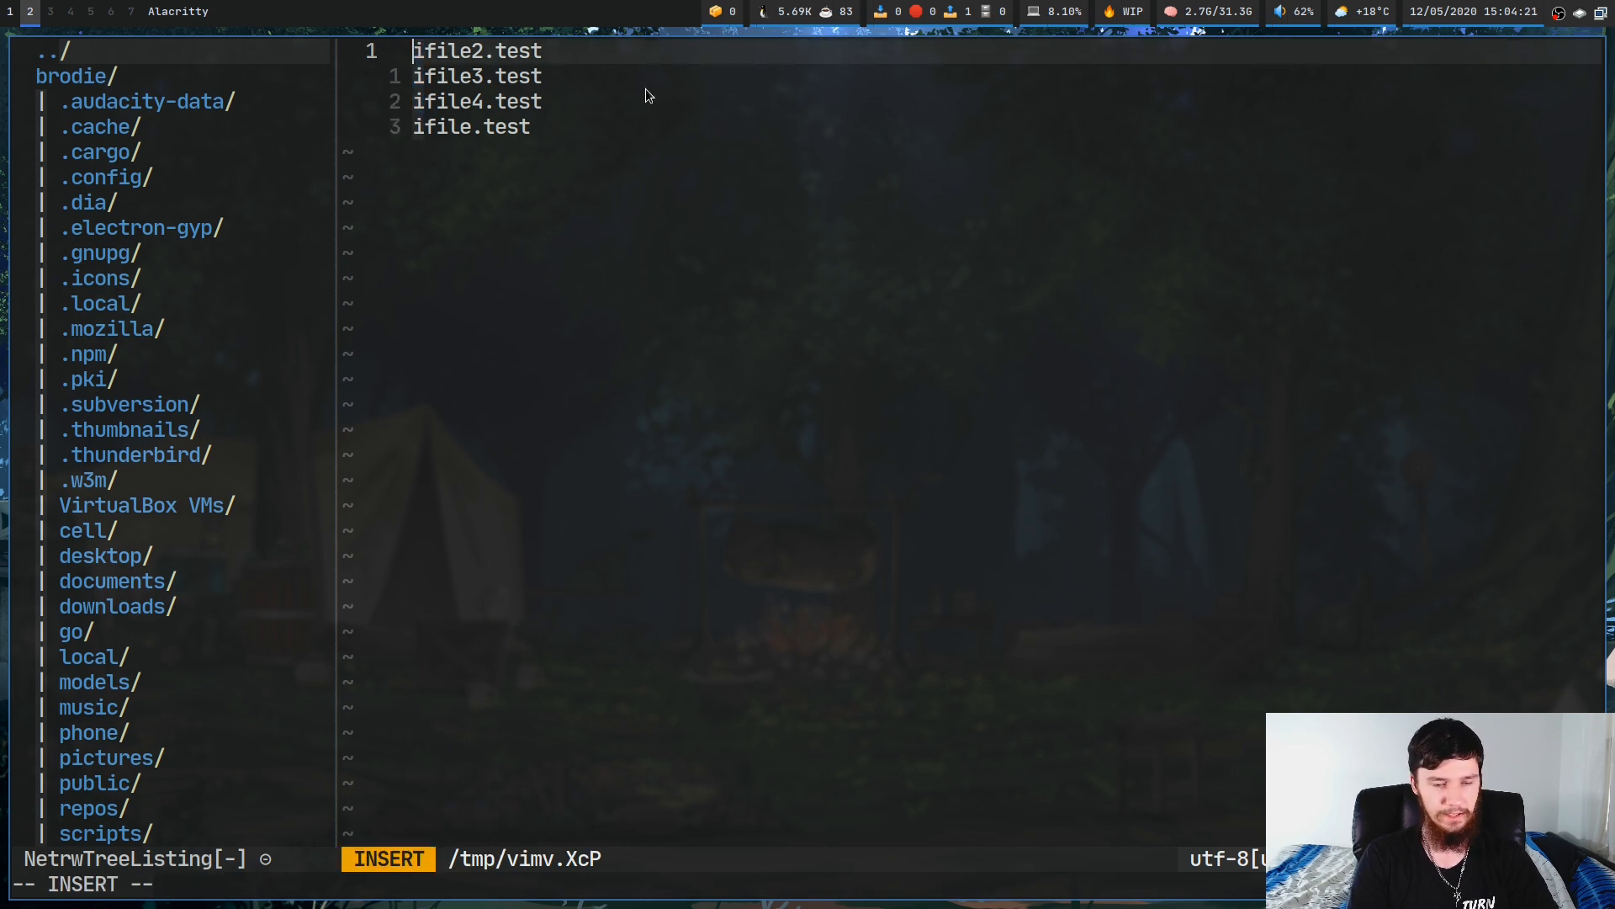
key("Escape")
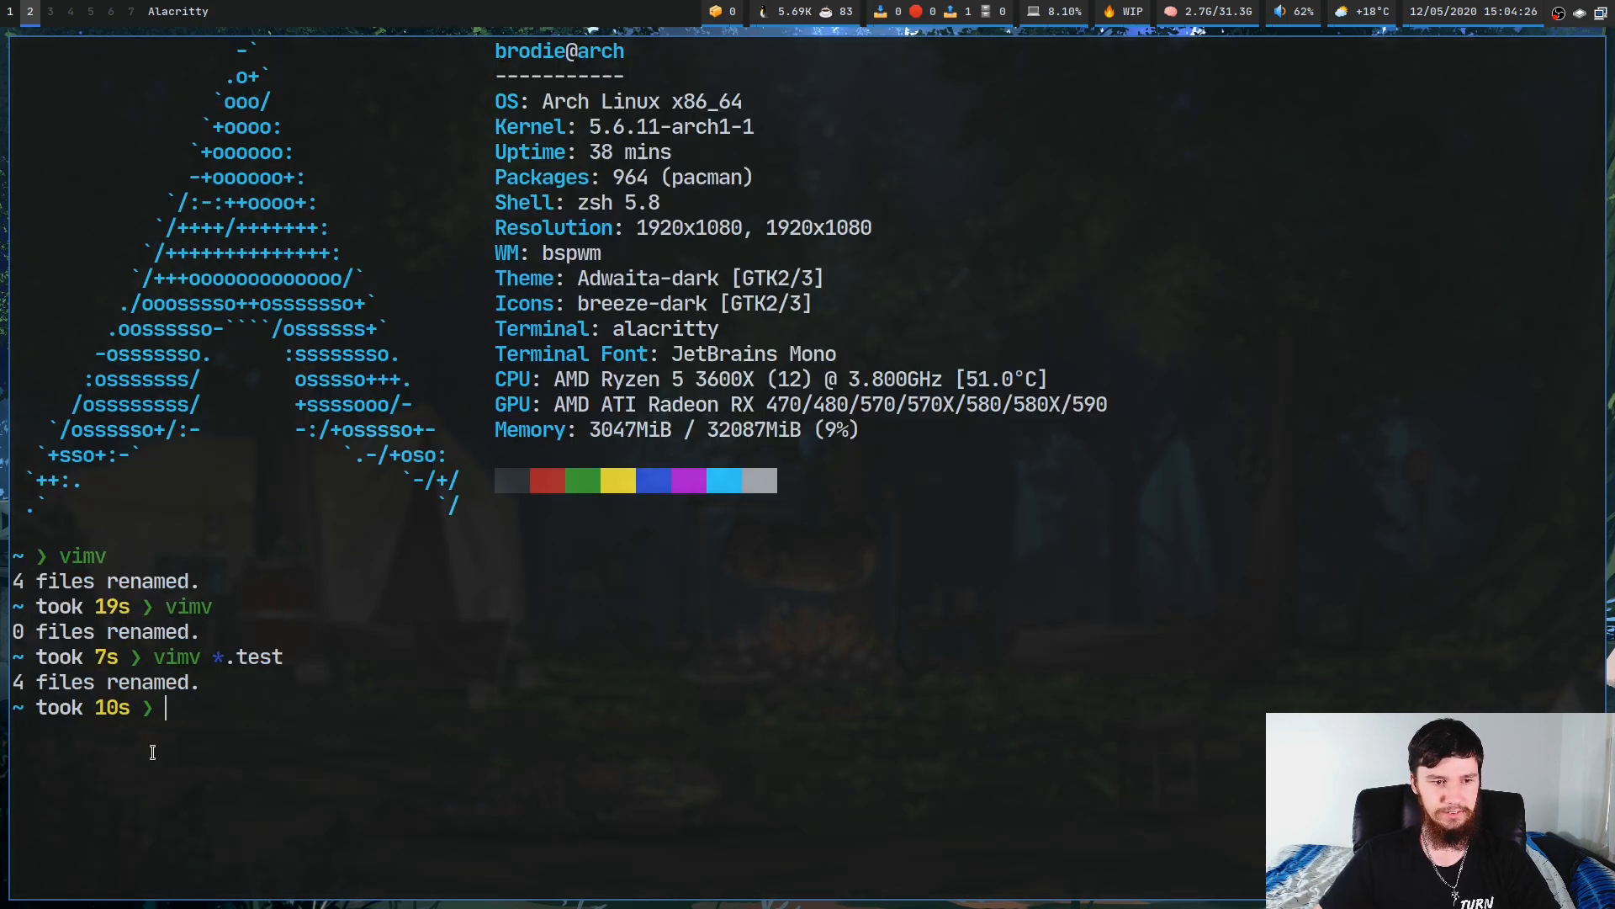
mouse_move(229, 683)
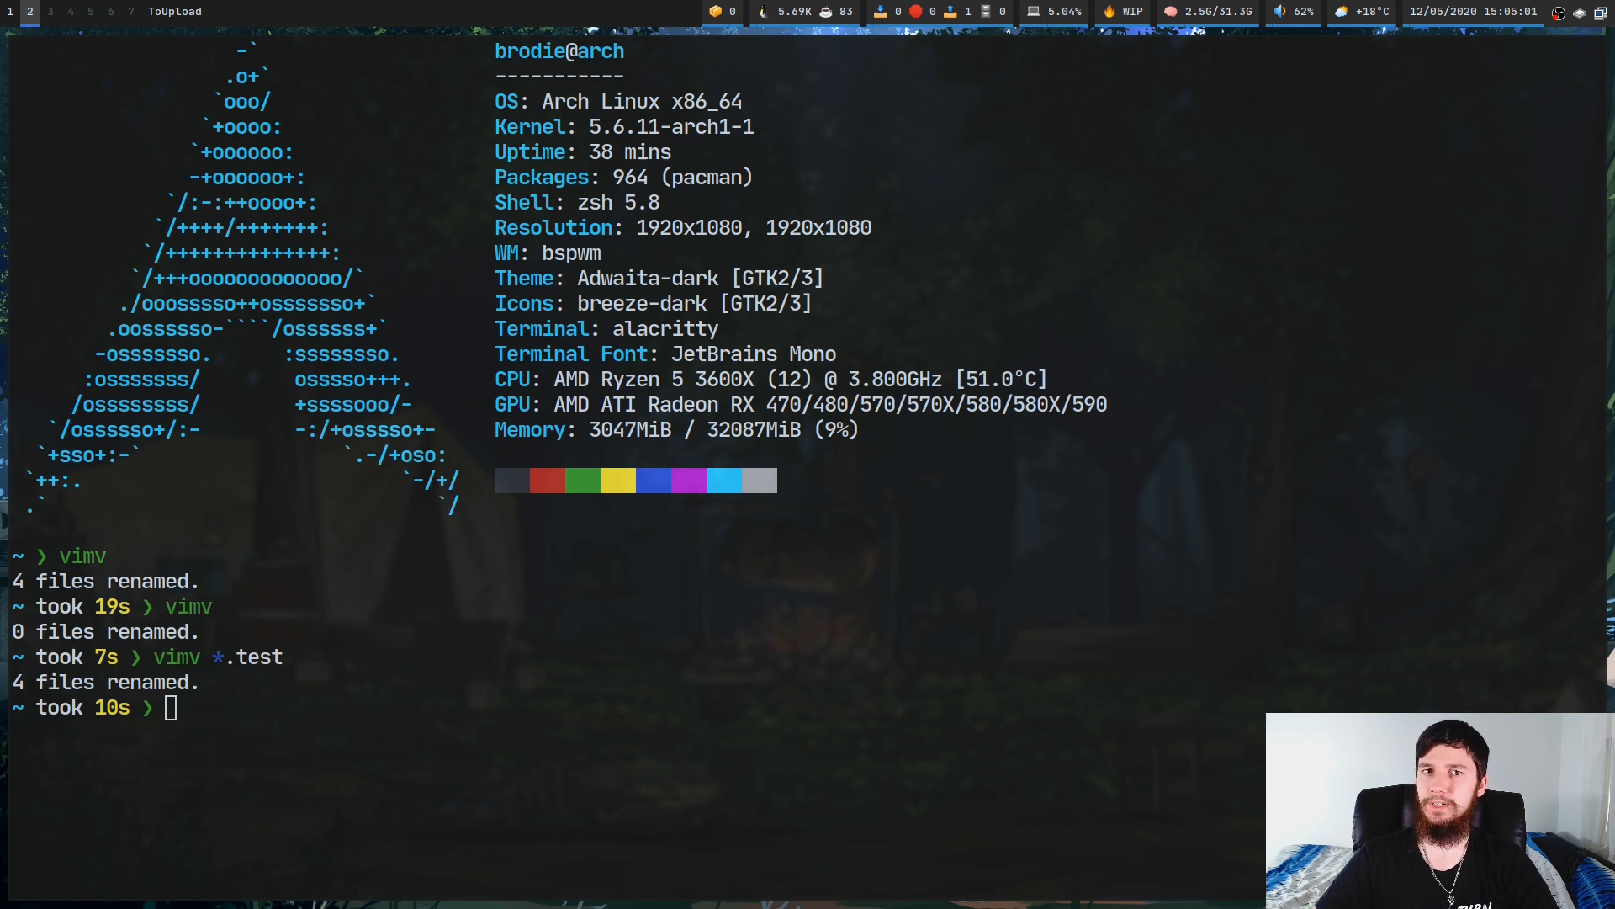
Run vimv *te* to check the rifile names, quit without changes and clear the terminal
type("vimv *.test")
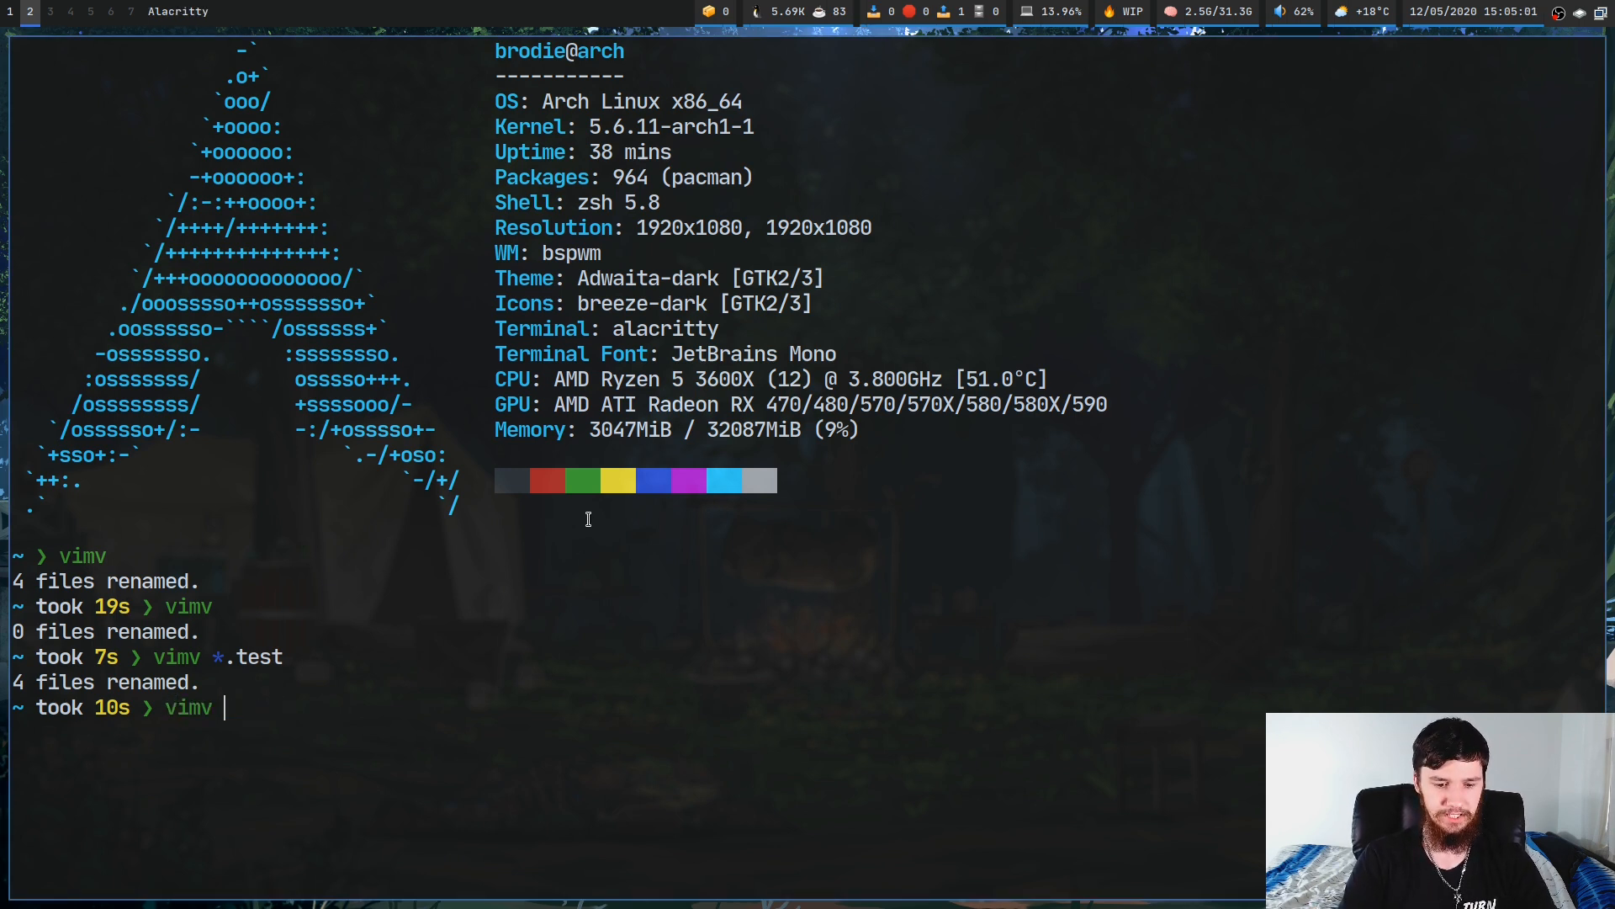
type("*te*")
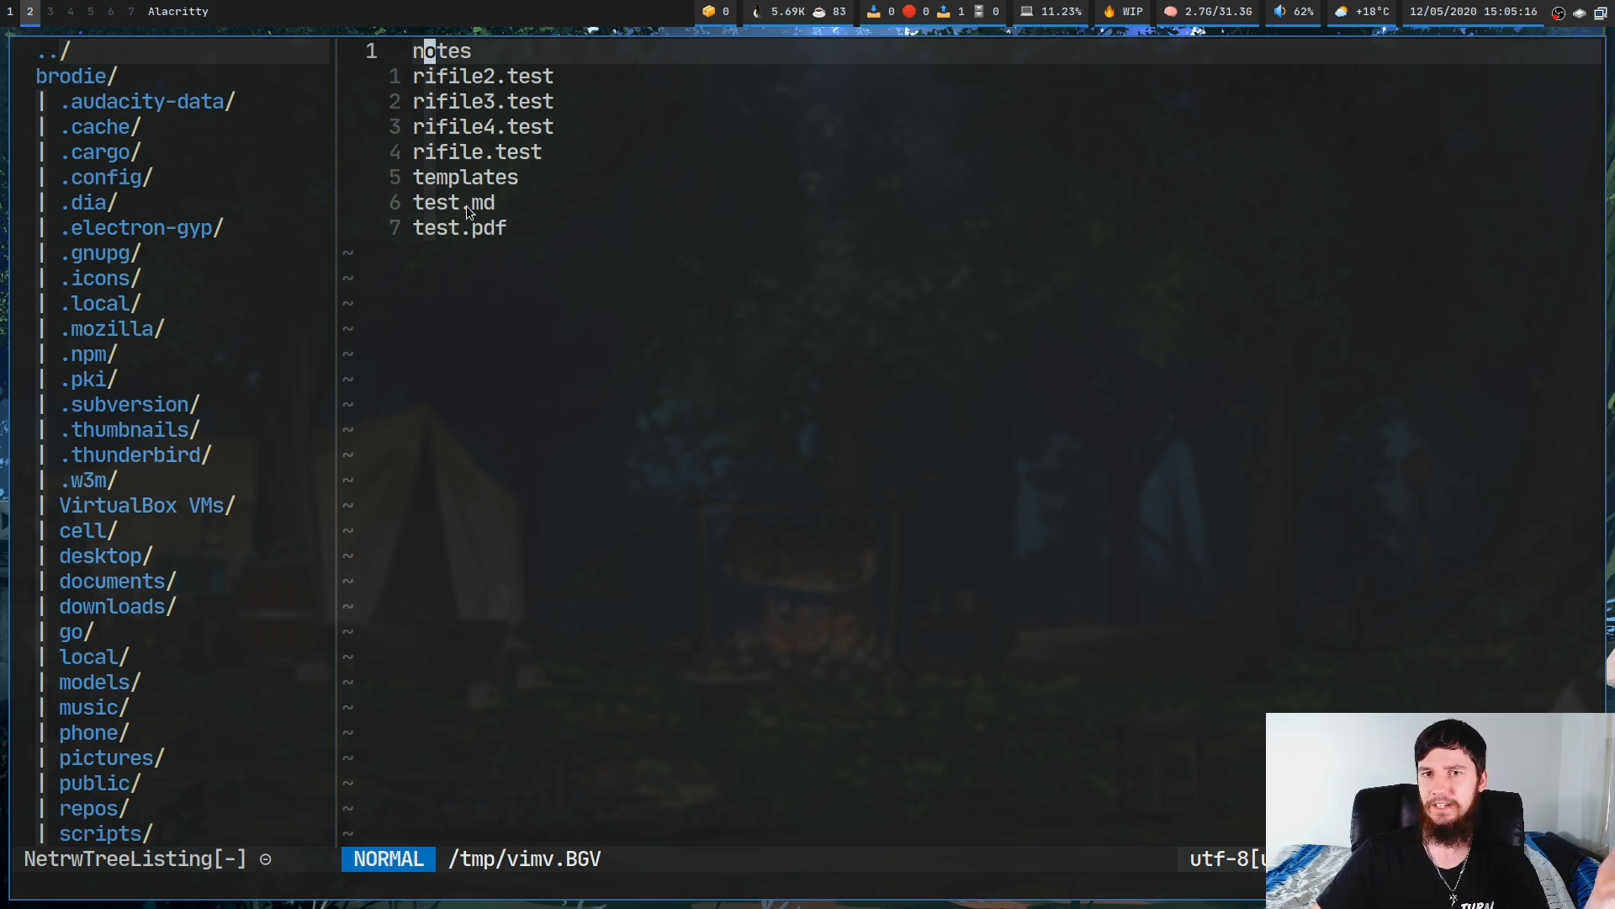
mouse_move(464, 183)
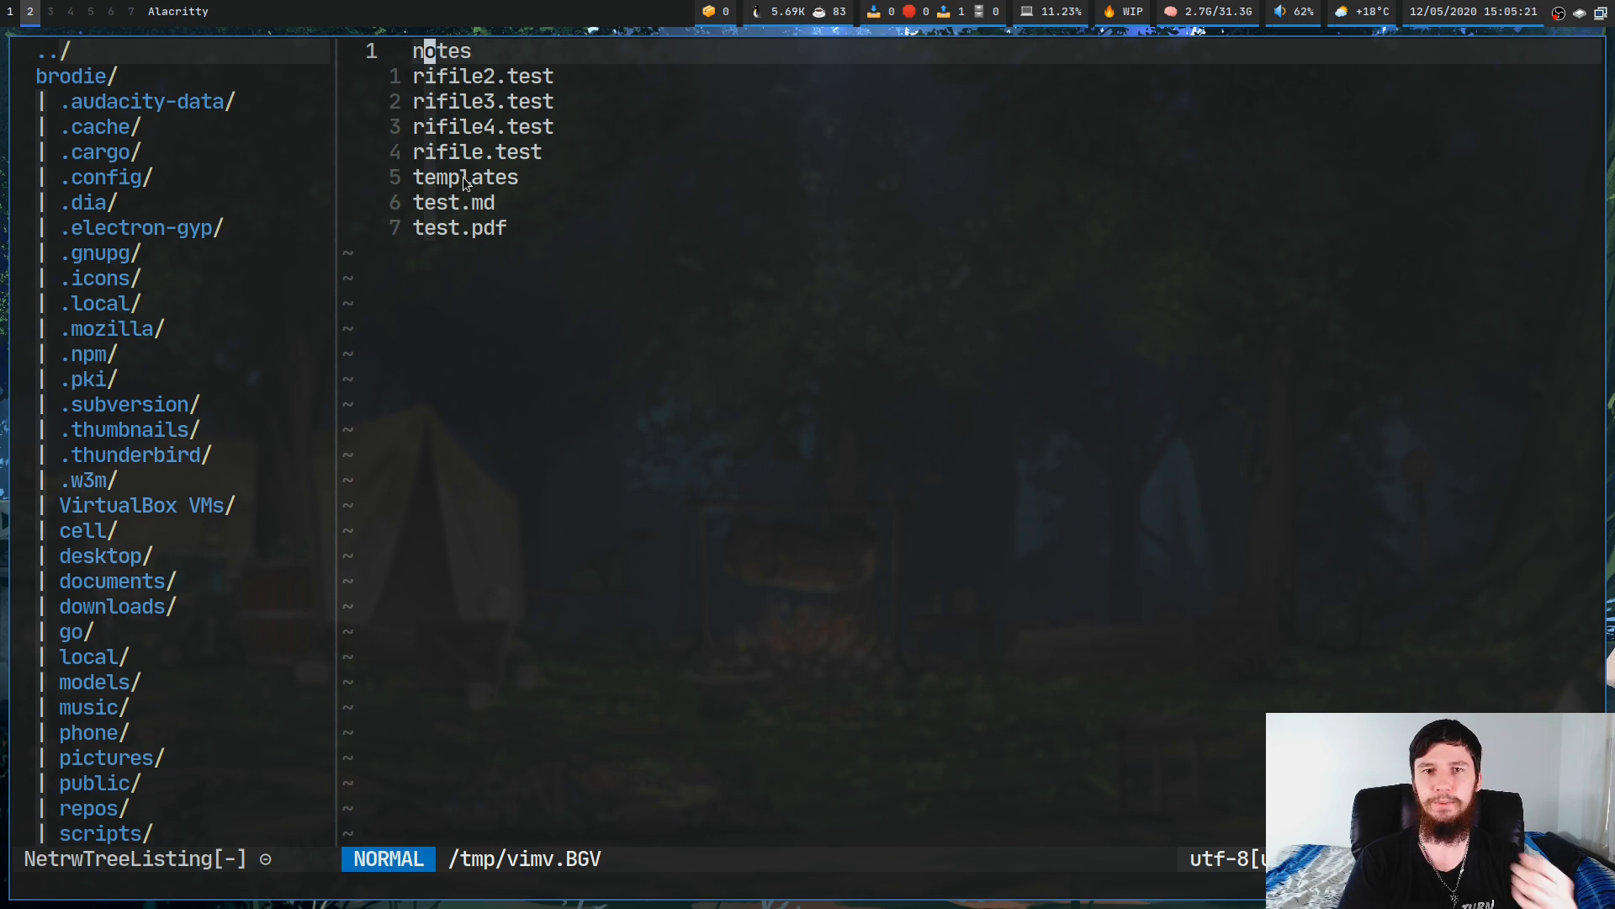
key("ctrl+v")
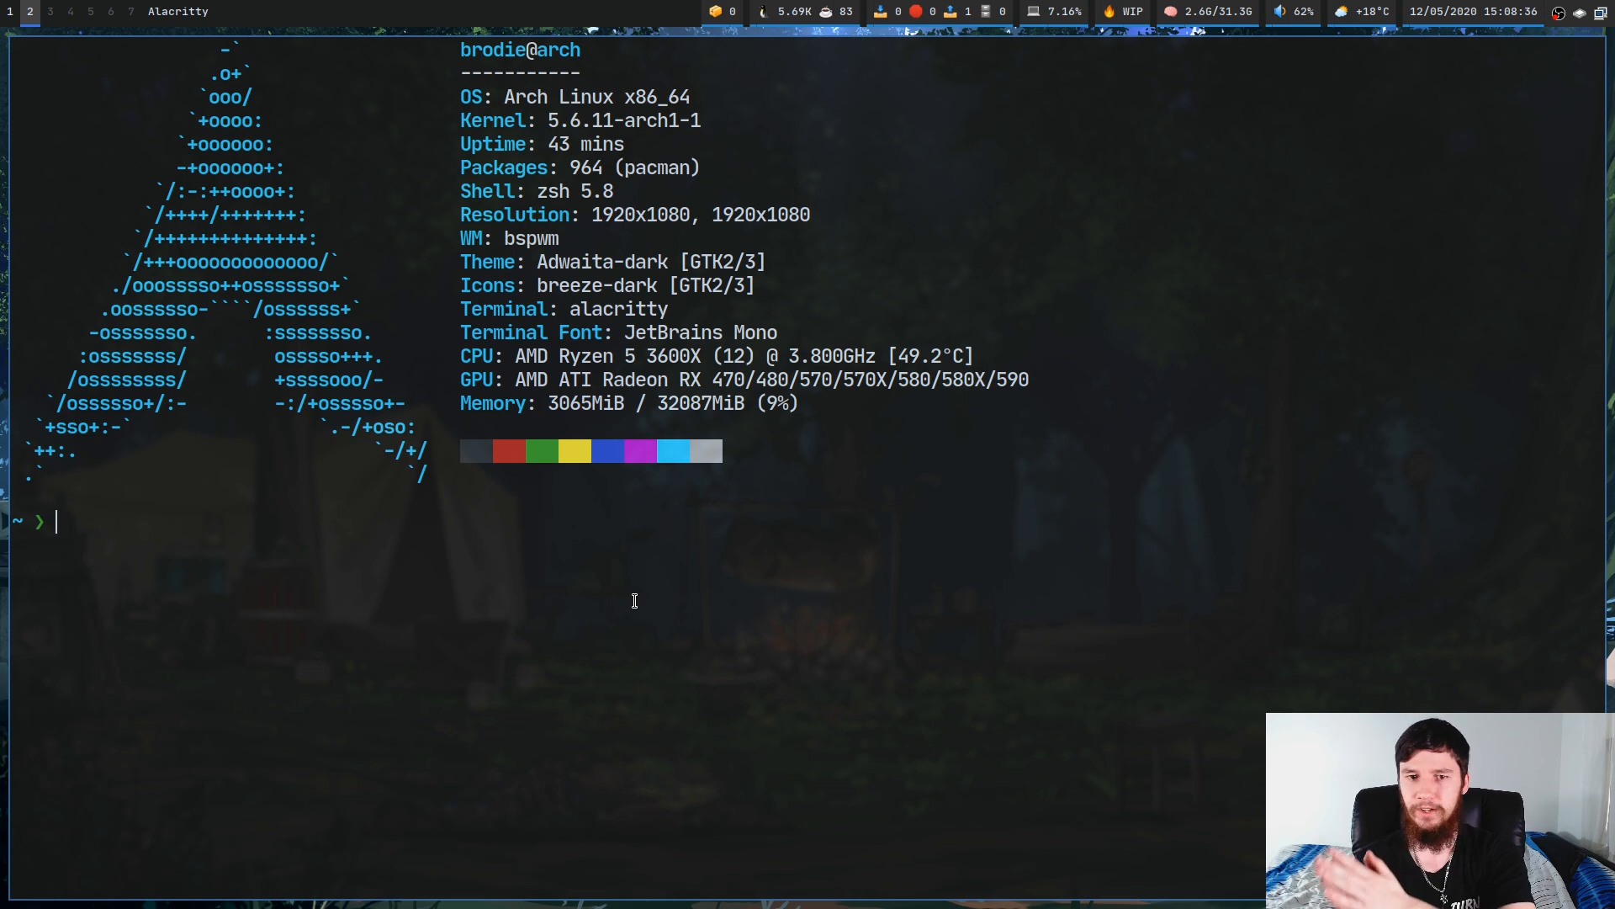
Run find -maxdepth 1, then pipe it into vimv, renaming nothing
type("find")
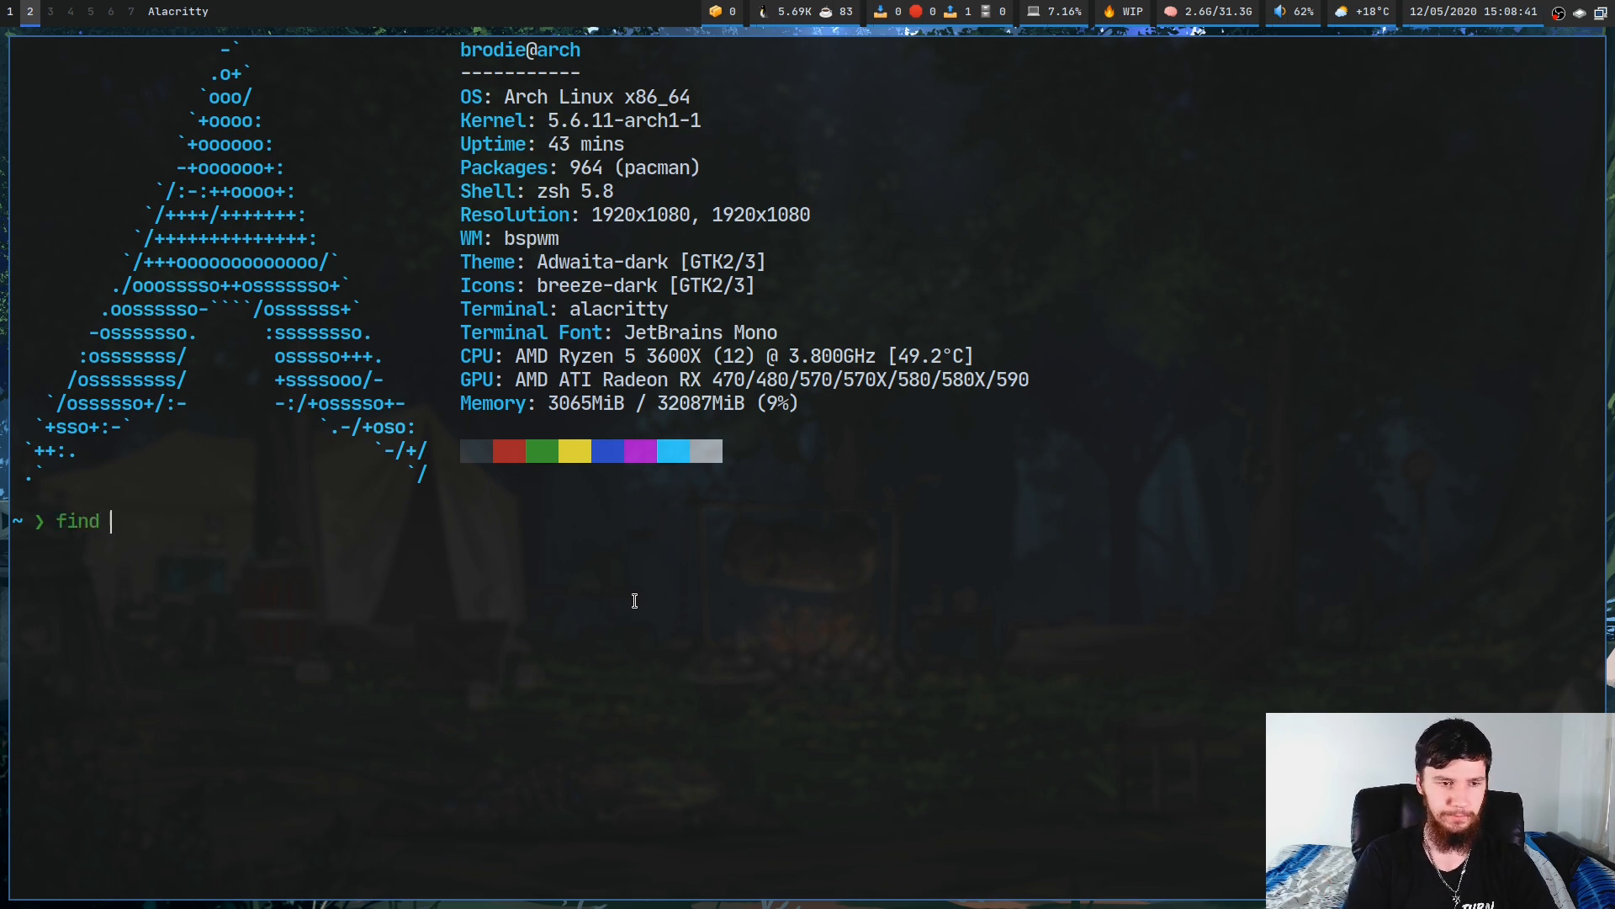
type("-maxdepth")
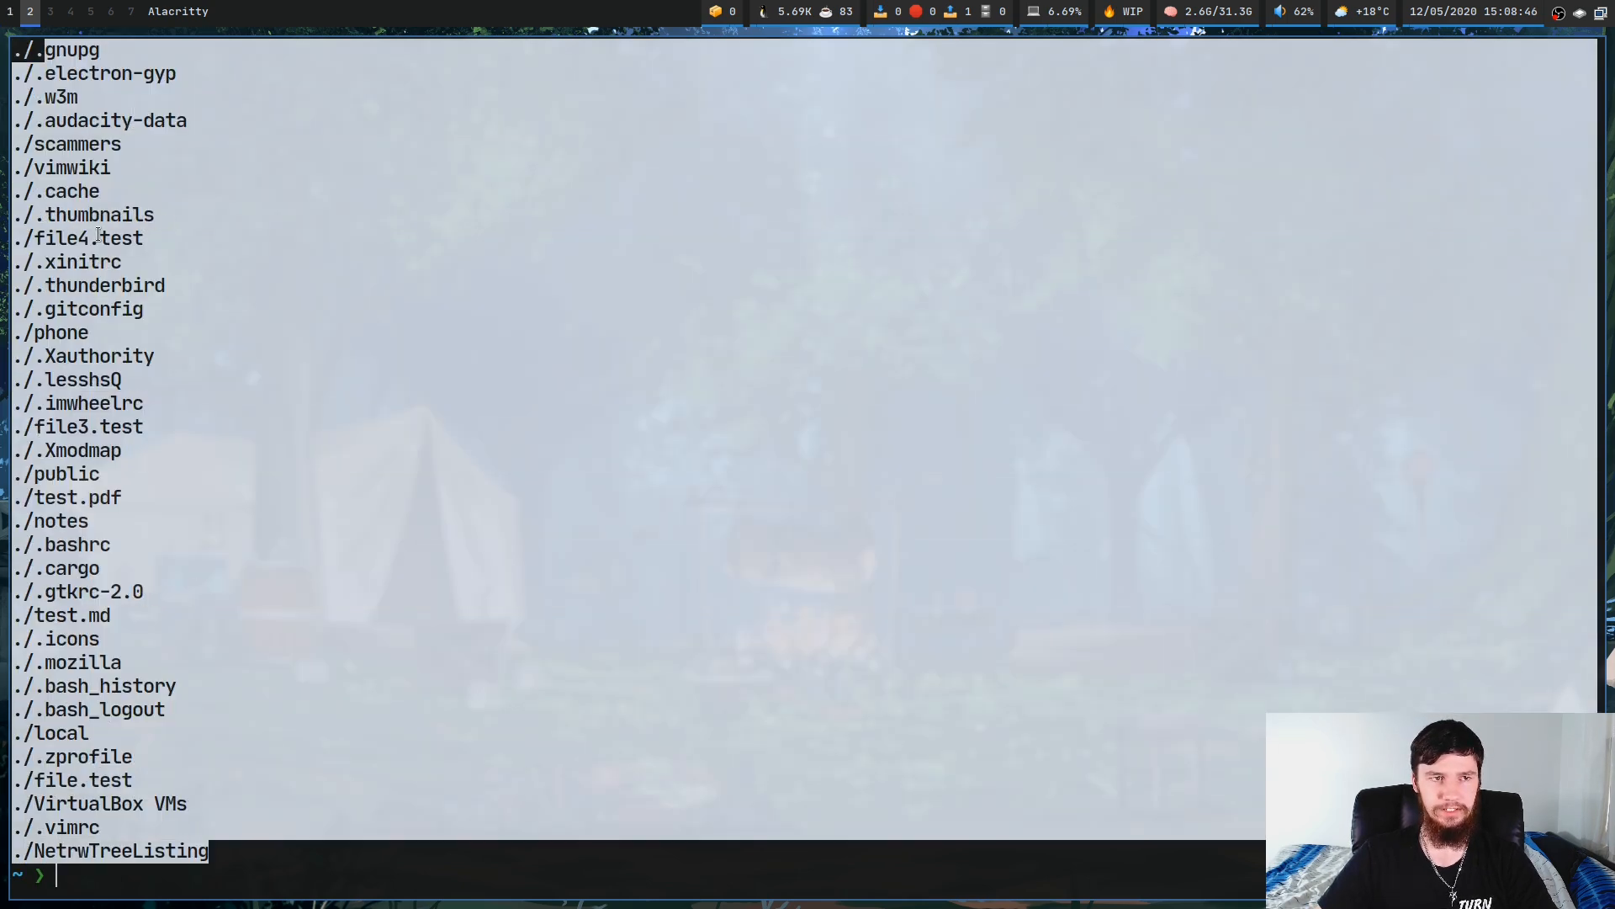
type("find -maxdepth 1 | vim")
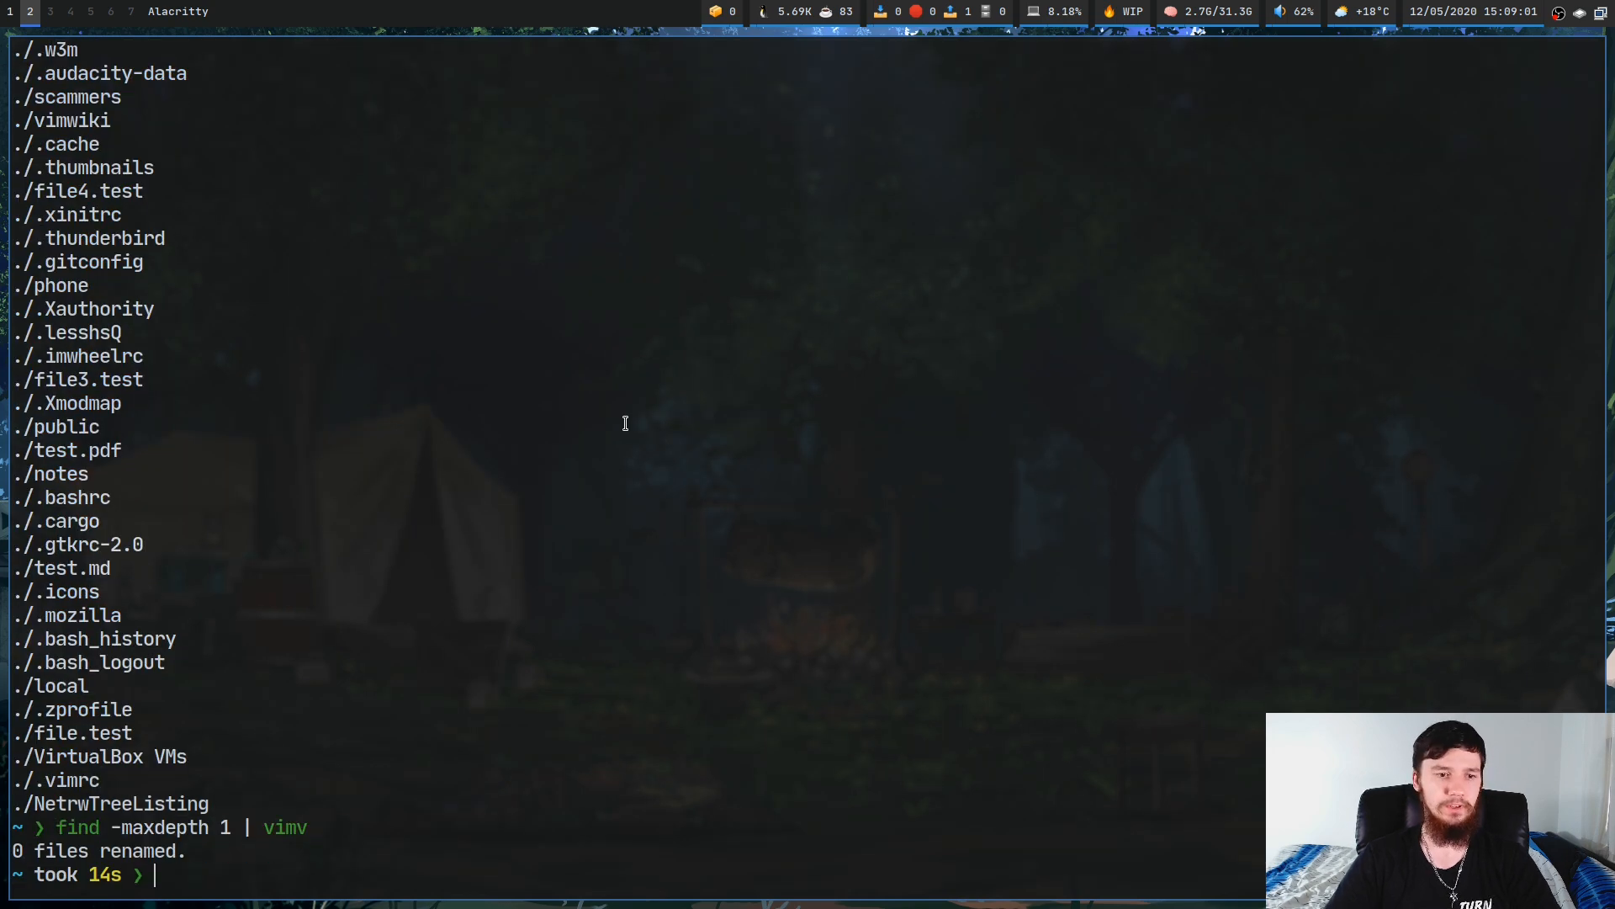
Run vimv $(find -maxdepth 1) and rename file2.test to ifile2.test
type("viv")
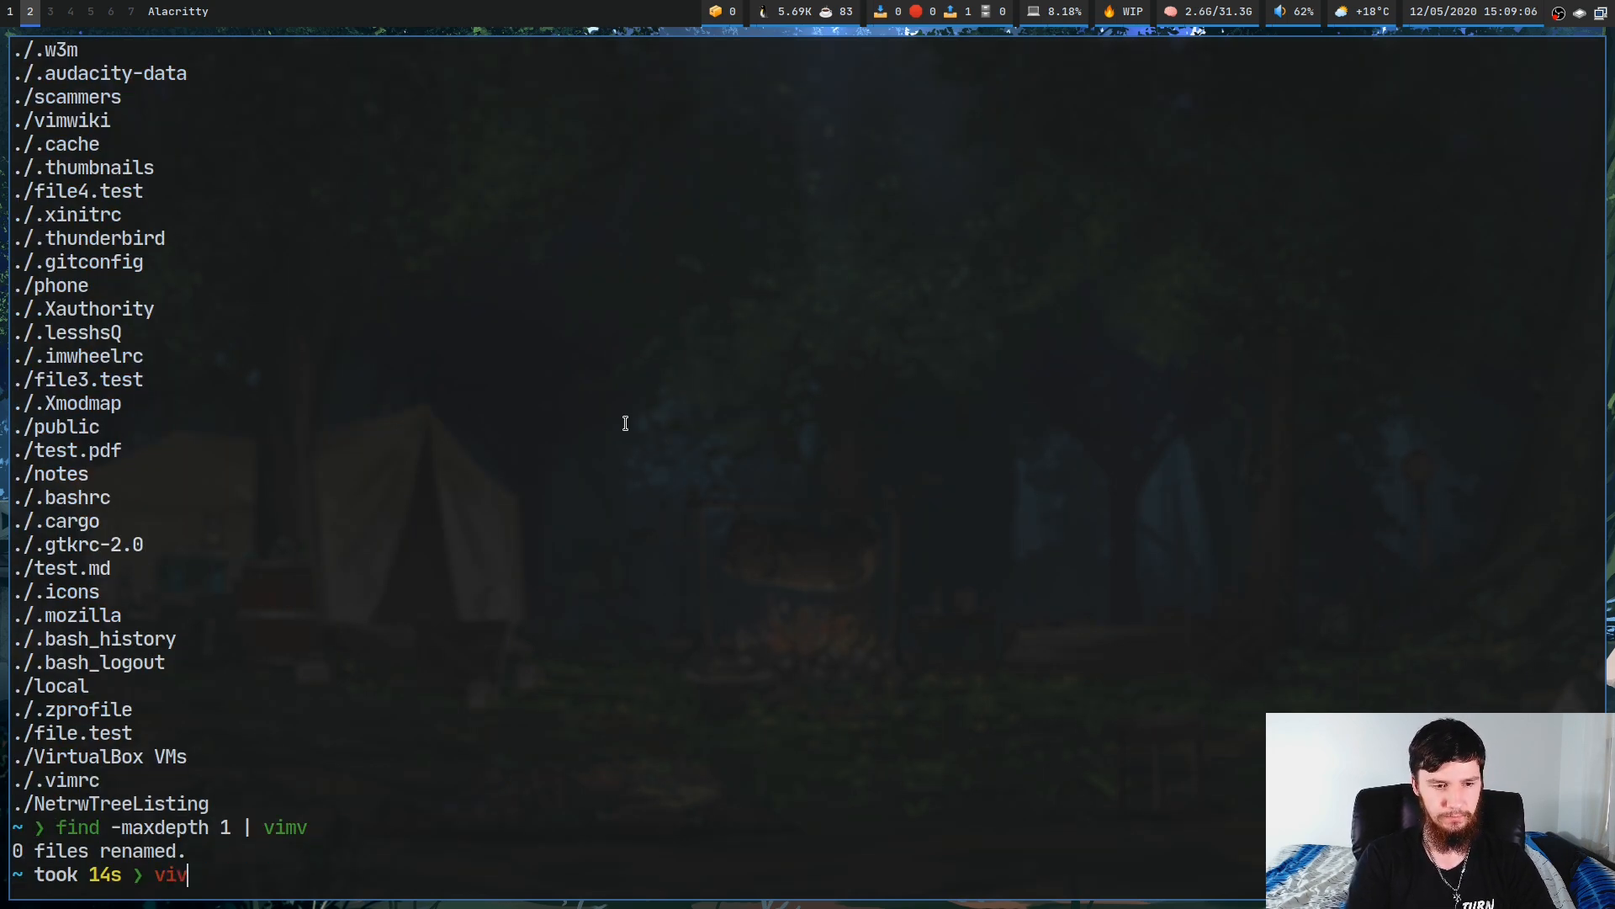
type("mv")
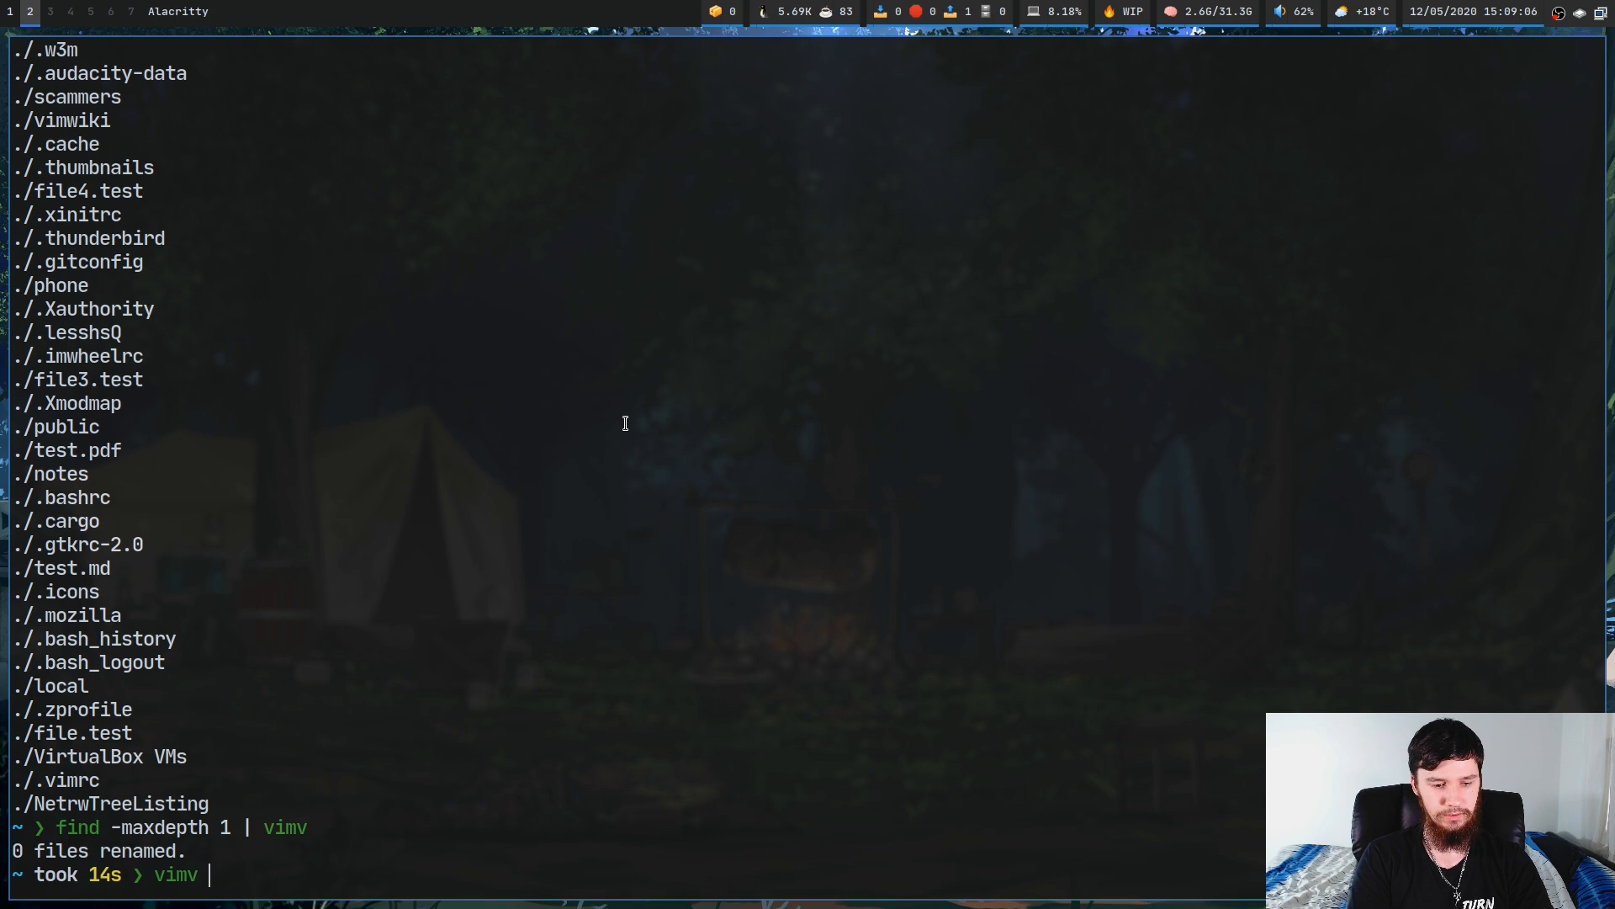
type("$(fin")
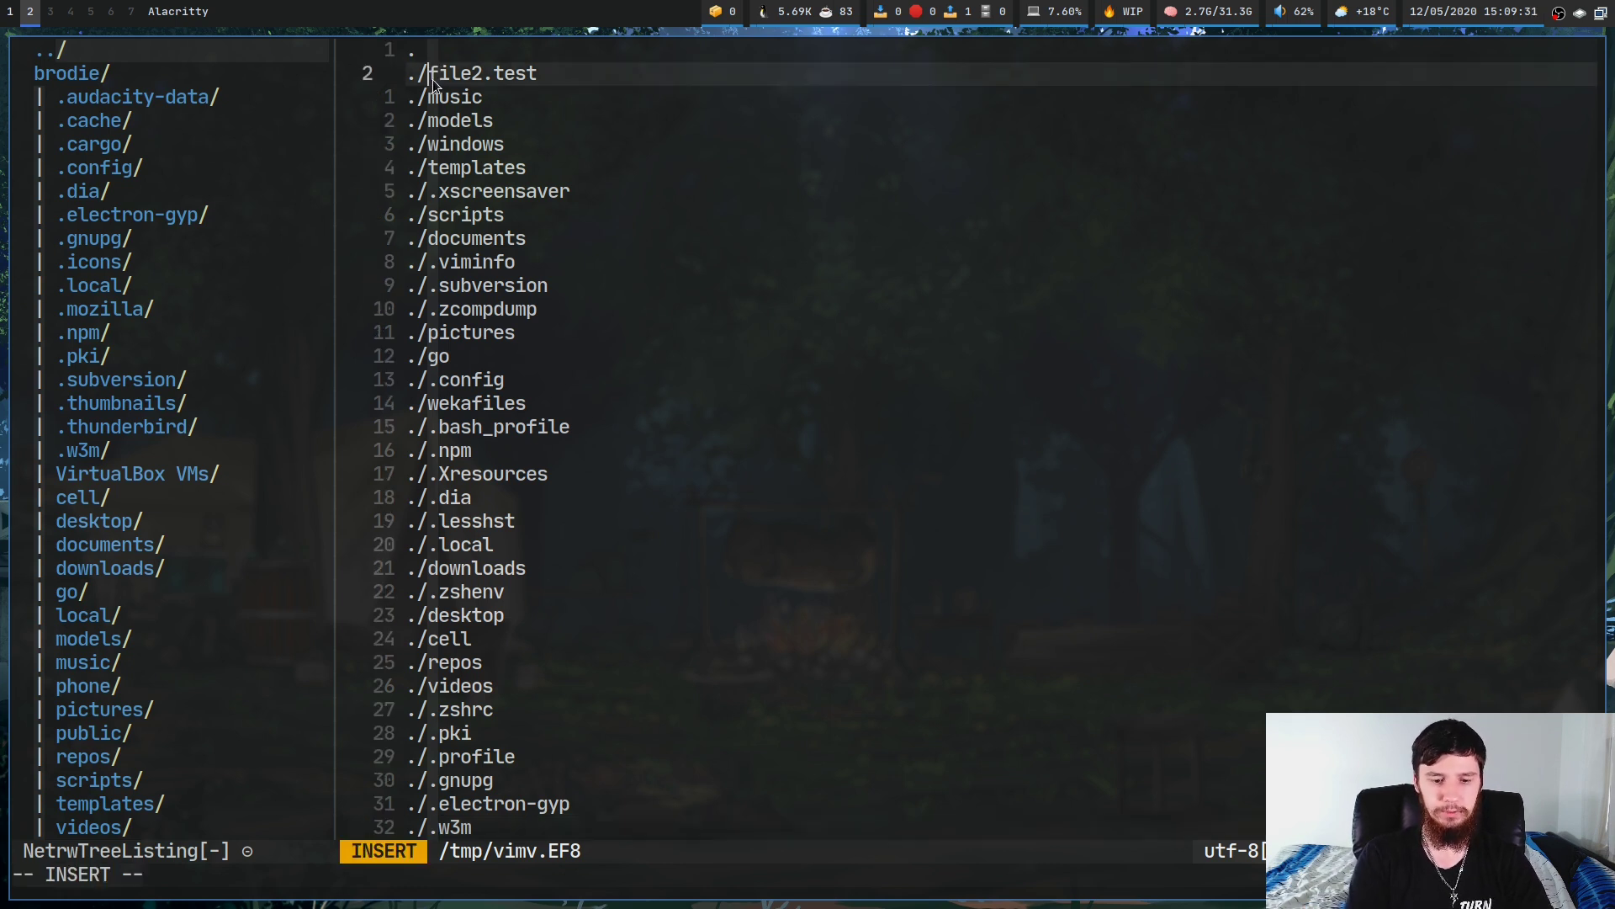
type("i")
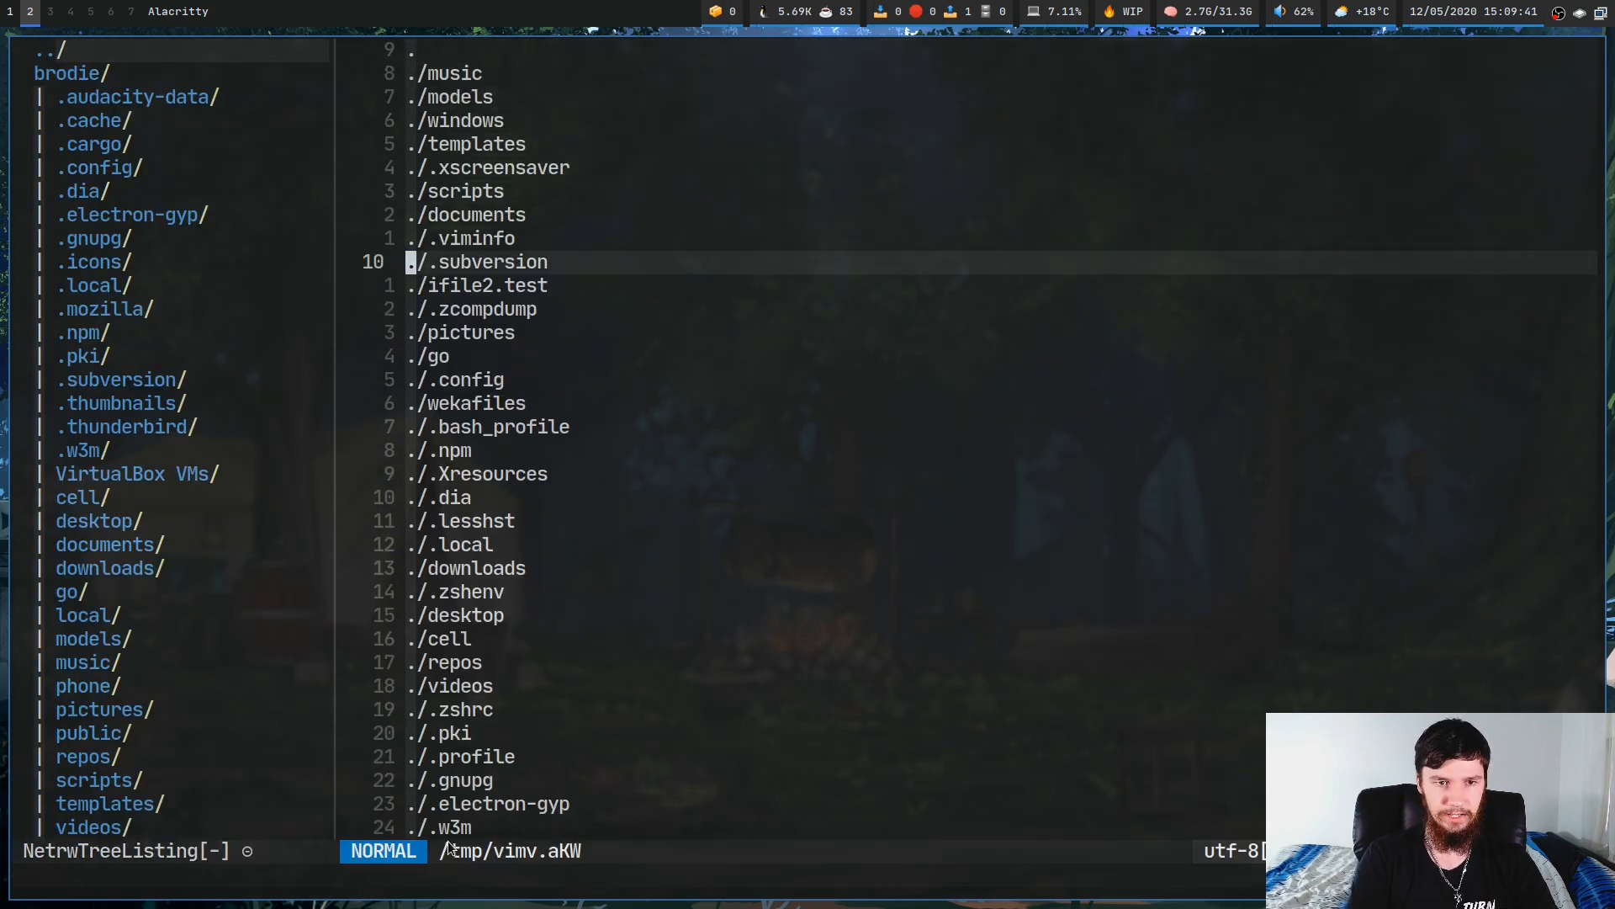
key("j")
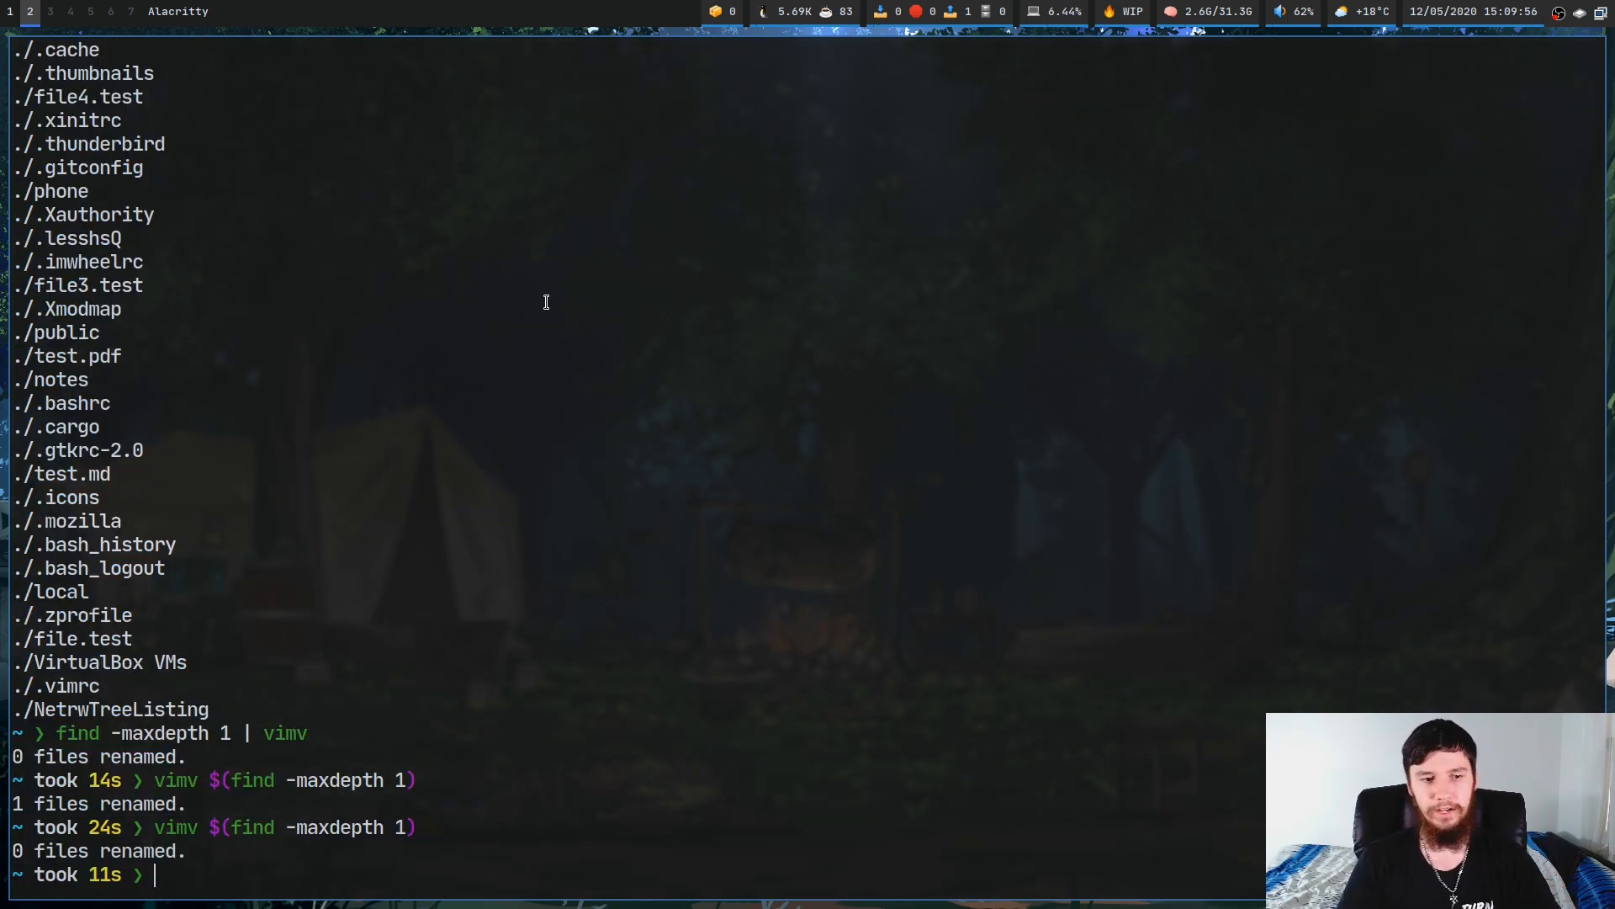
Run vimv file.test file3.test with Tab completion to open their name list
type("vimv")
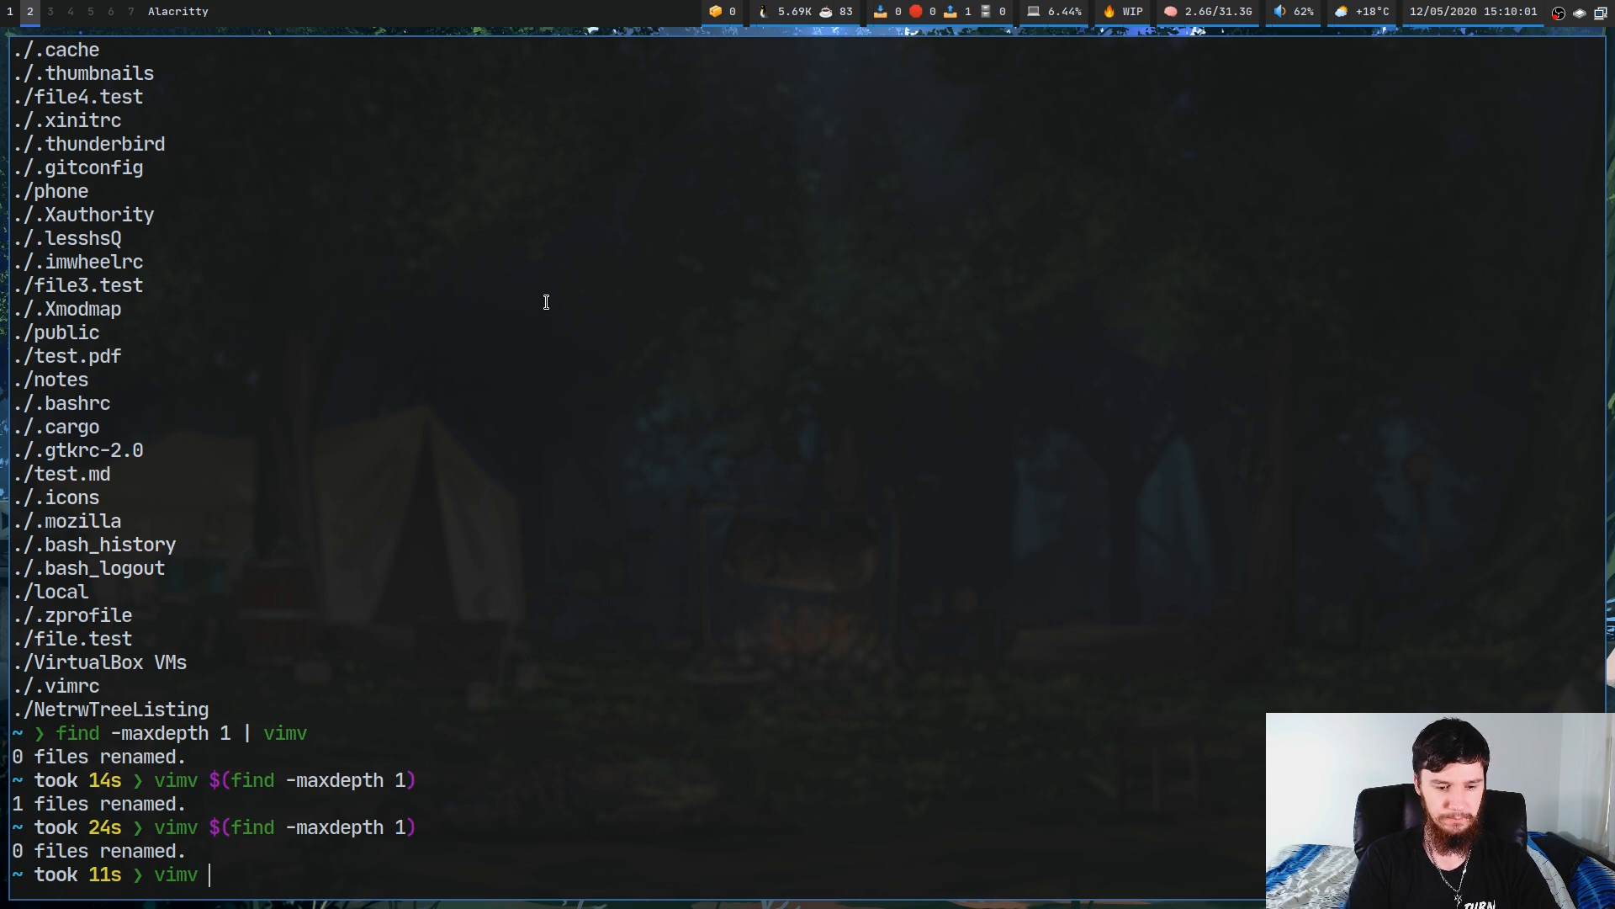
type("file")
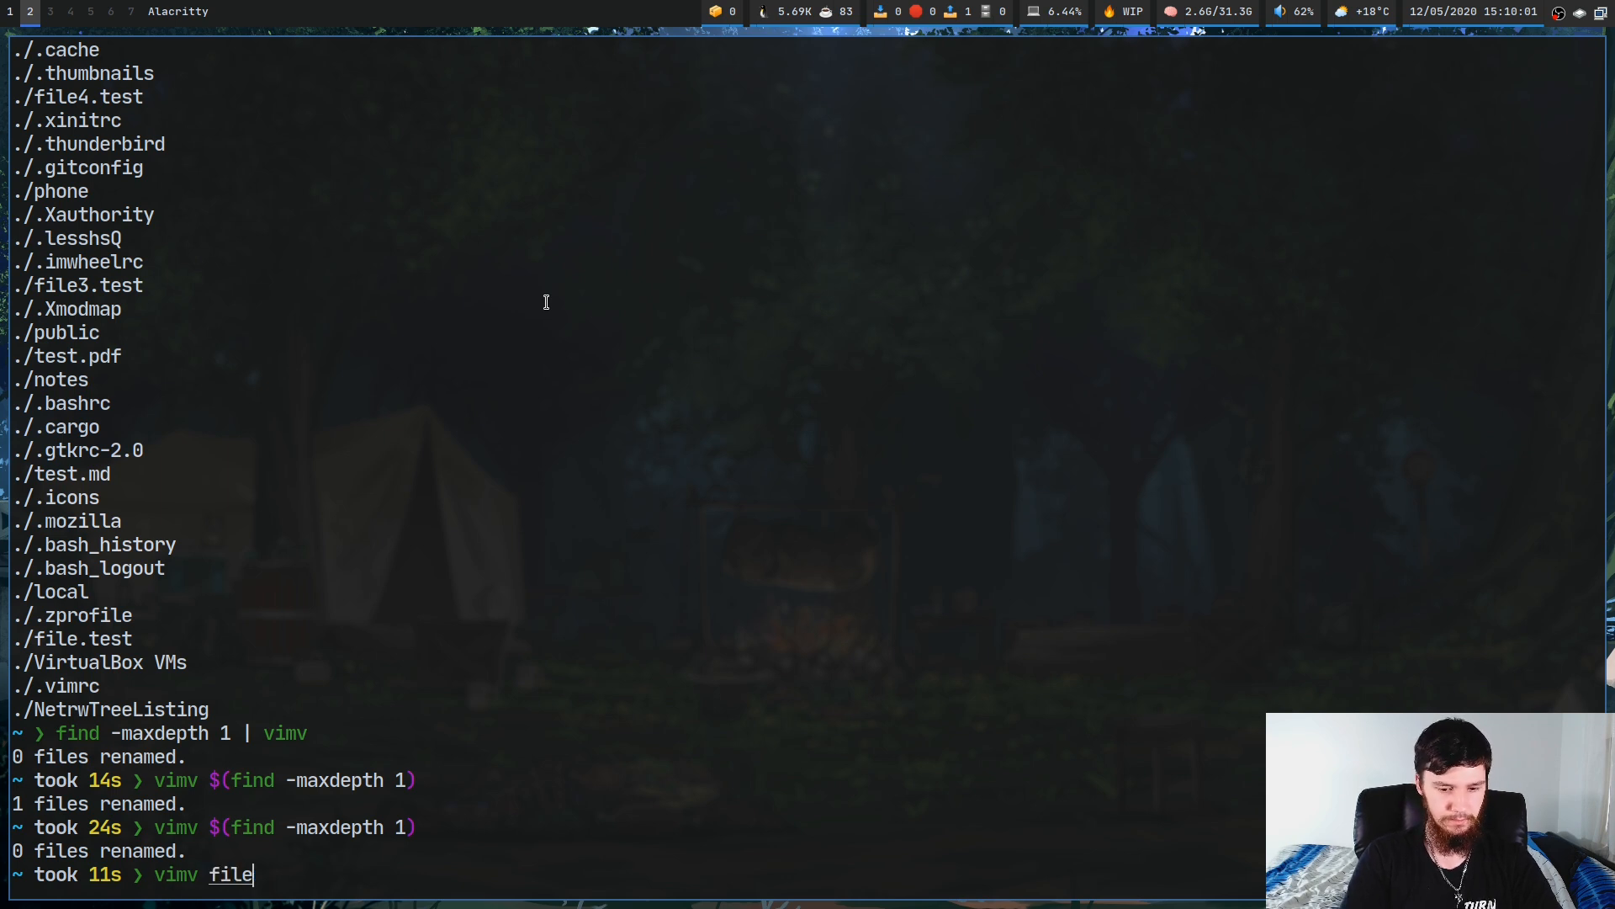
type(".test fil")
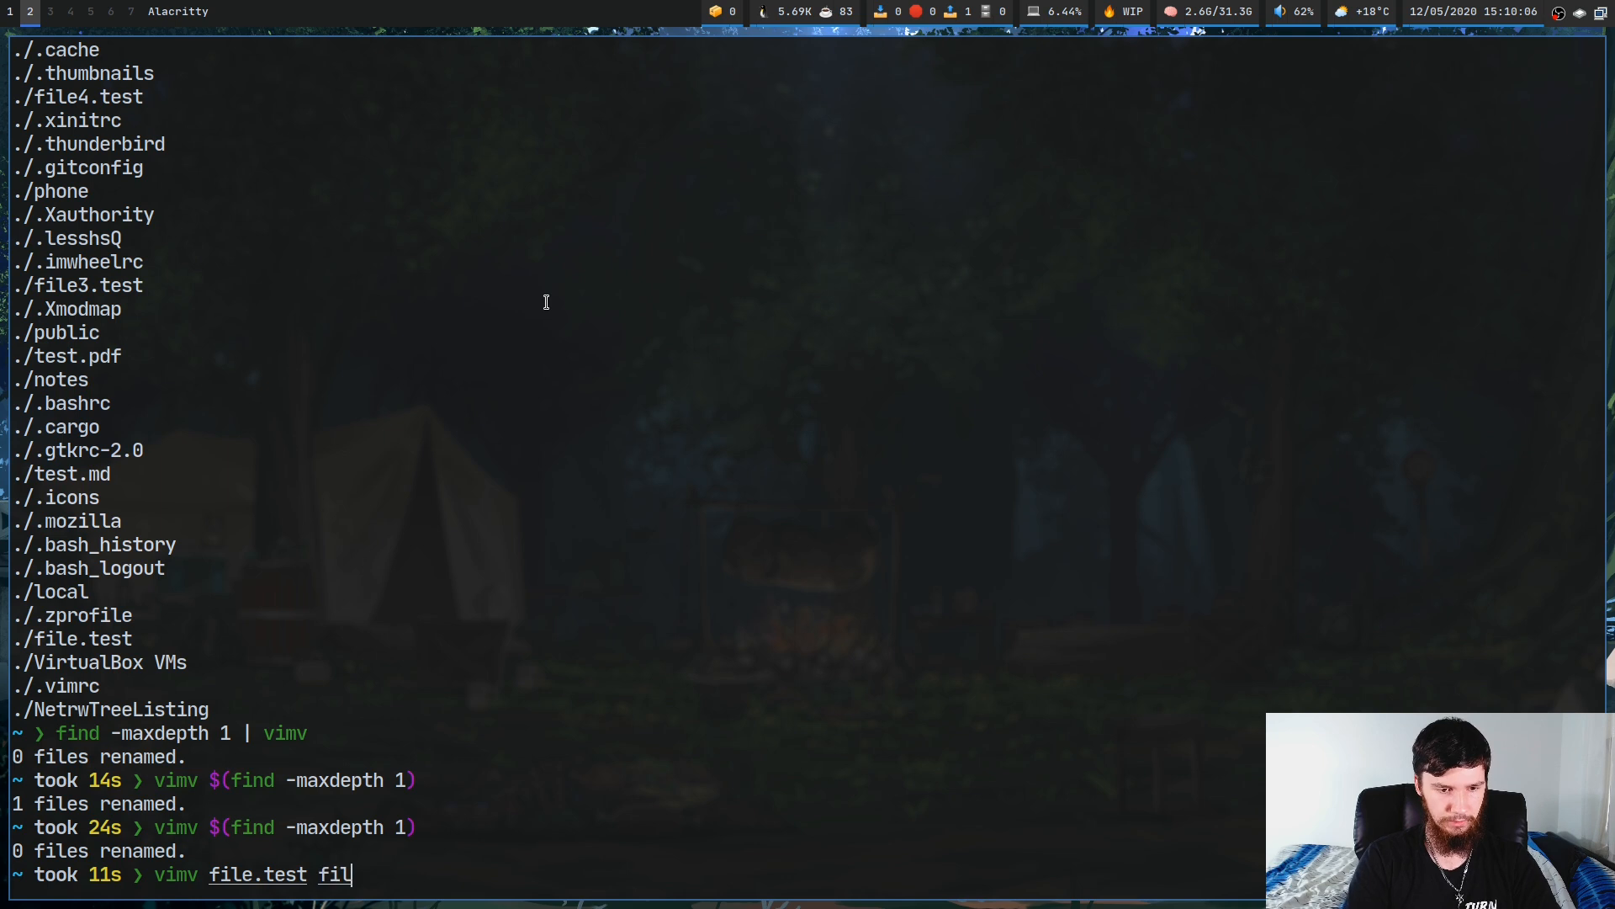
type("e3.test")
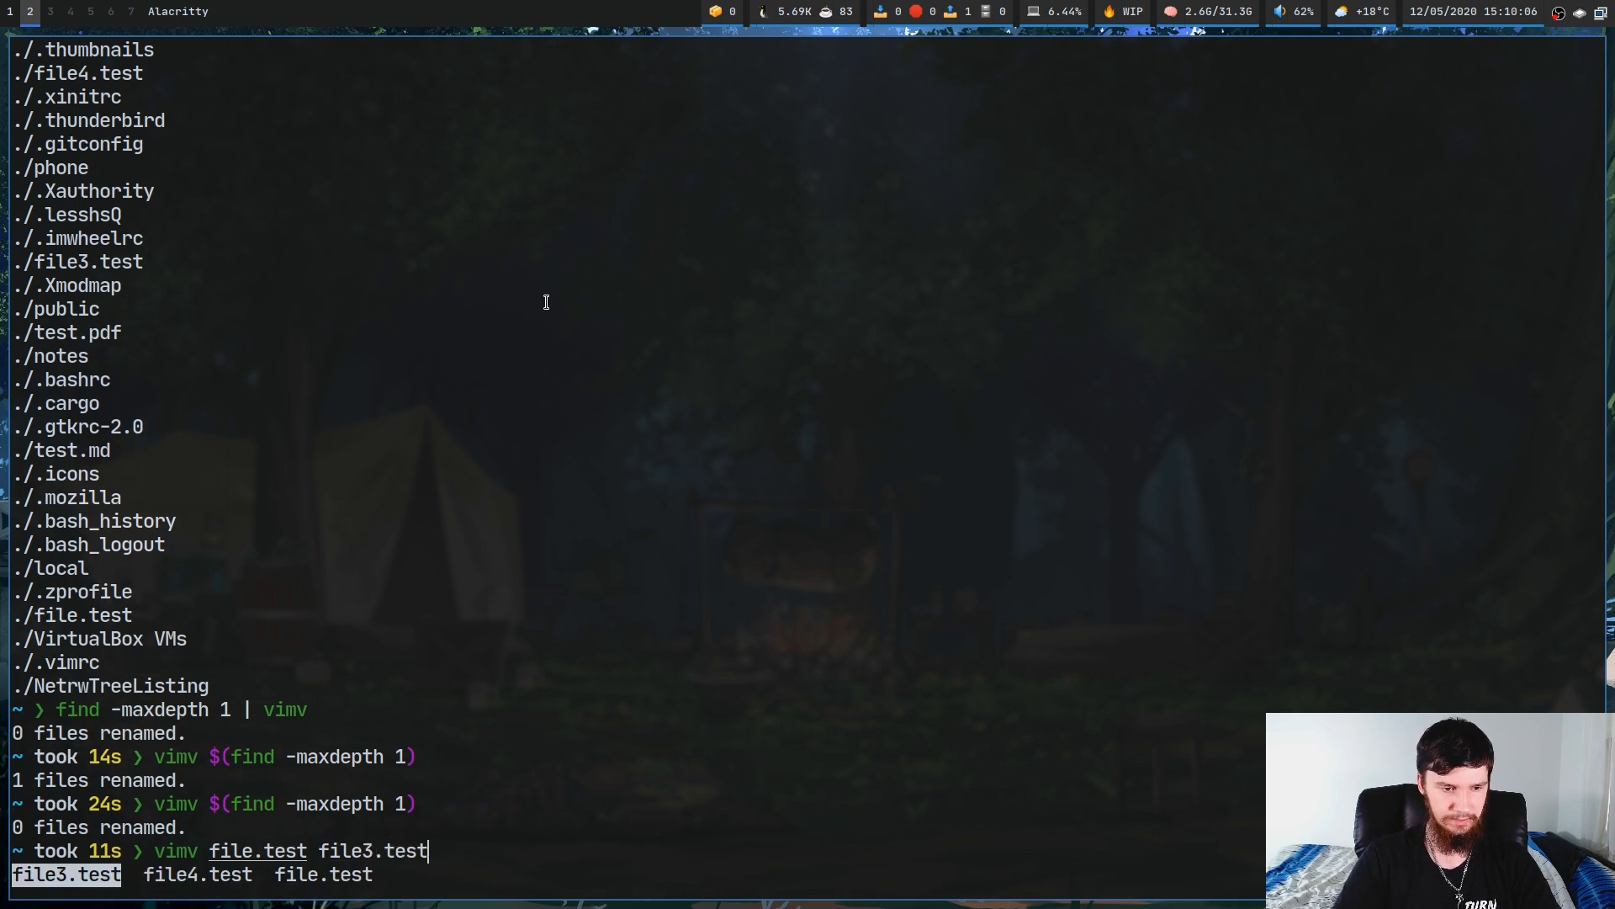
key("Return")
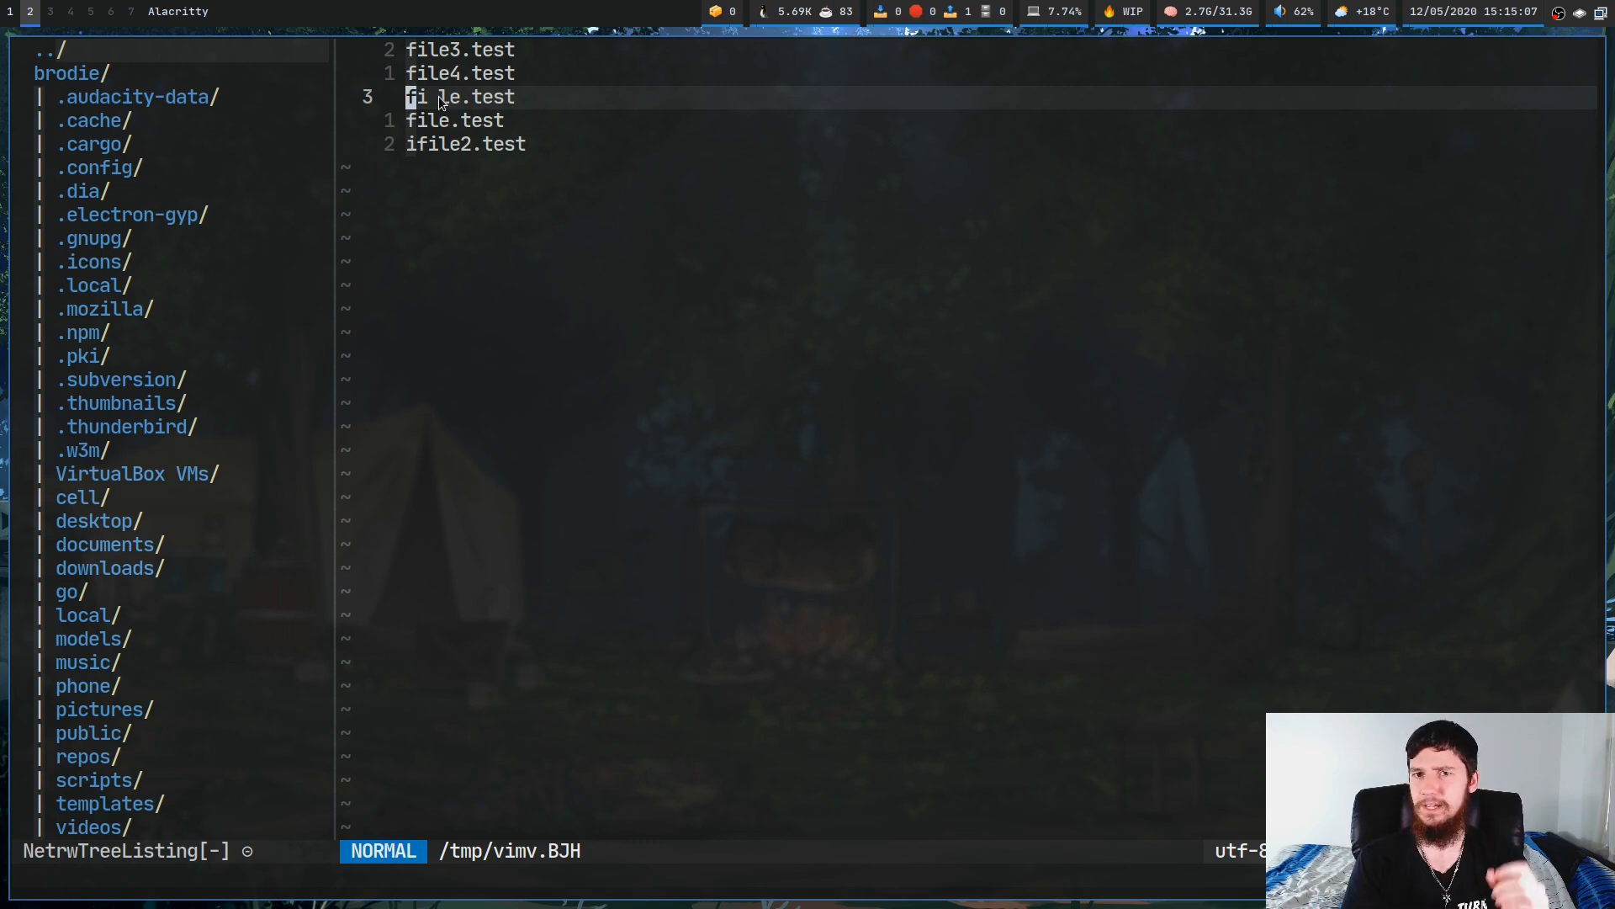
Insert 'this is a ' before fi le.test and apply the rename
key("i")
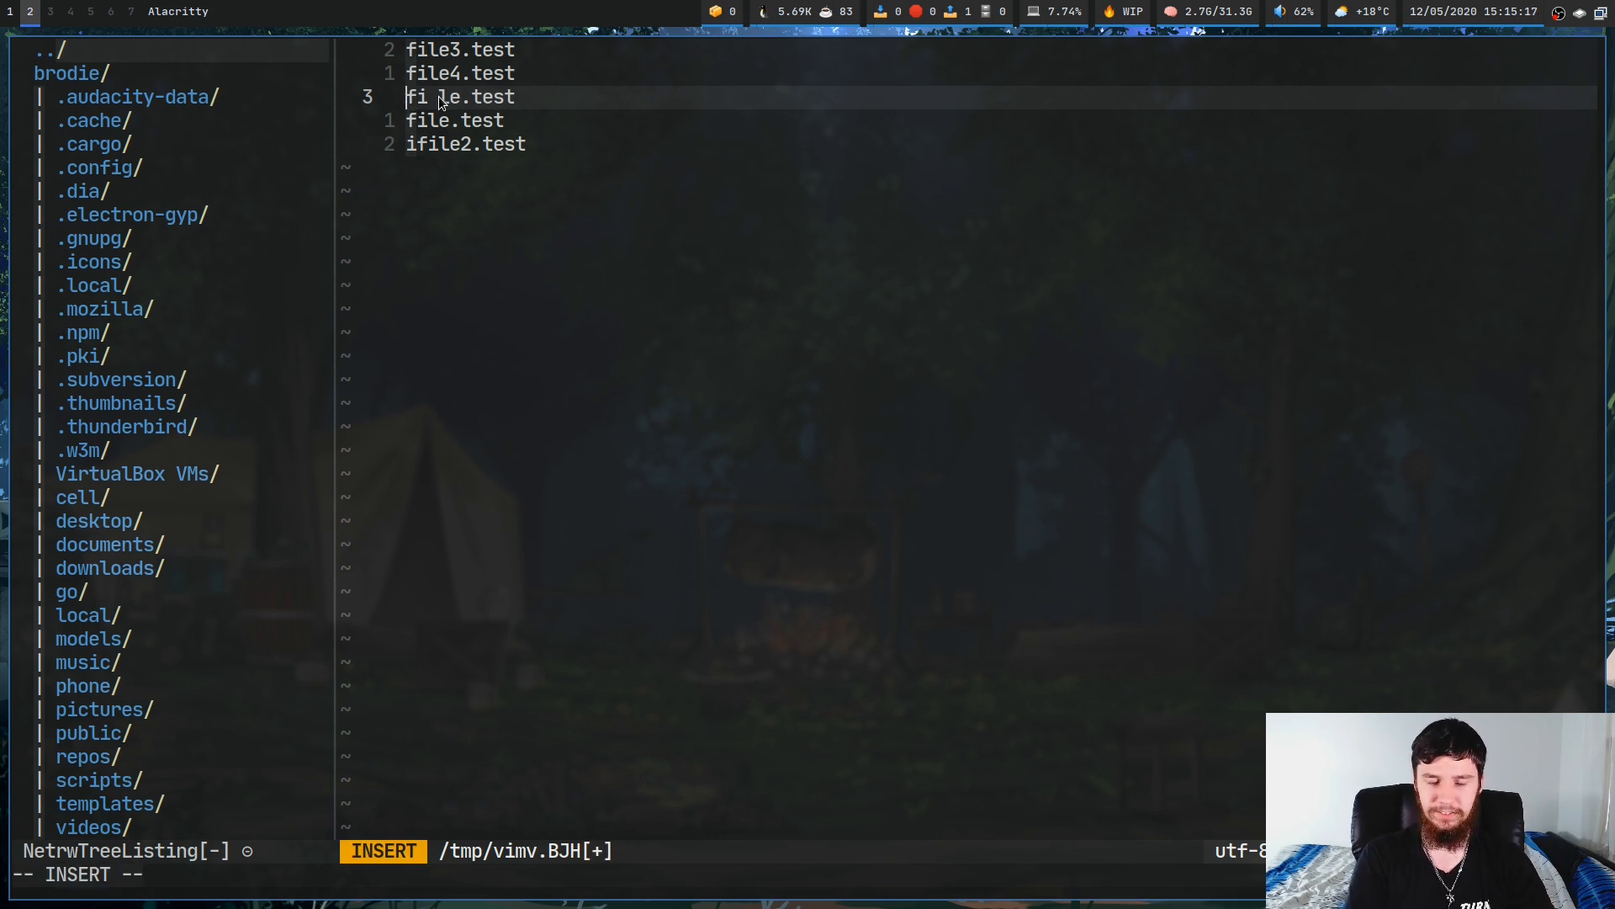
type("this is a")
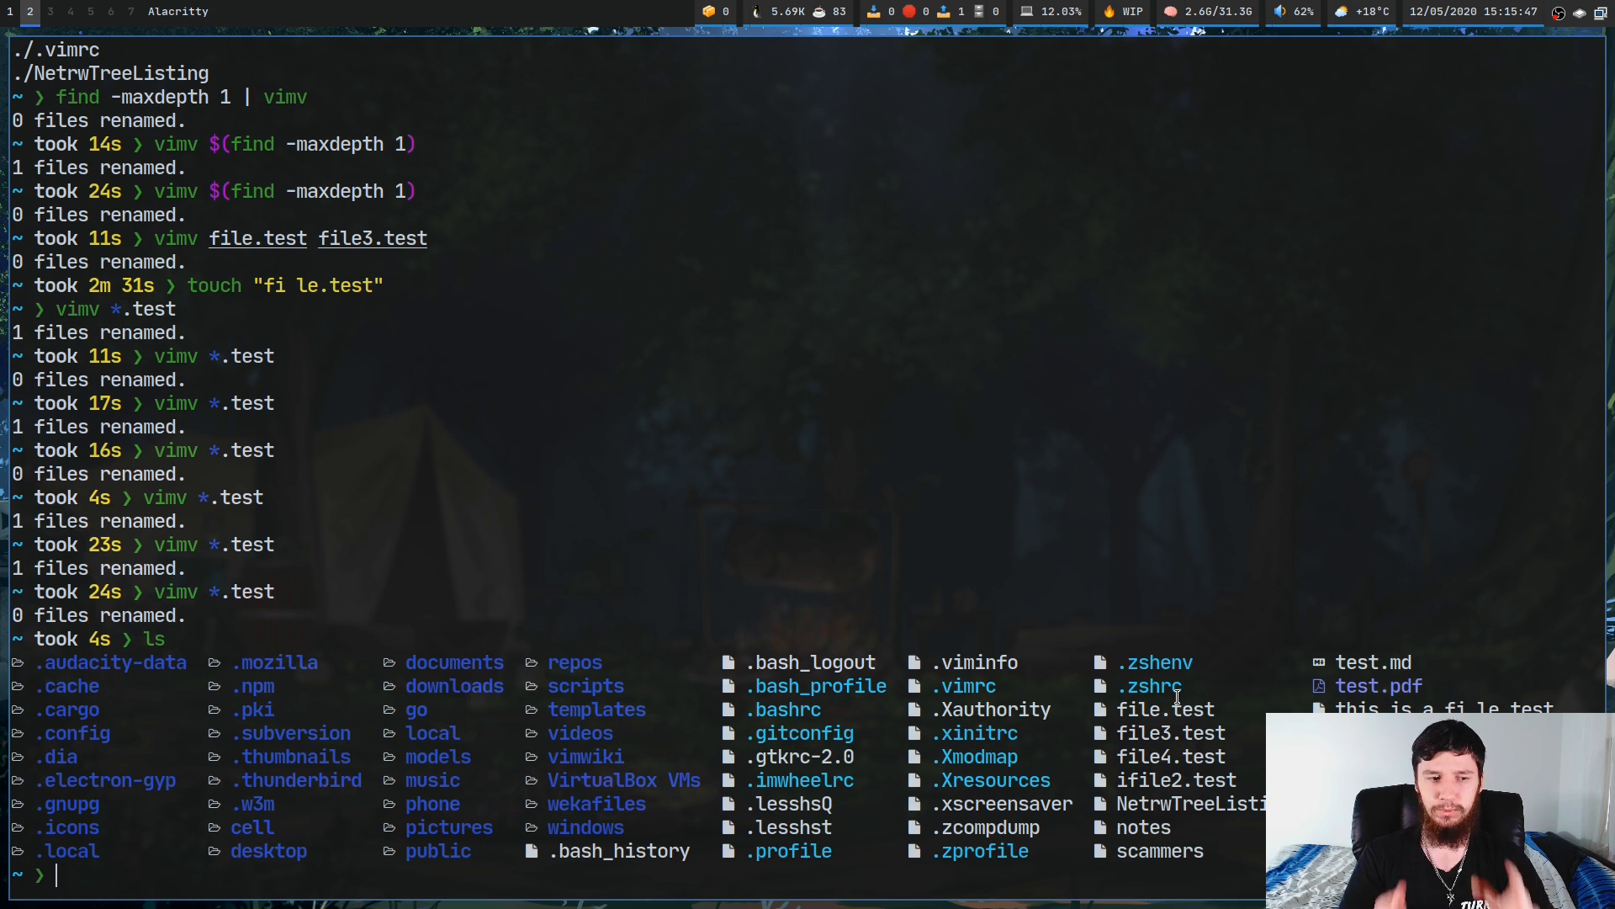
Begin a touch "fi... command for another spaced file name after listing the folder
type("to")
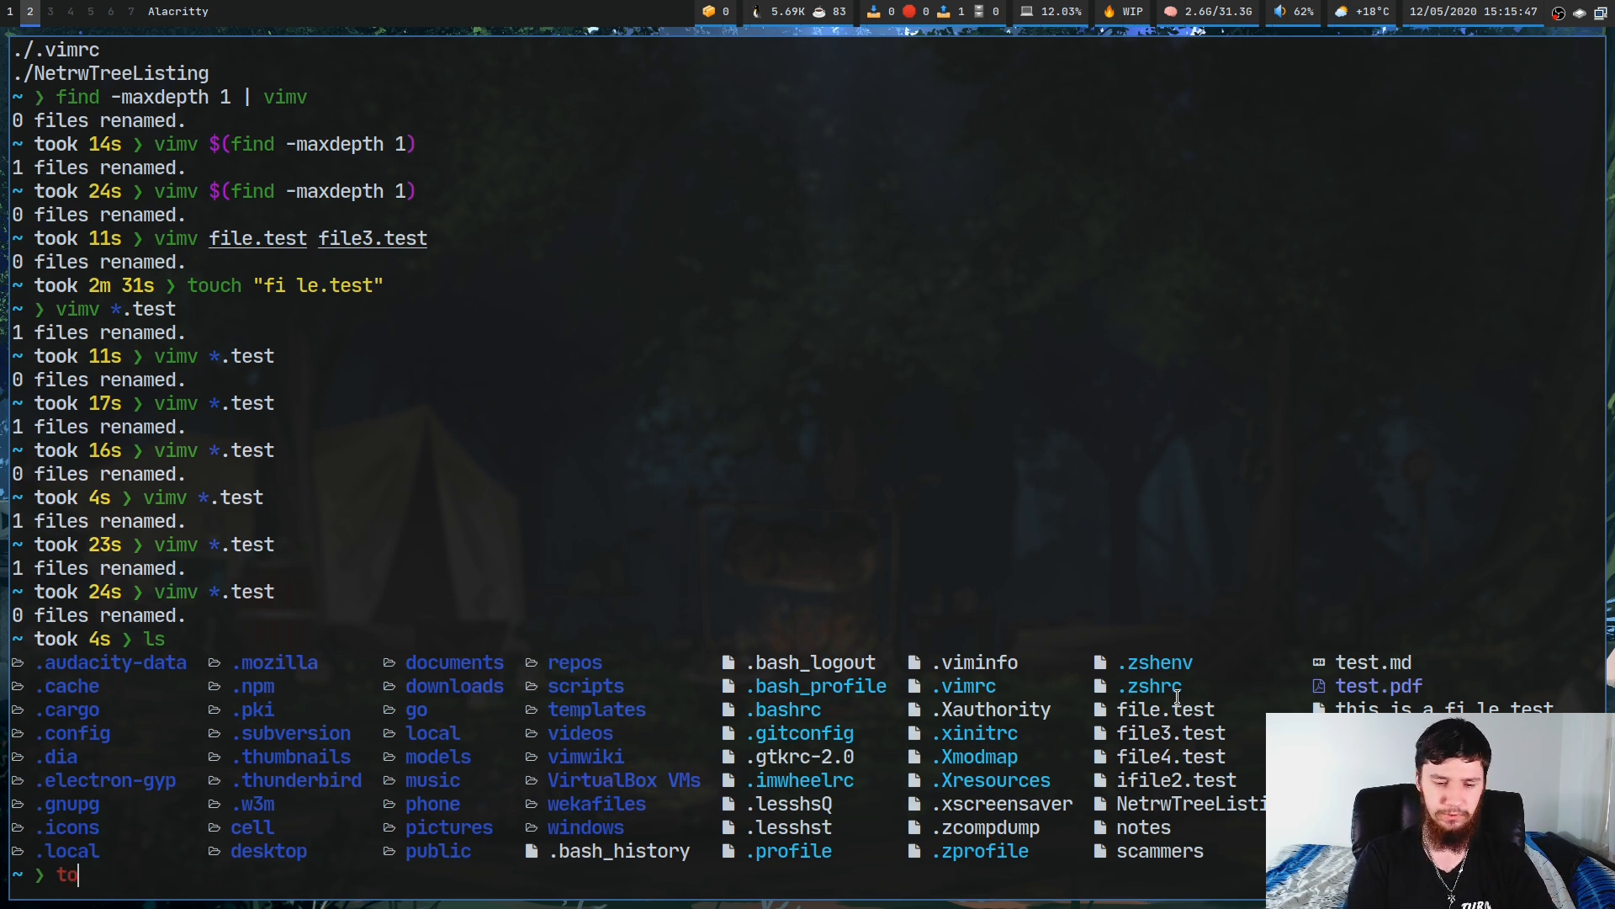
type("uch")
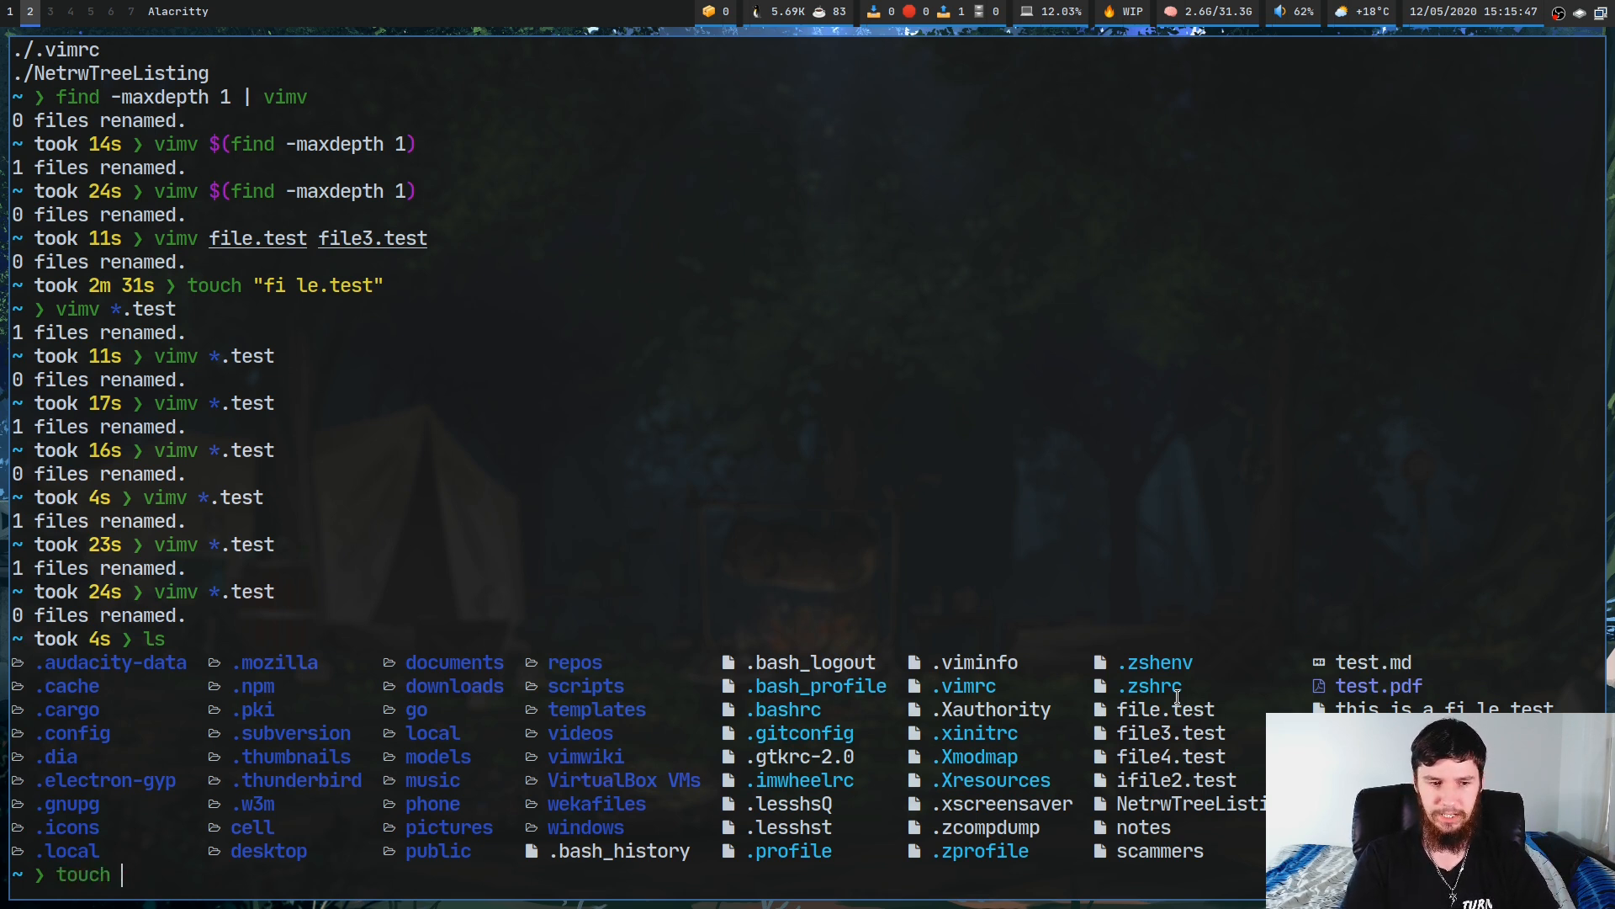
type("\"fi")
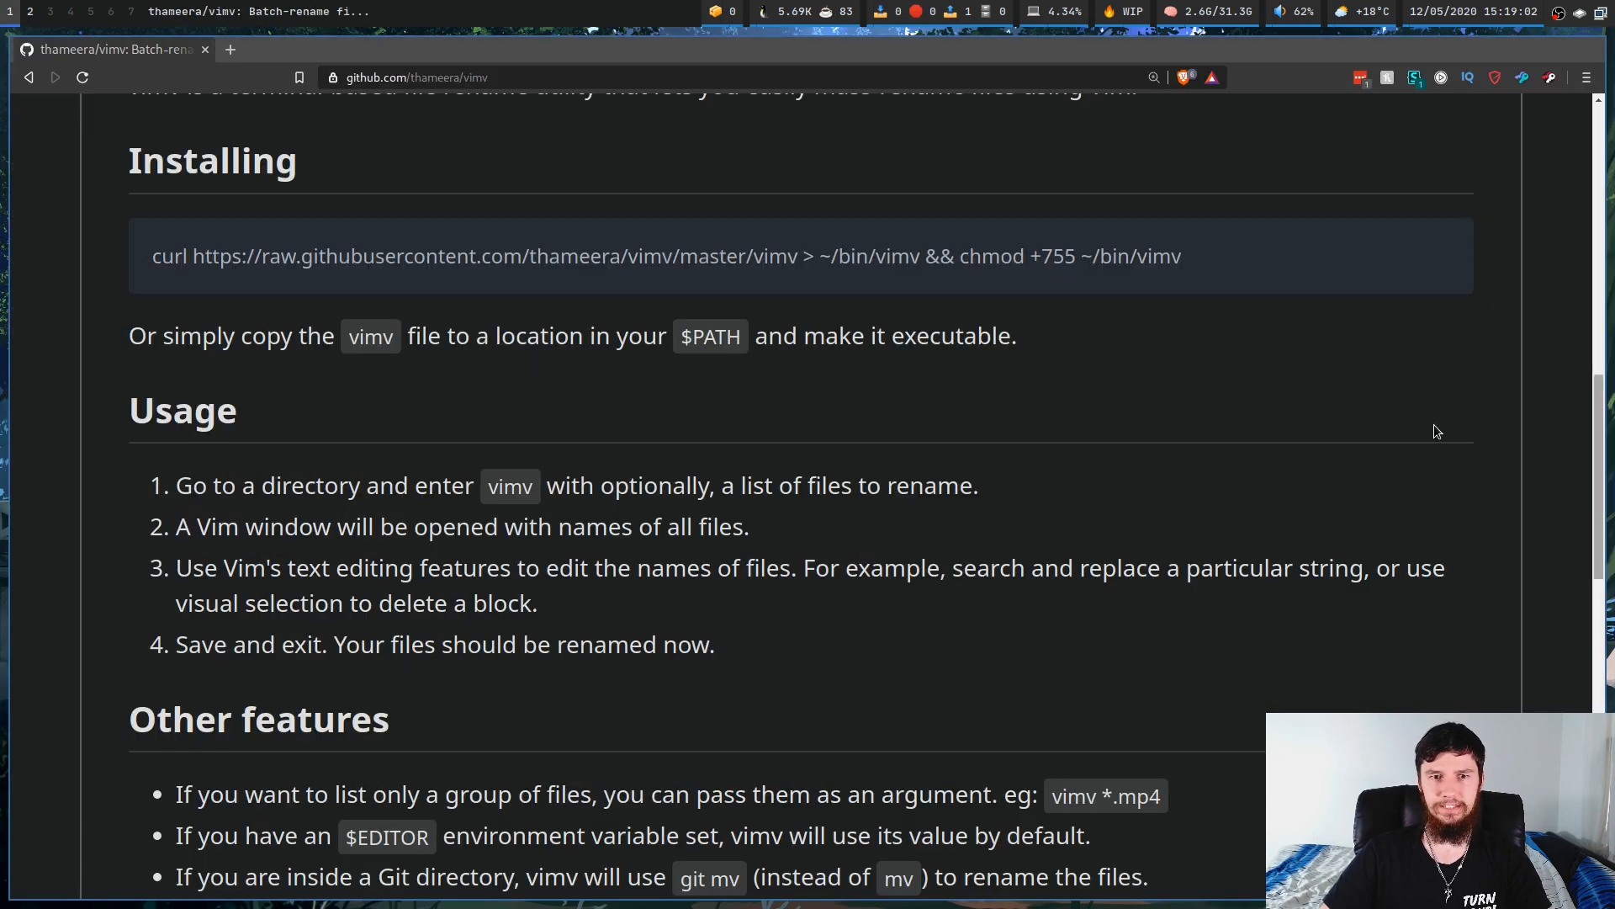
scroll("down", 3)
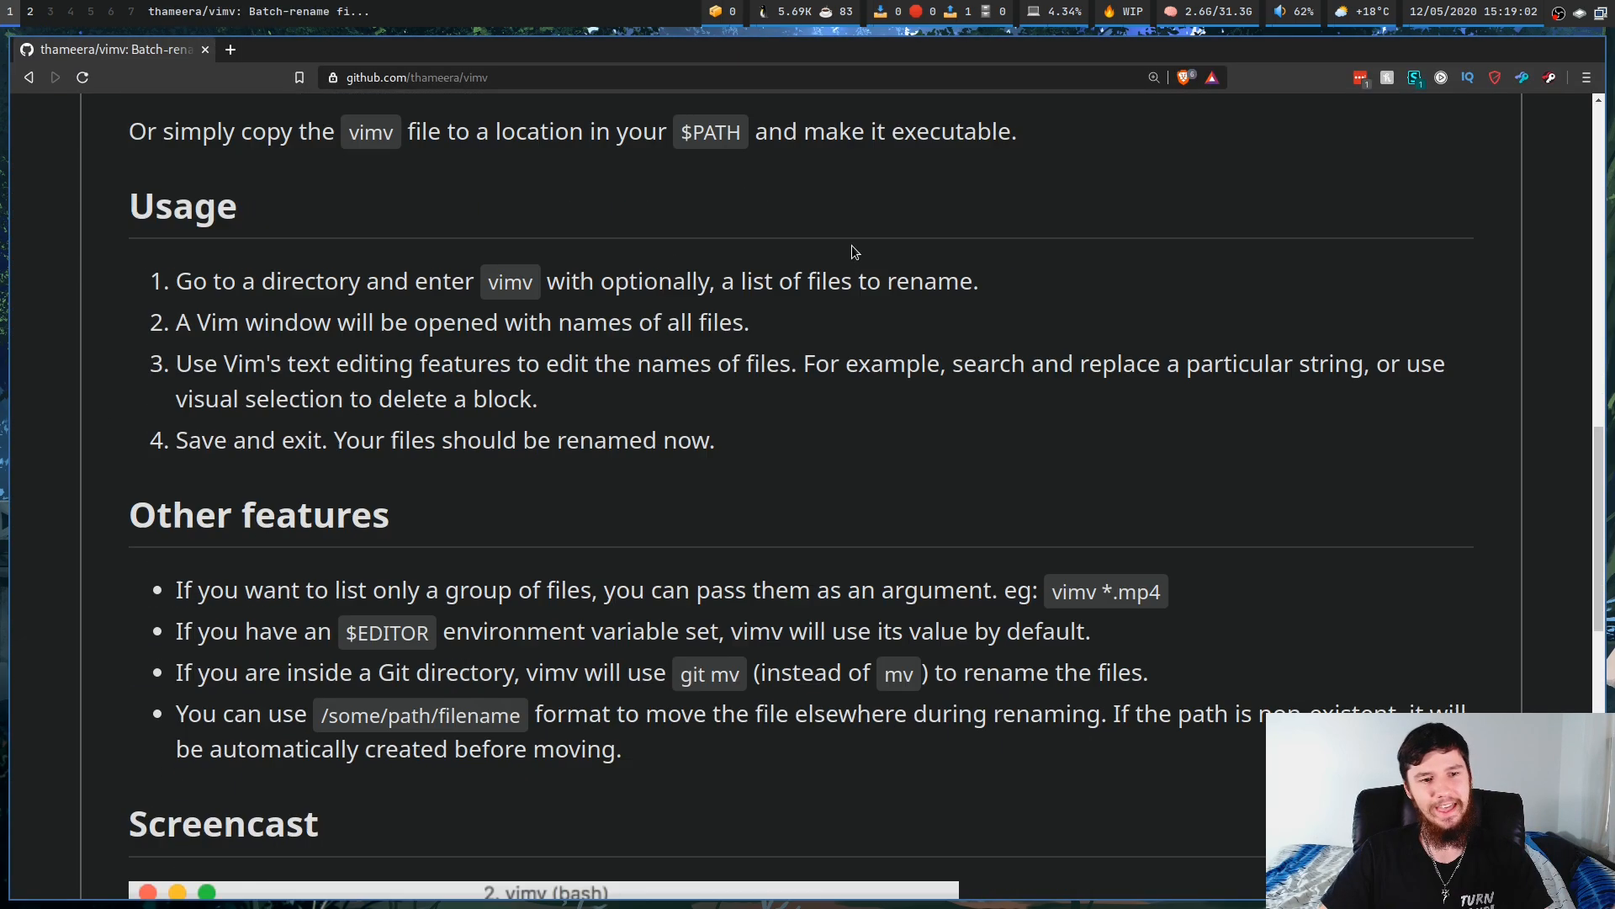
scroll("down", 3)
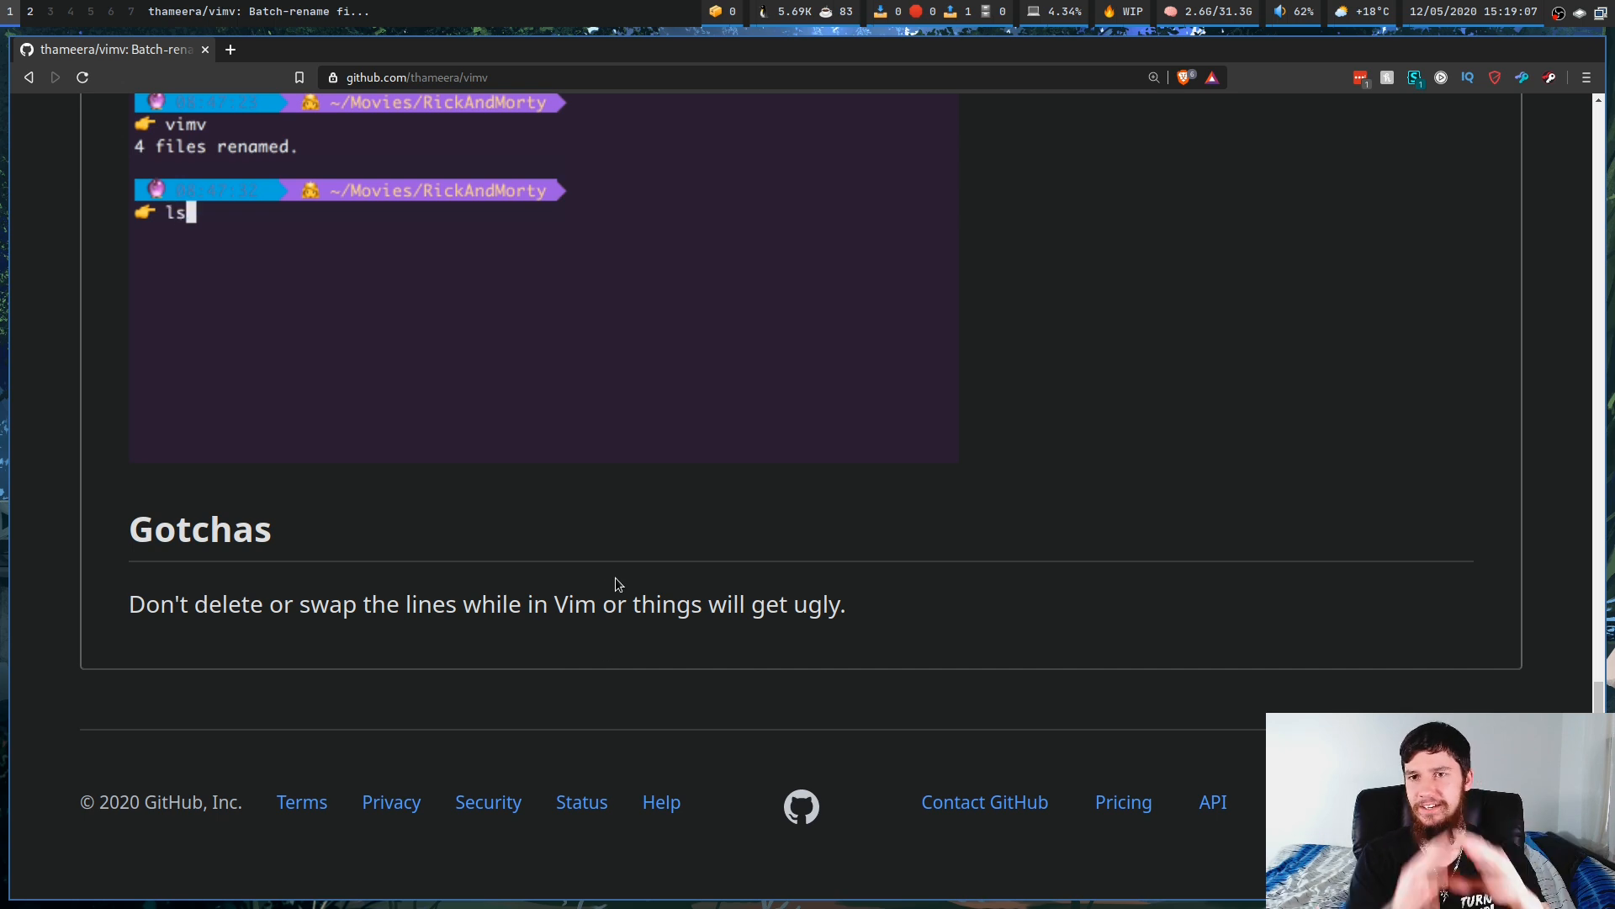
key("Enter")
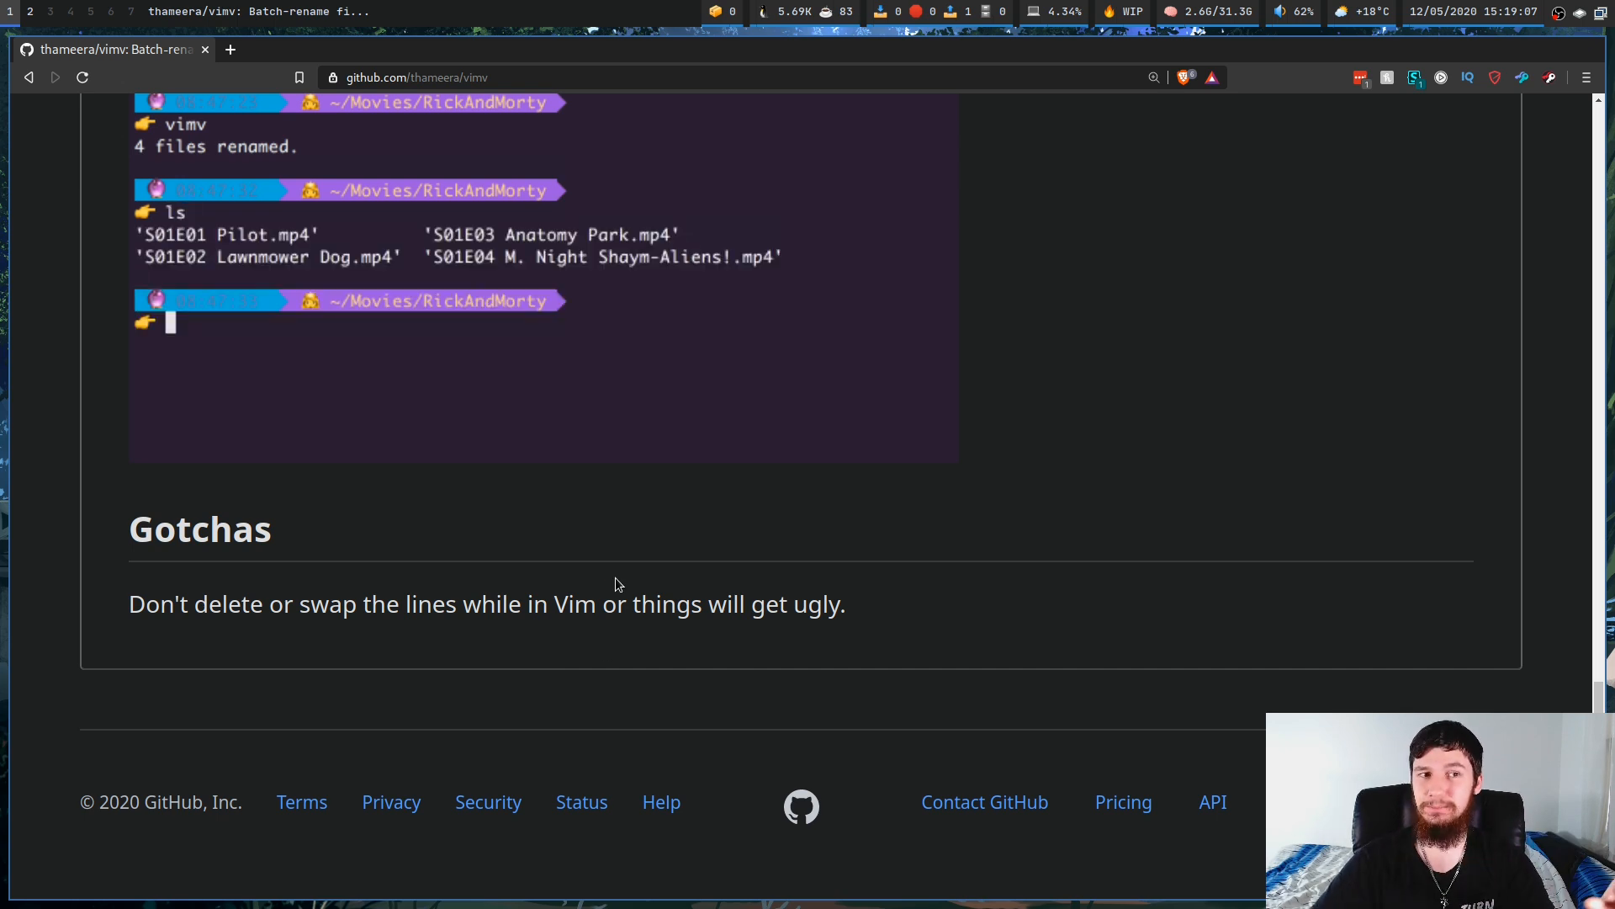
scroll("down", 3)
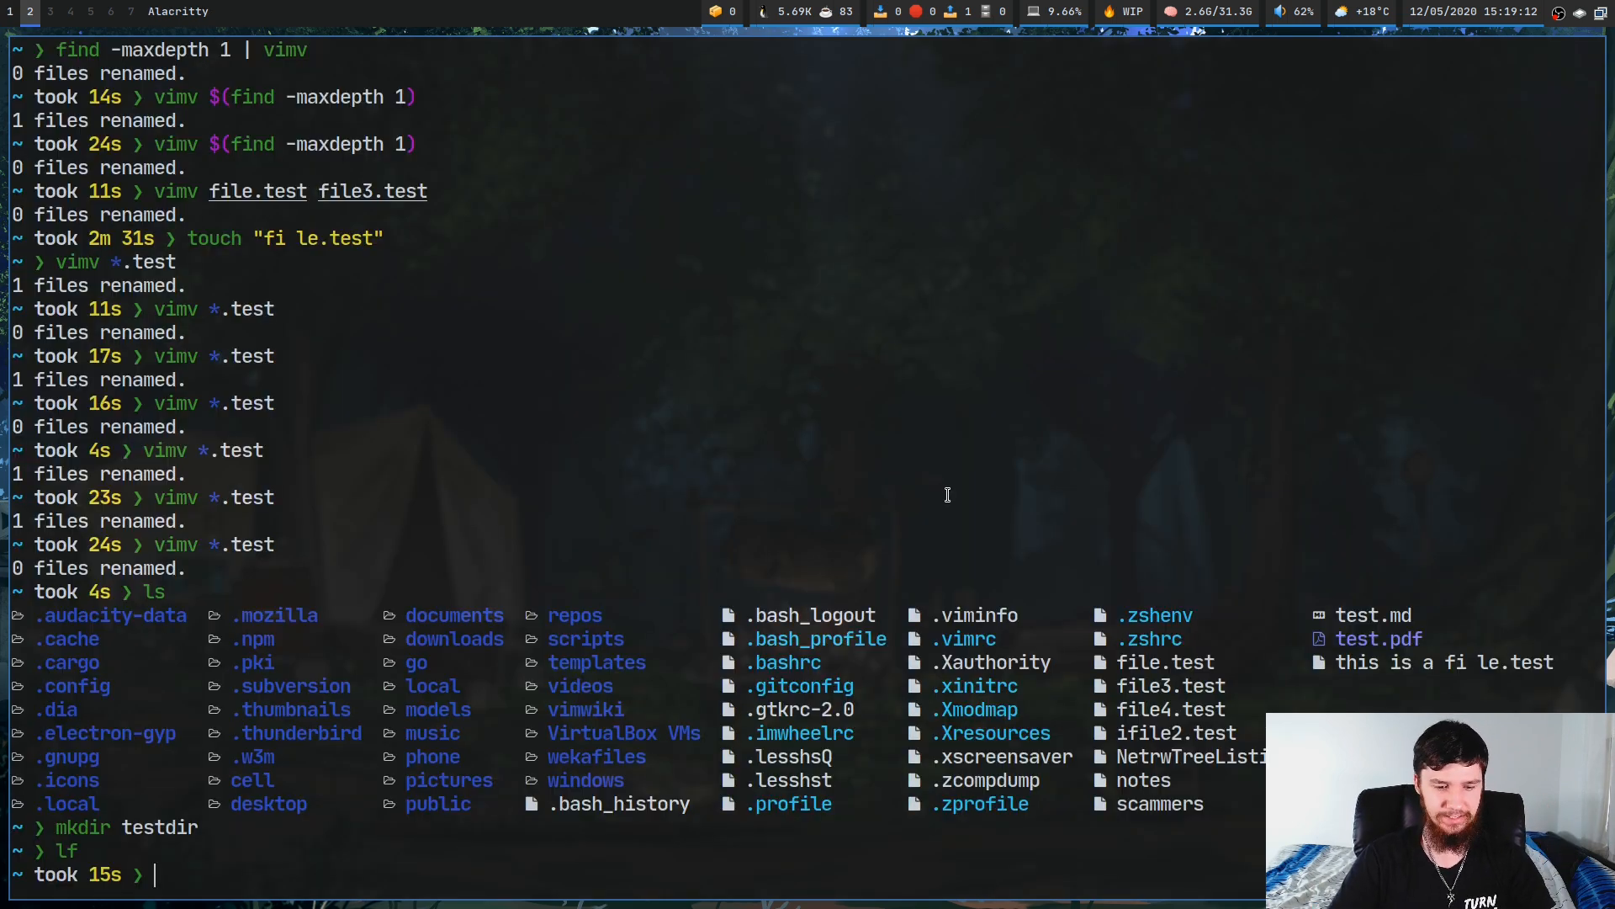
Enter testdir, run vimv, and rename file4.test to ifile4.test using insert completion
type("cd r")
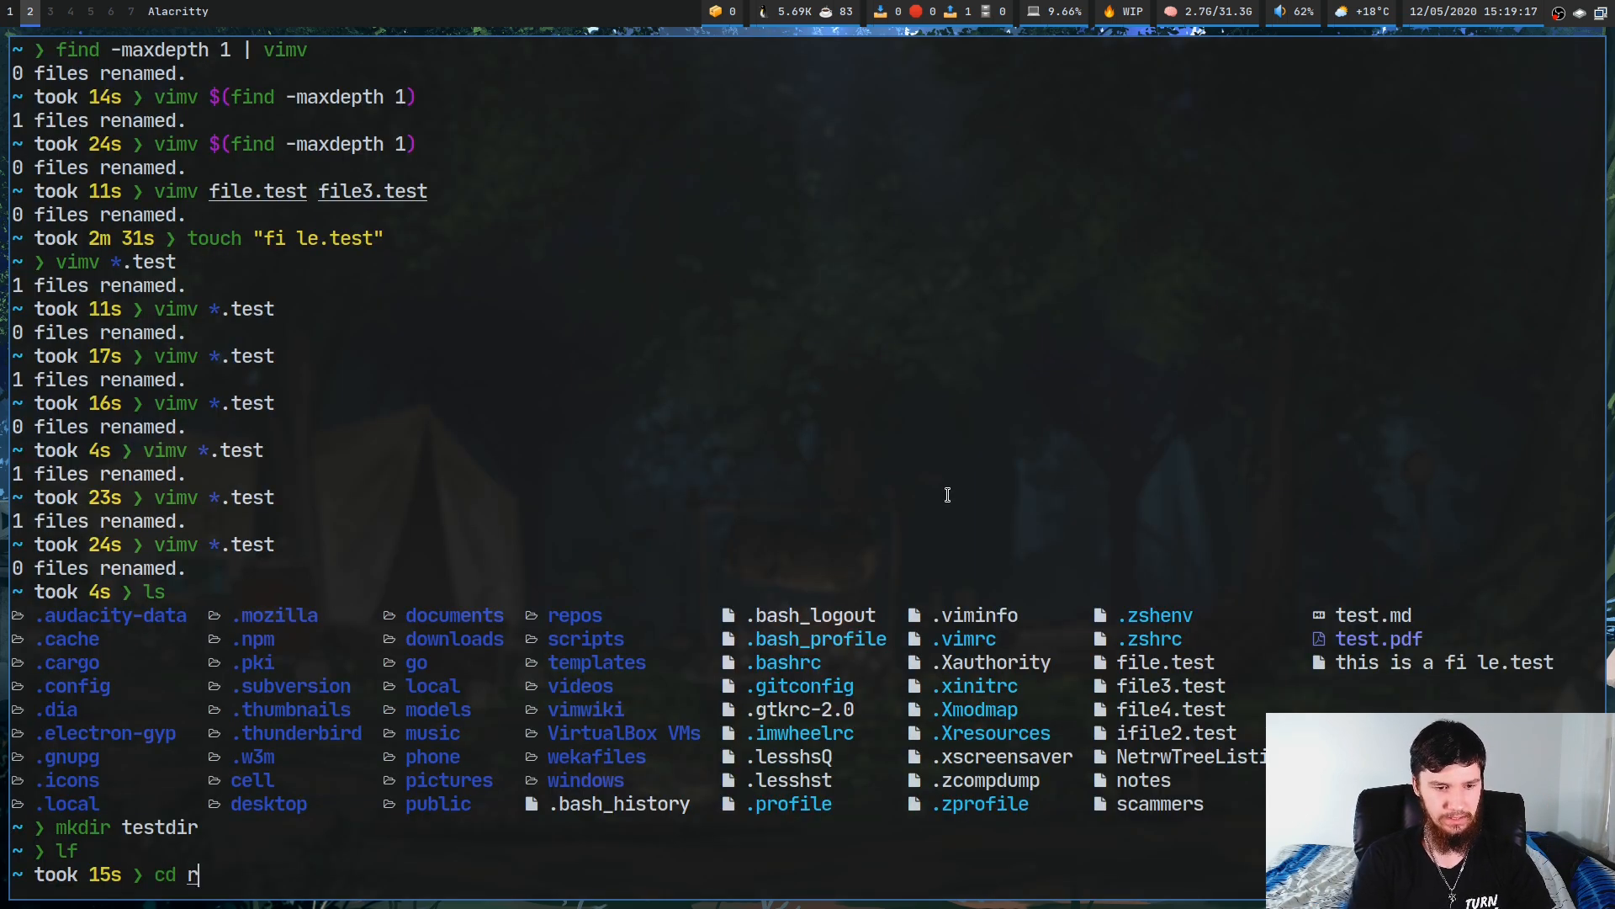
type("te")
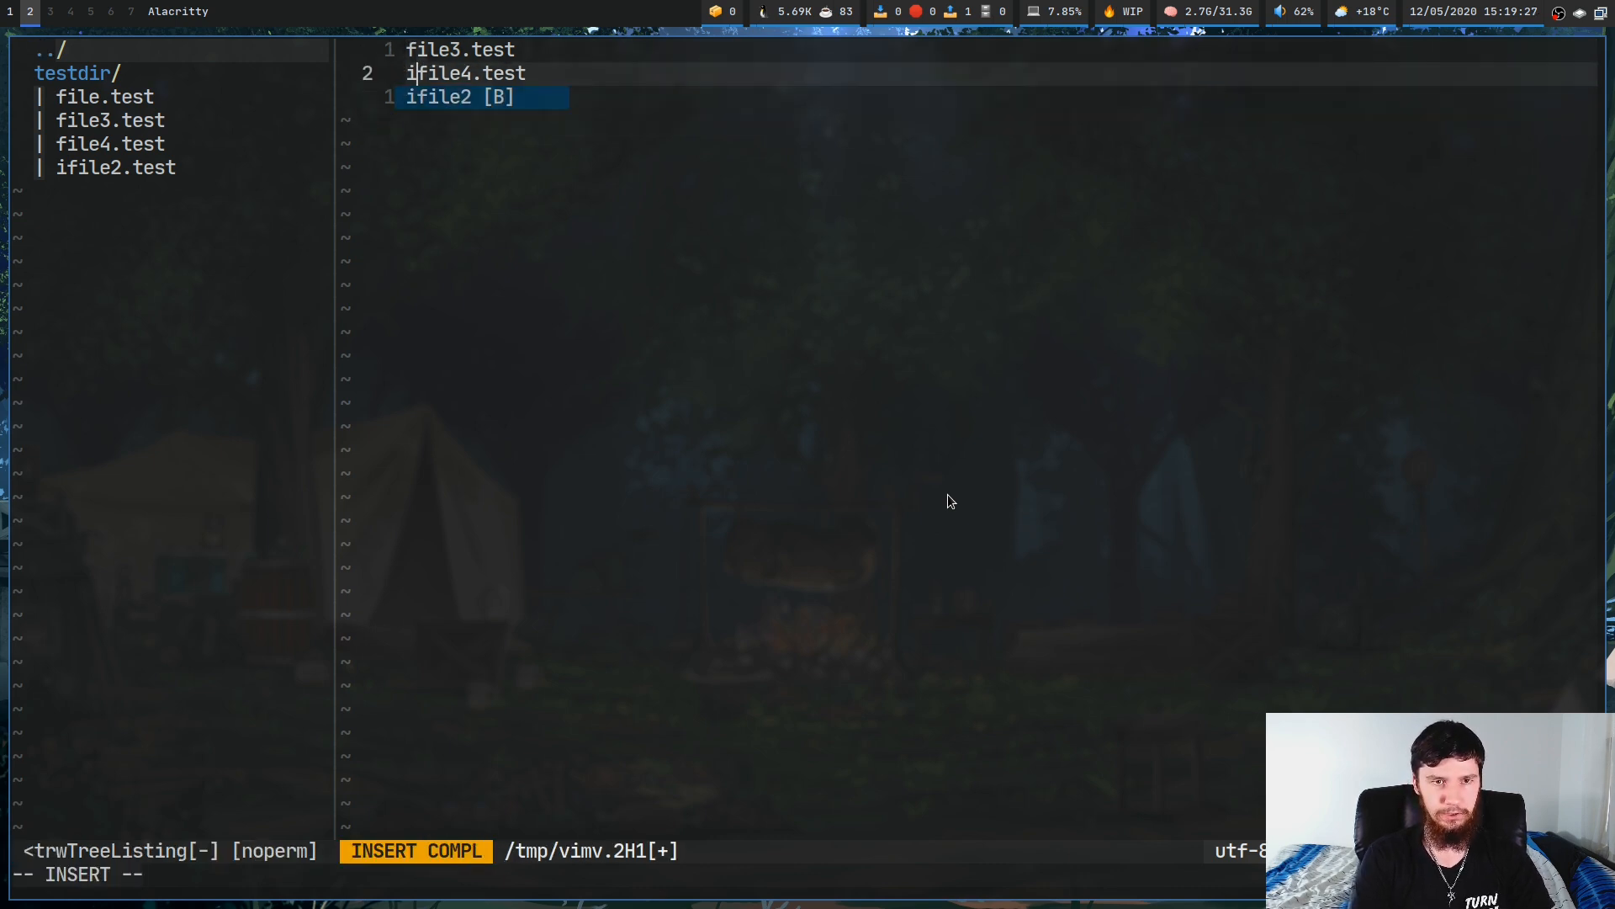
key("Escape")
type("/")
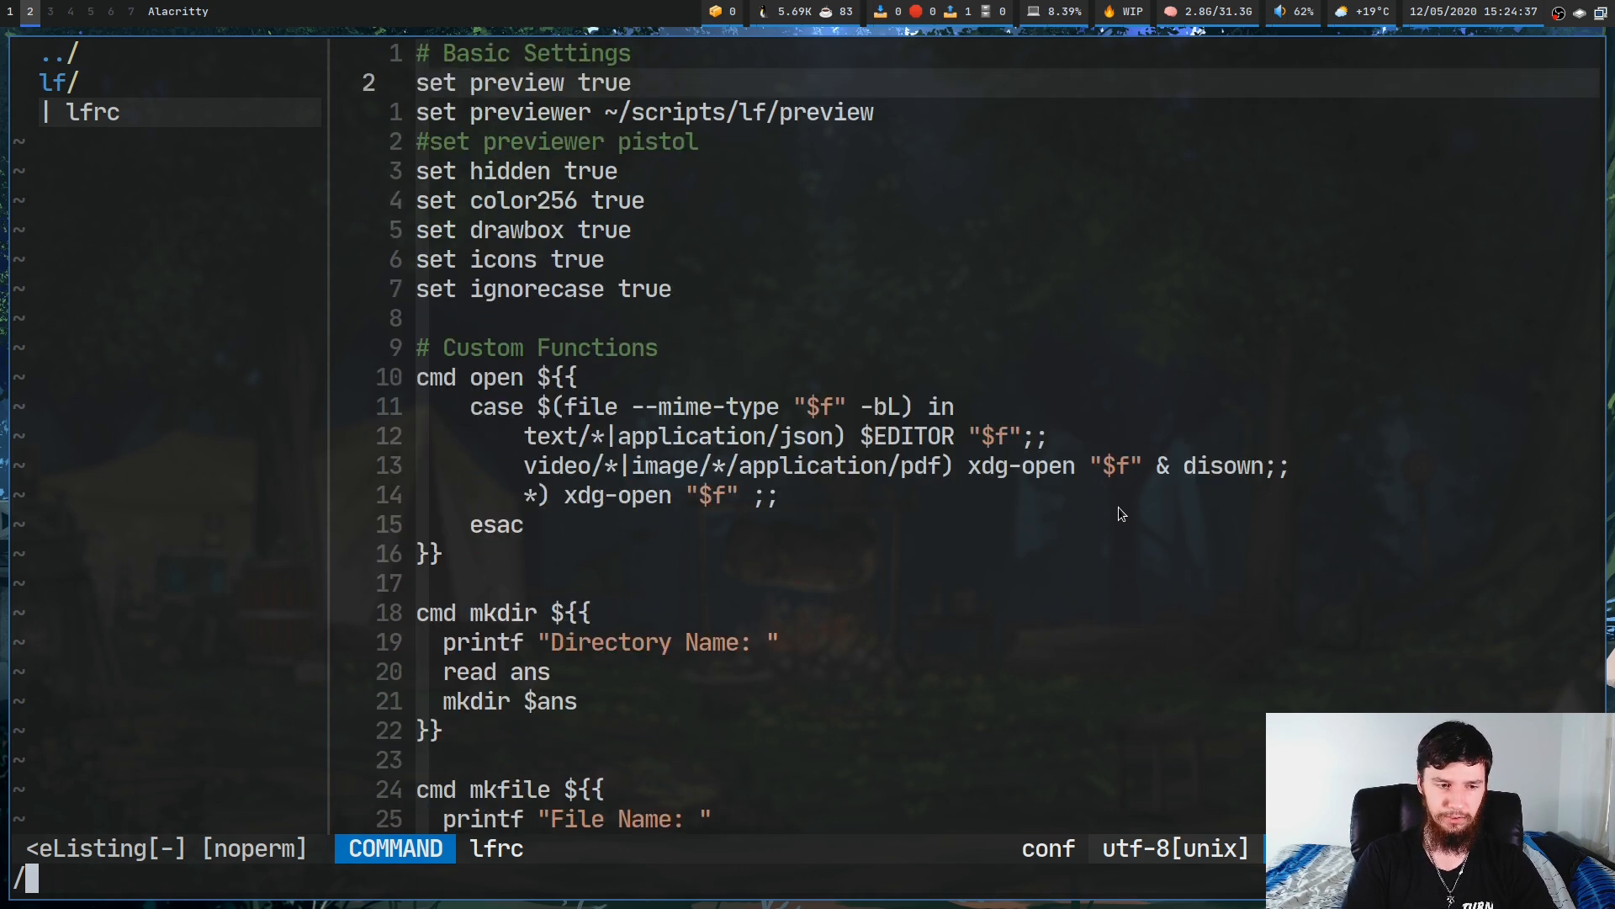
Add the line 'map br $vimv $fx' to lfrc's key mappings and save
type("map br")
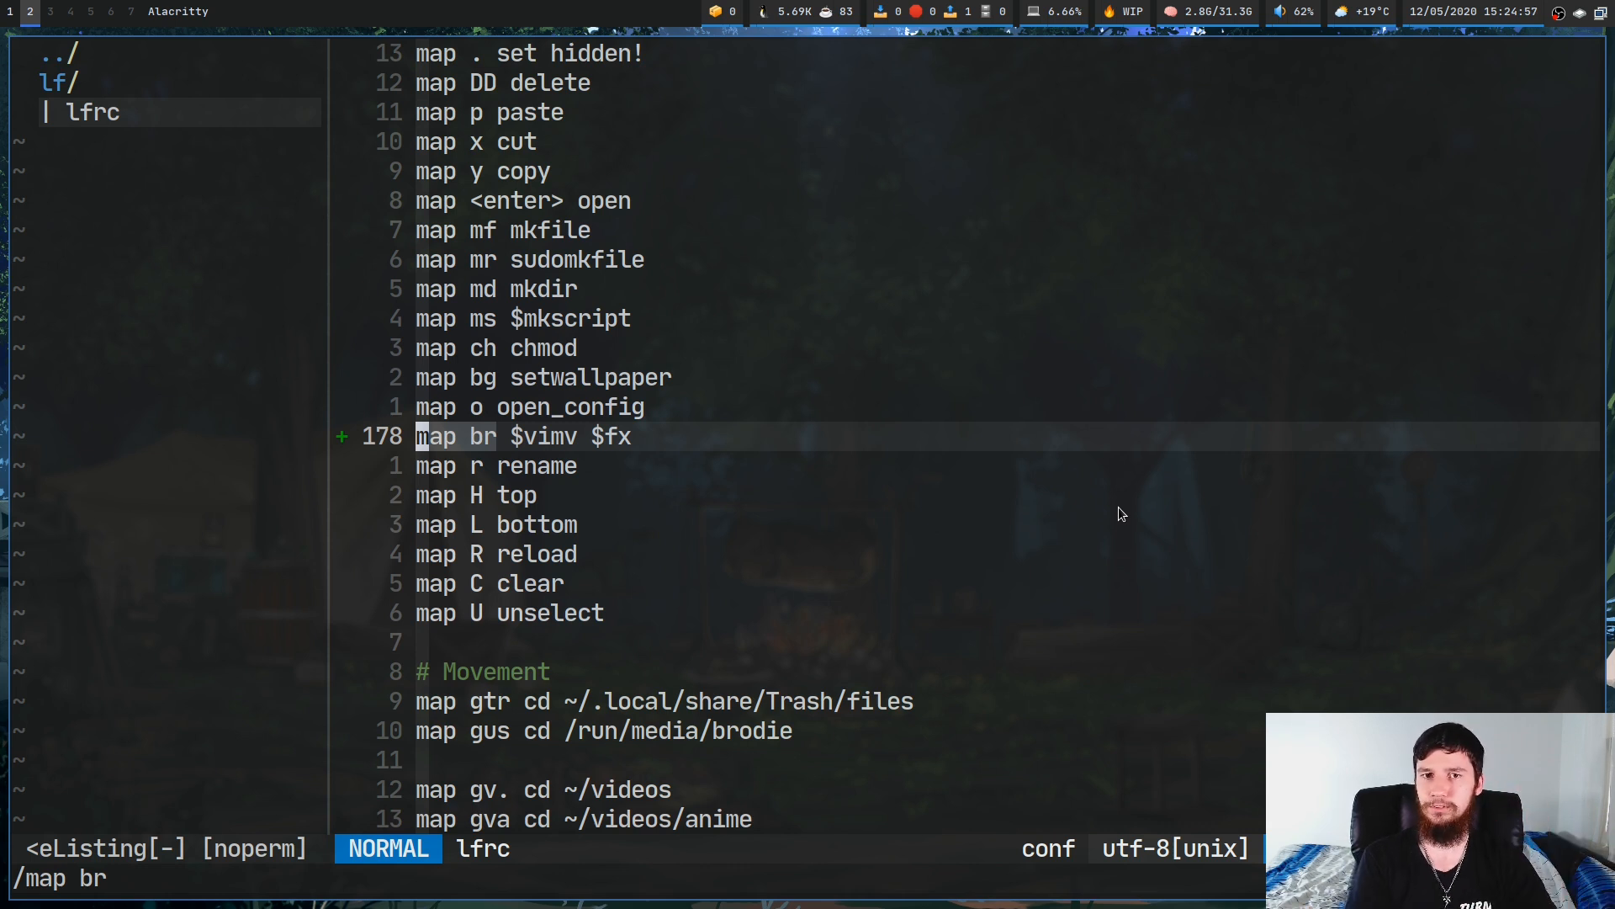
mouse_move(1121, 600)
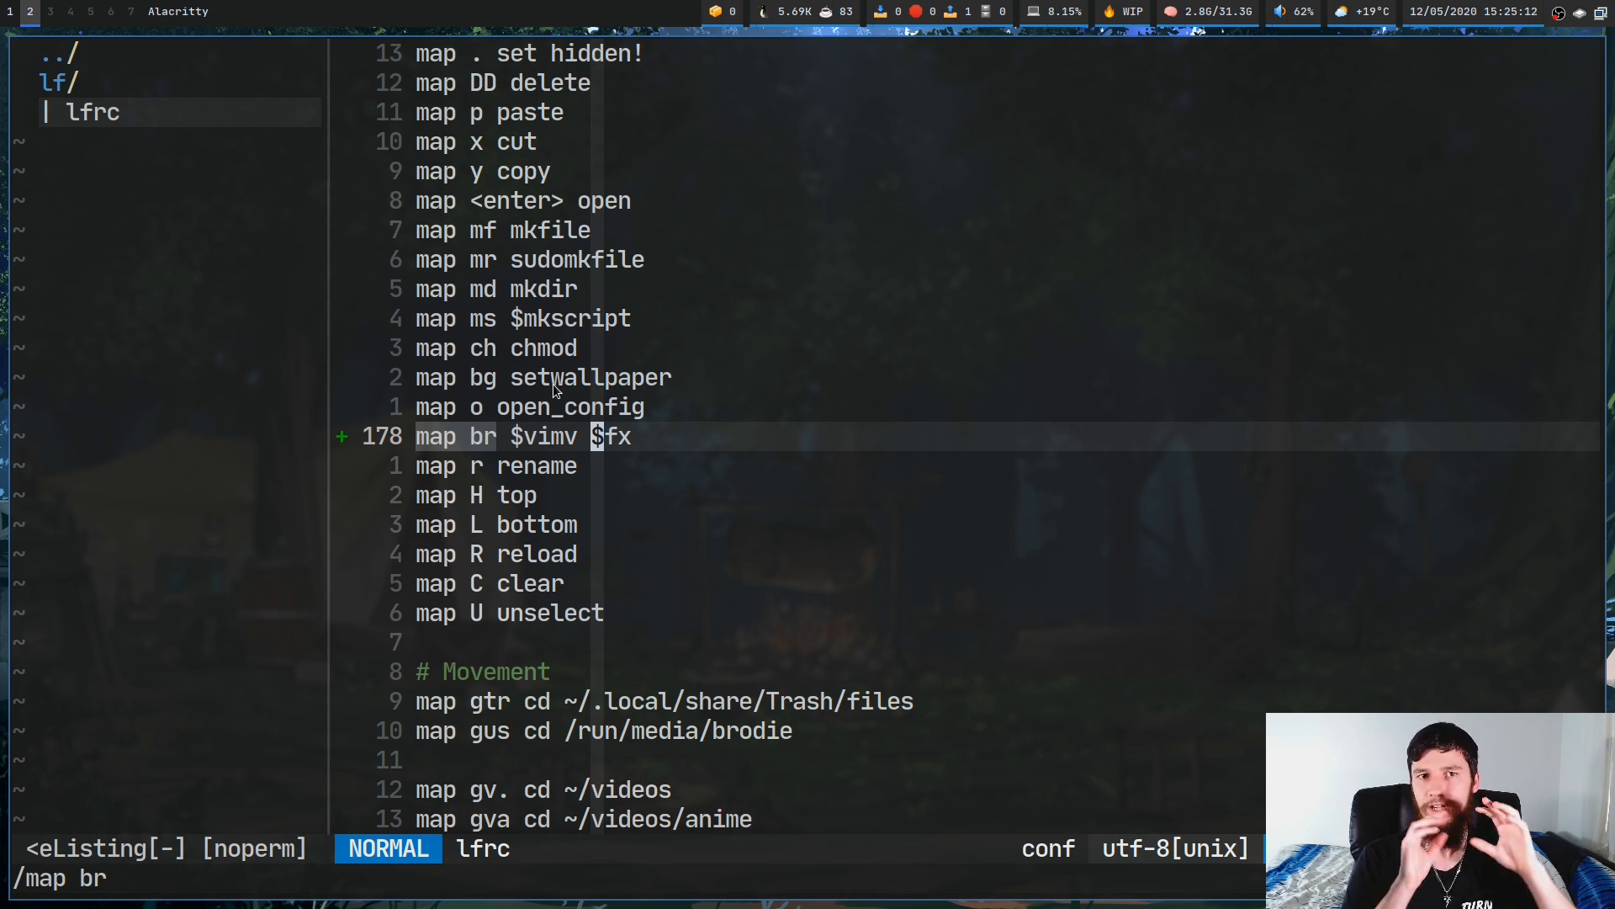
mouse_move(720, 431)
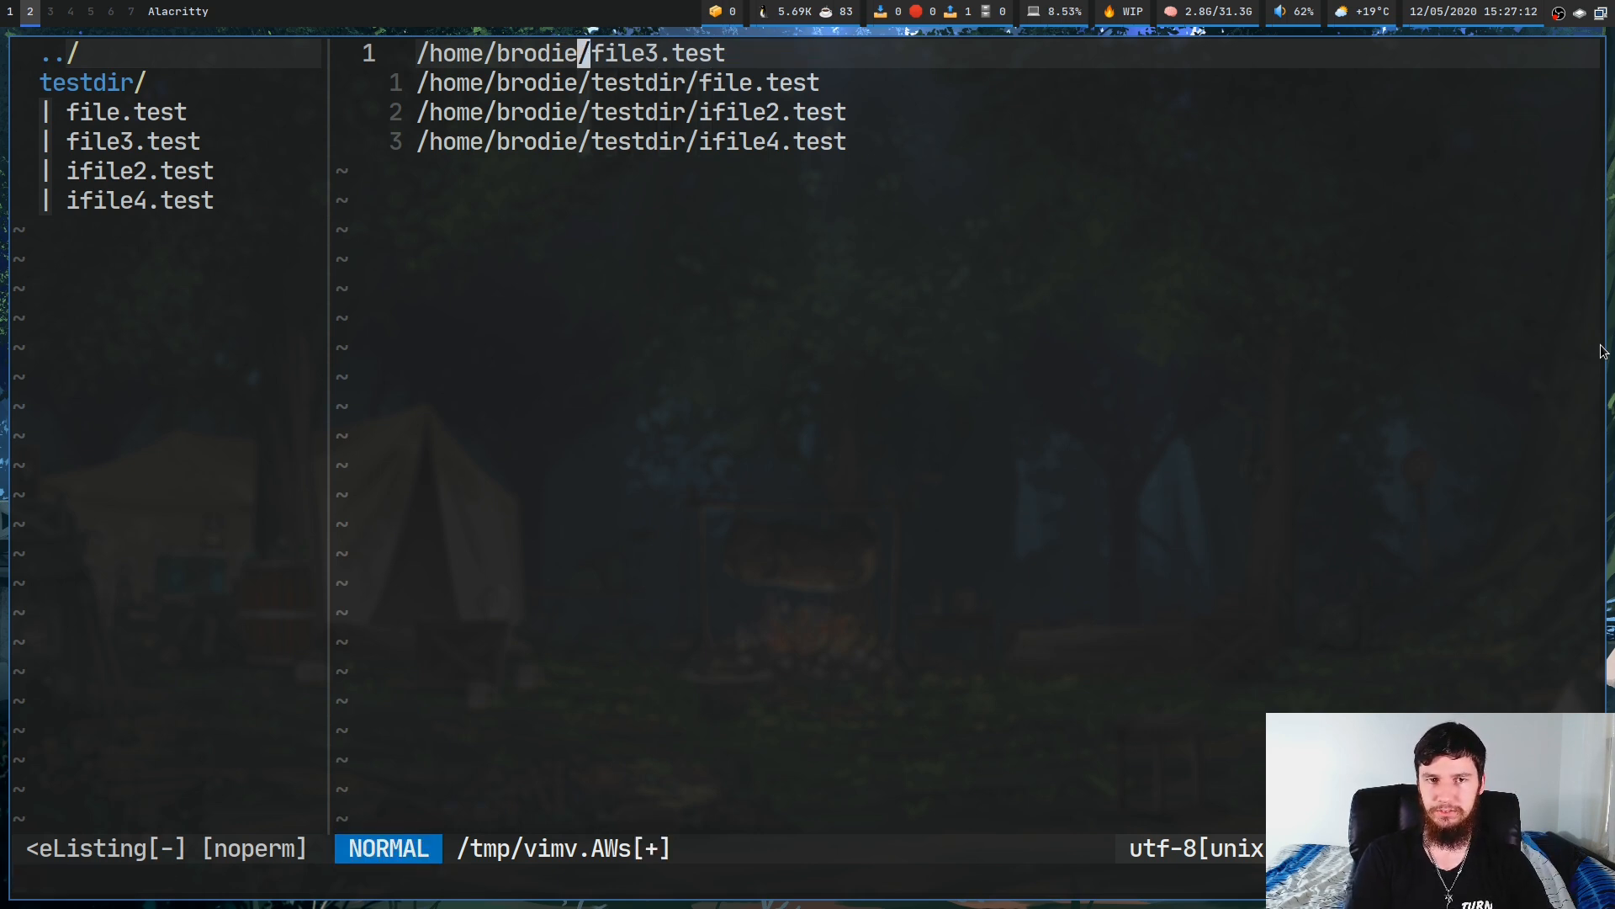
Edit paths to /home/brodie/ifile3.test and /home/brodie/pictures/file.test, then write and quit
key("i")
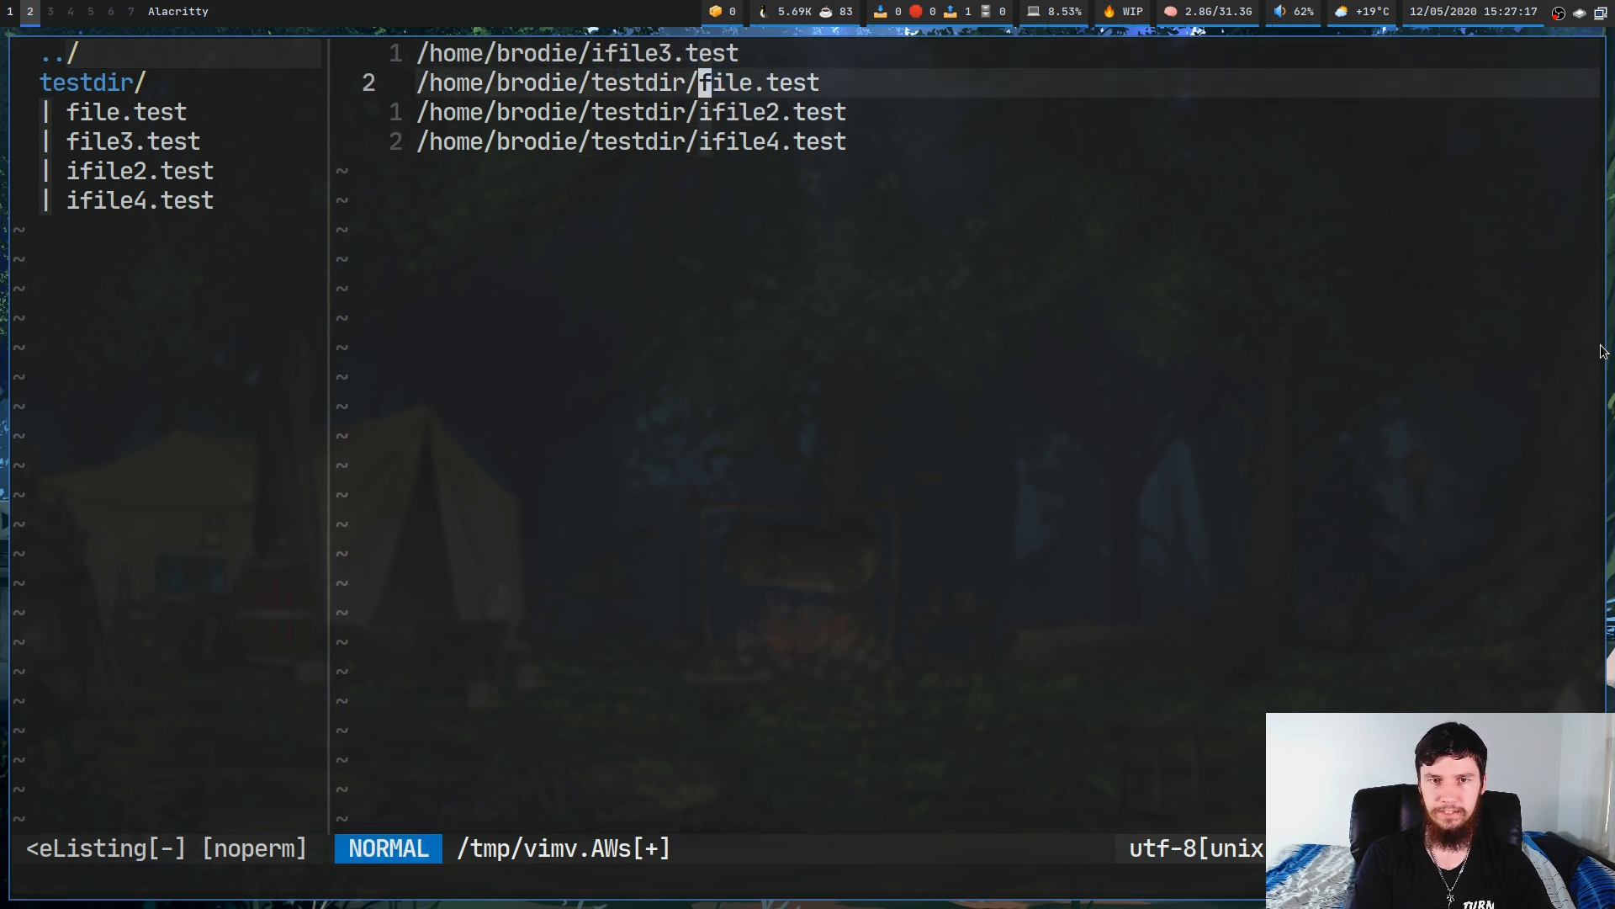
key("i")
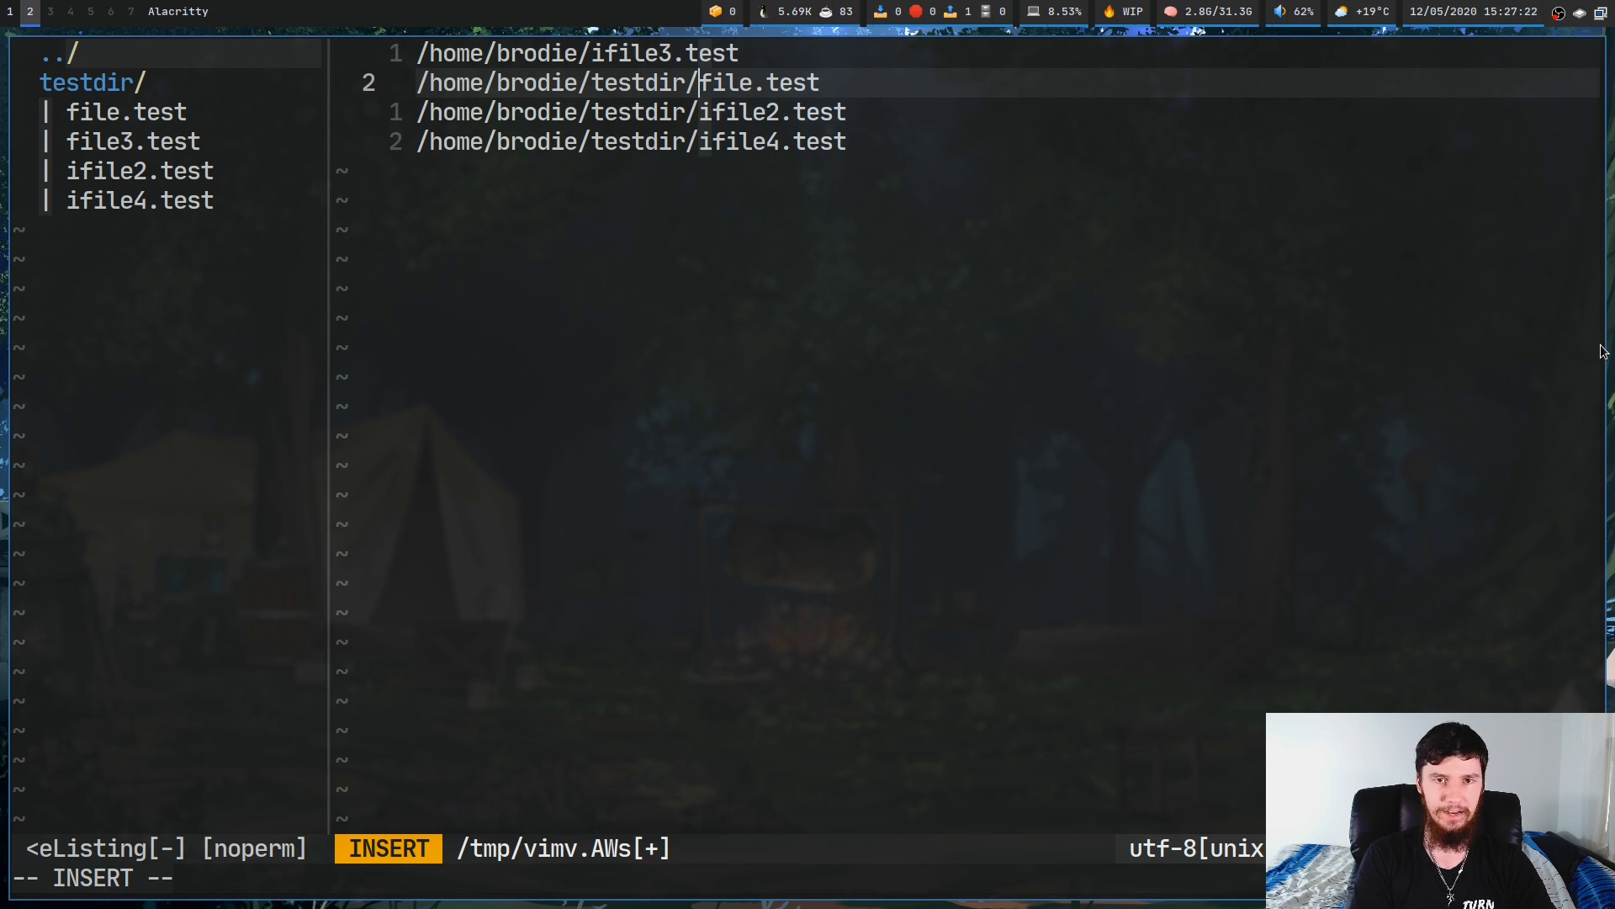
key("Escape")
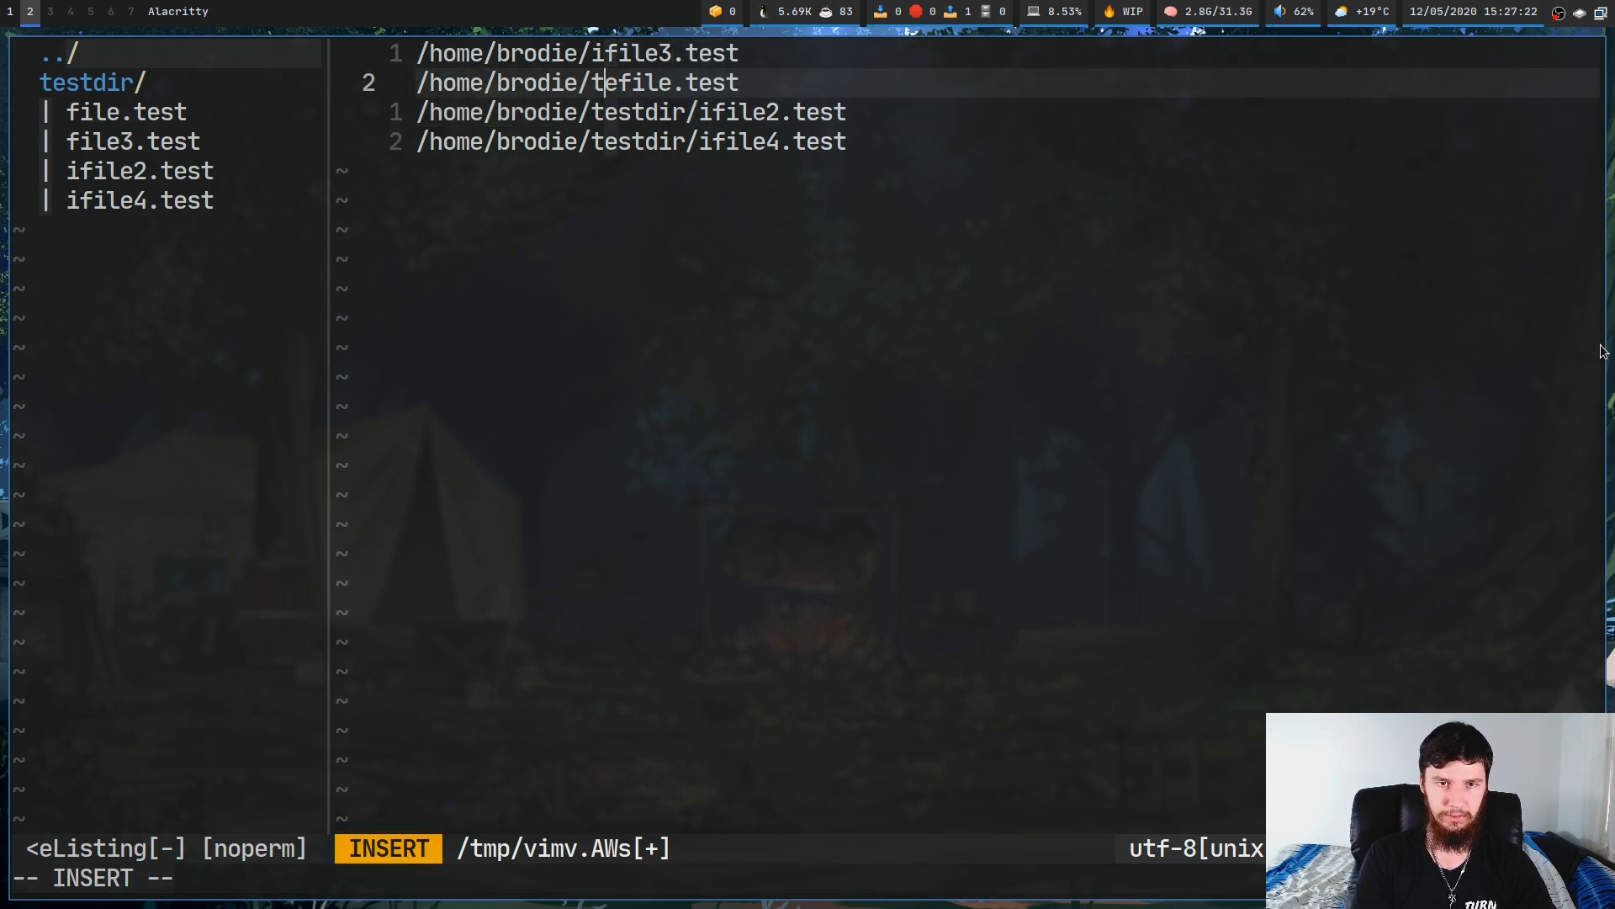
type("pictures")
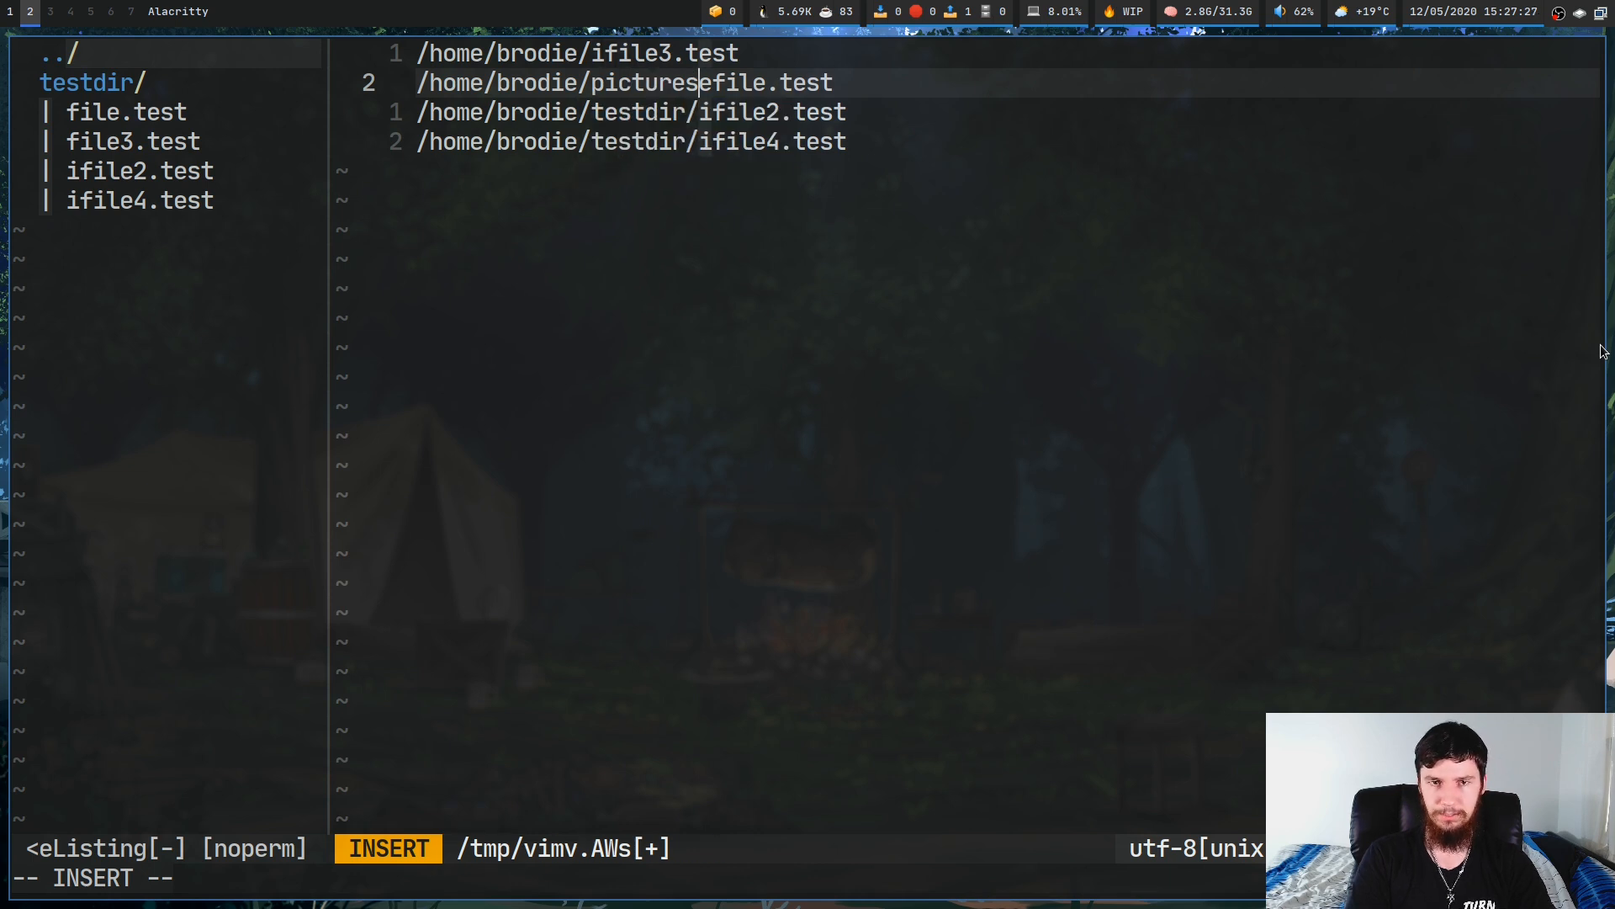
key("Escape")
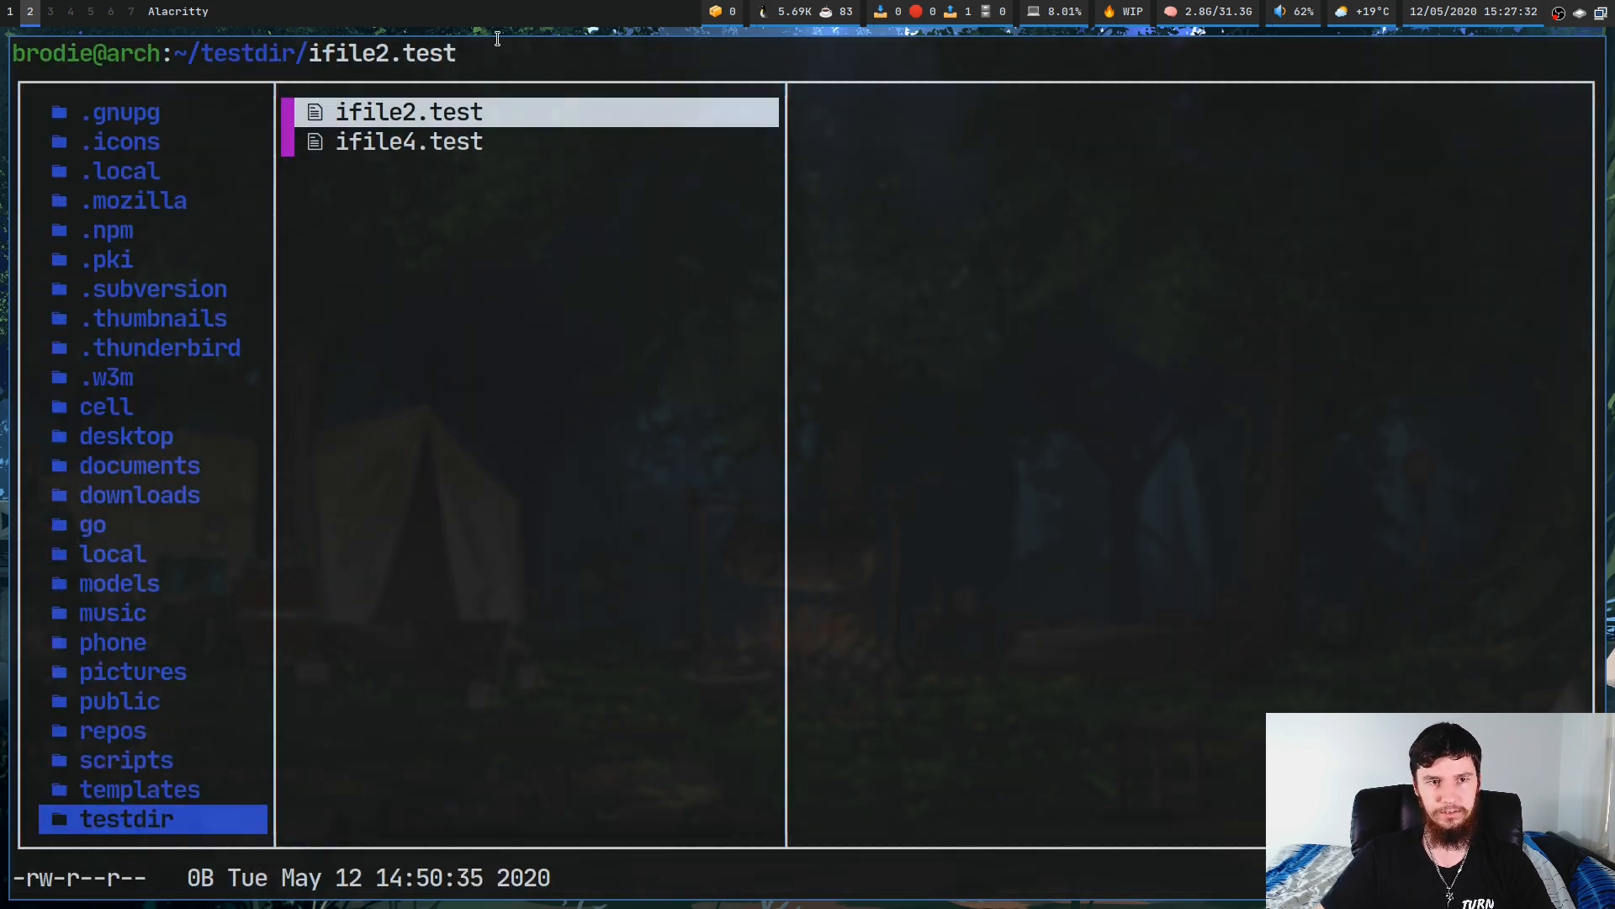
mouse_move(451, 118)
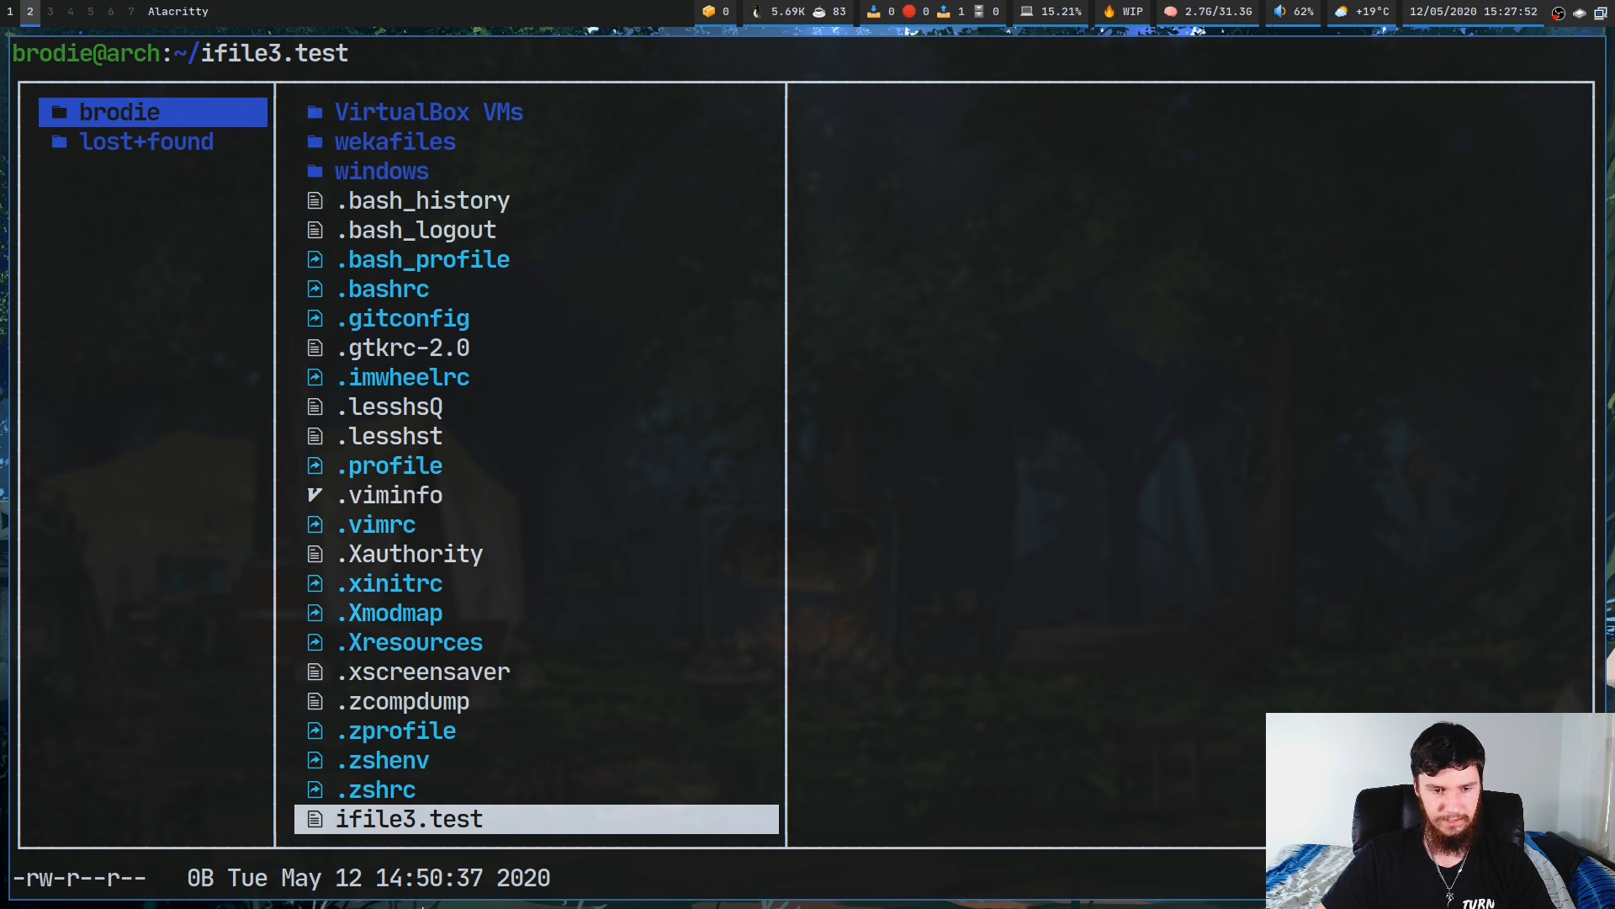
mouse_move(108, 654)
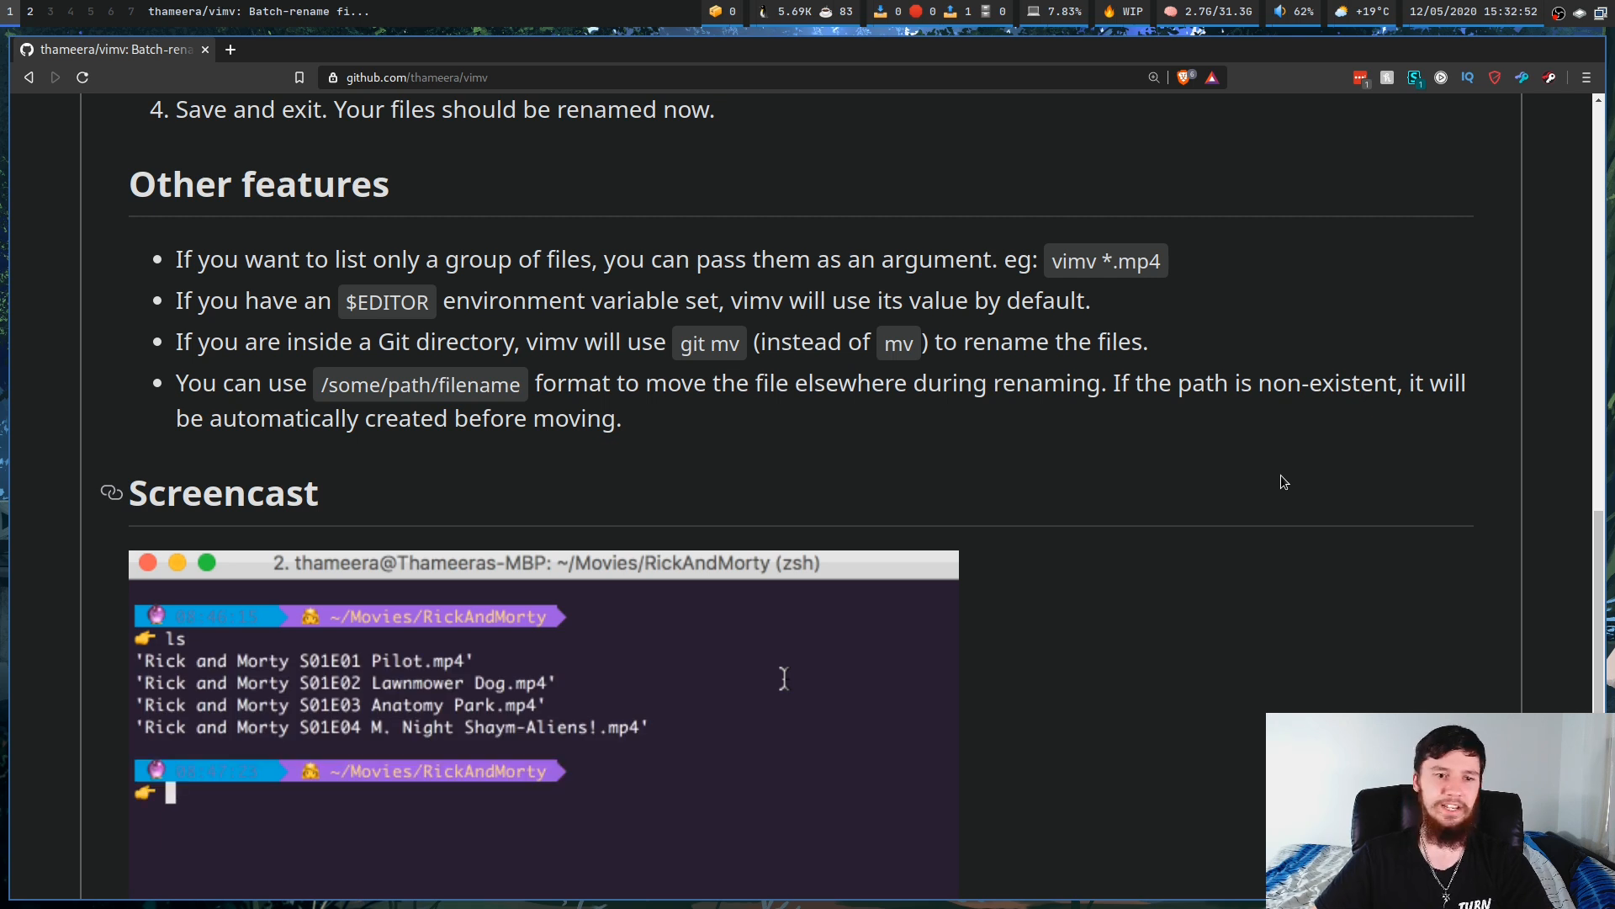
Search for vimv and scroll the thameera/vimv README to the Screencast section
type("vimv")
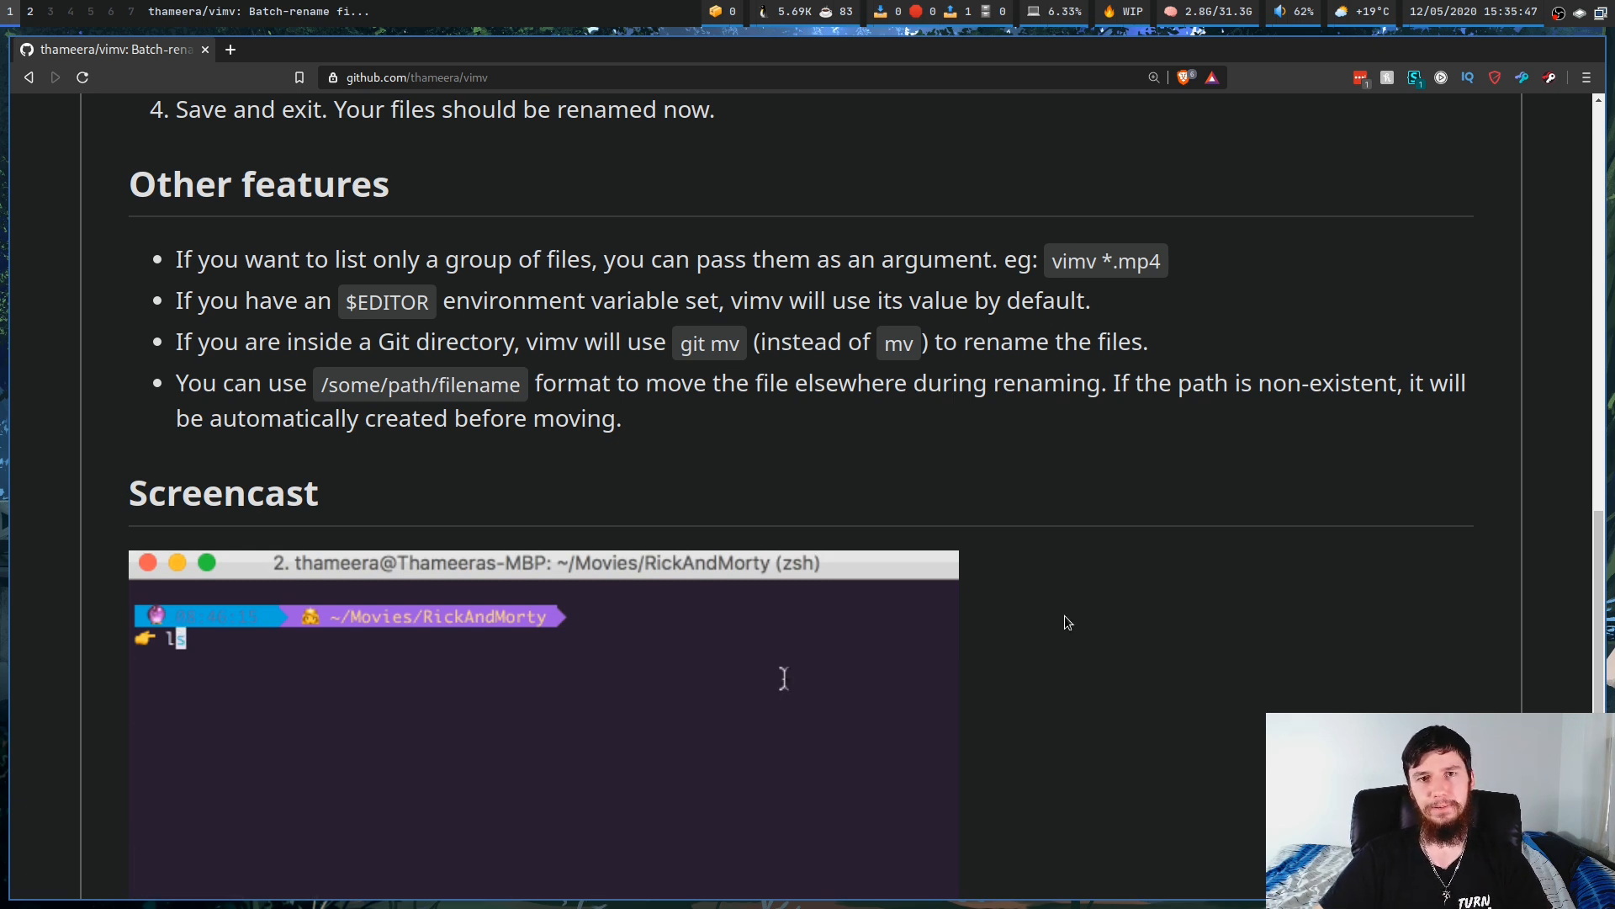
key("Return")
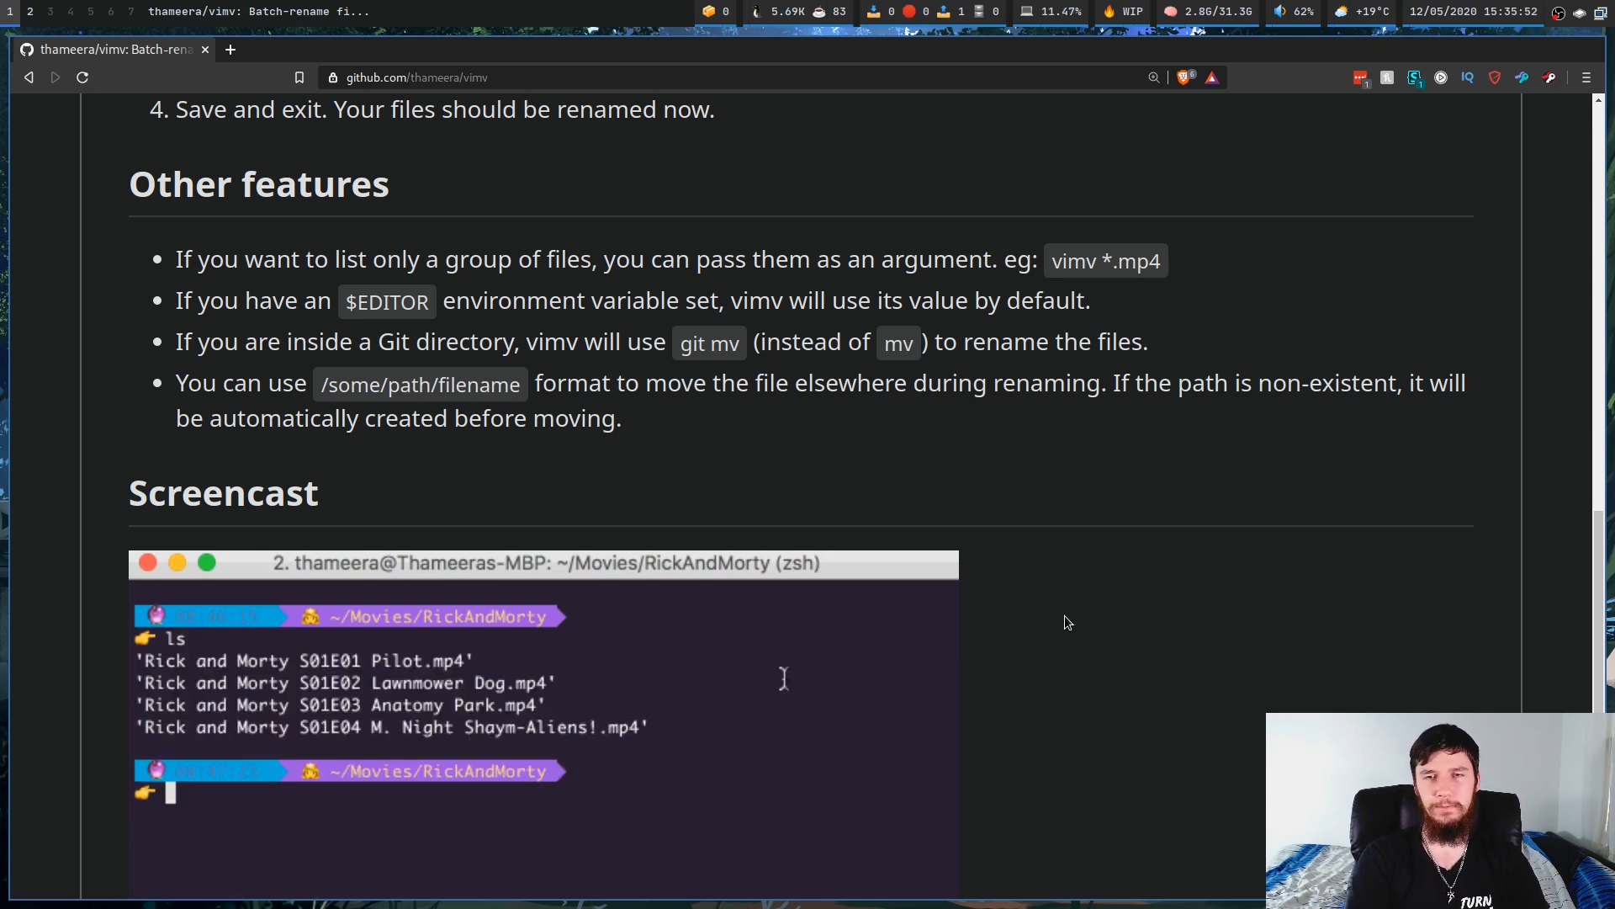